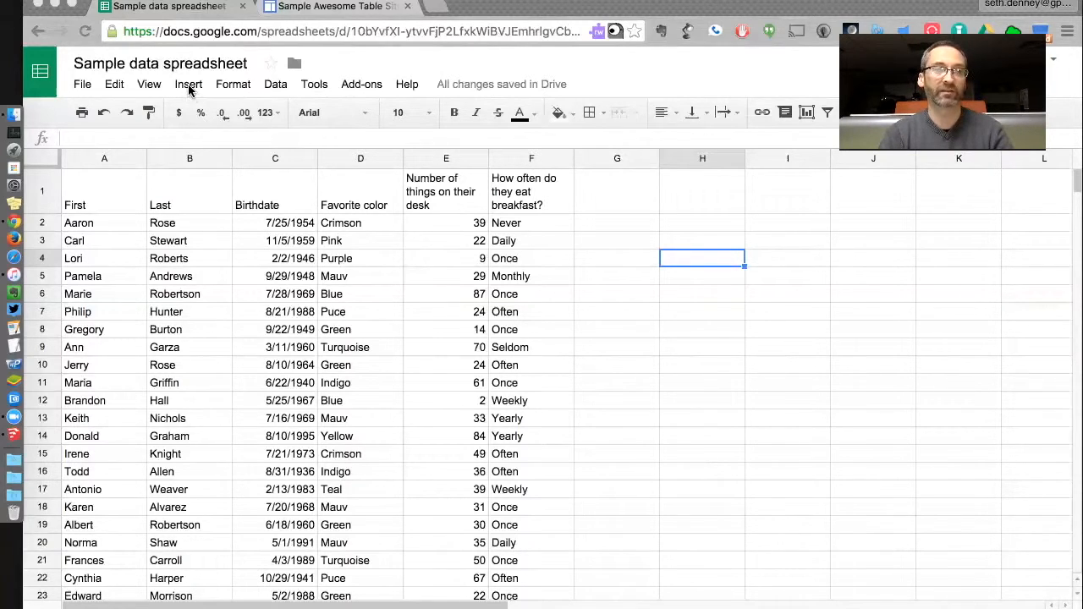
Put the Home page into editing mode and bring up the Insert choices.
left_click(188, 85)
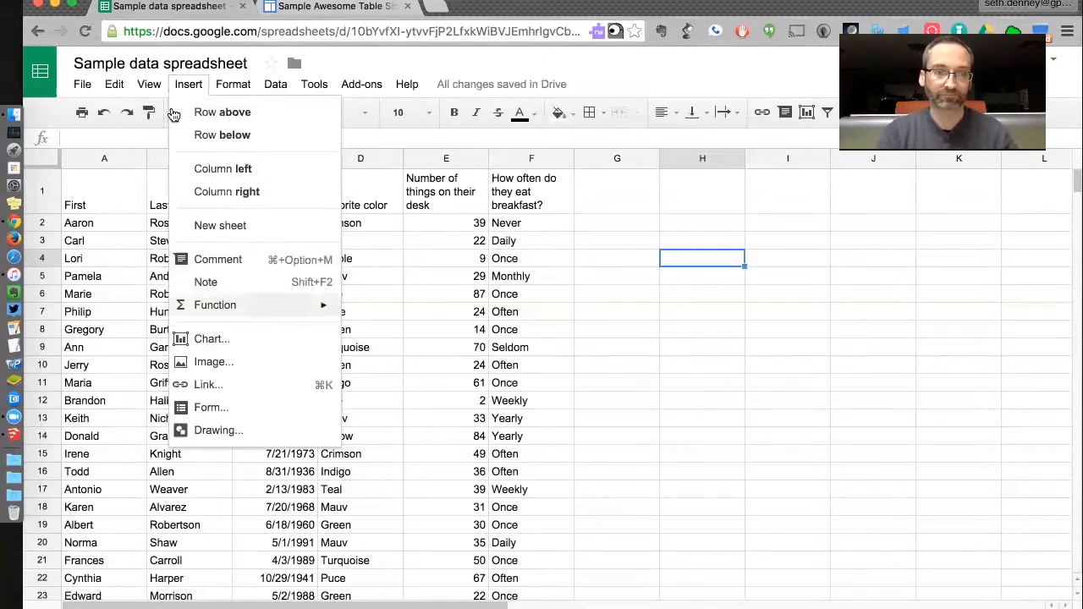
left_click(188, 84)
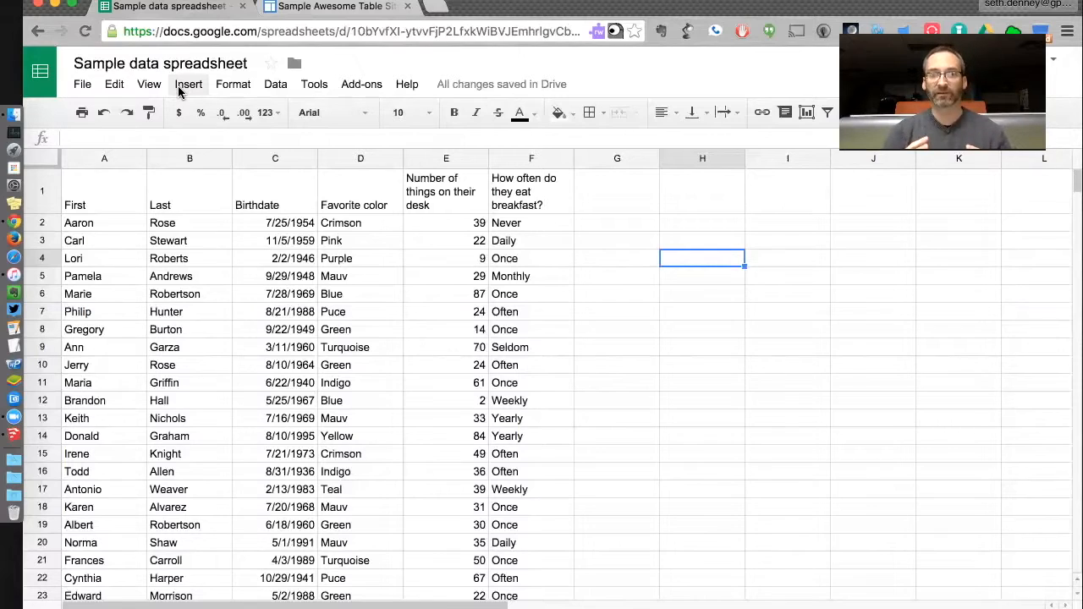
mouse_move(194, 321)
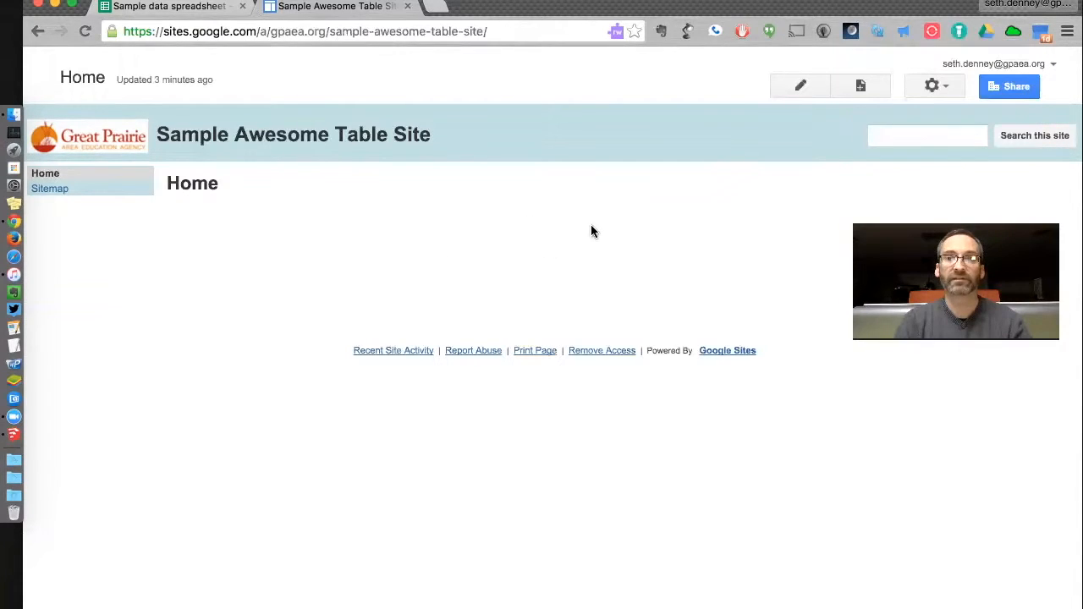
mouse_move(747, 156)
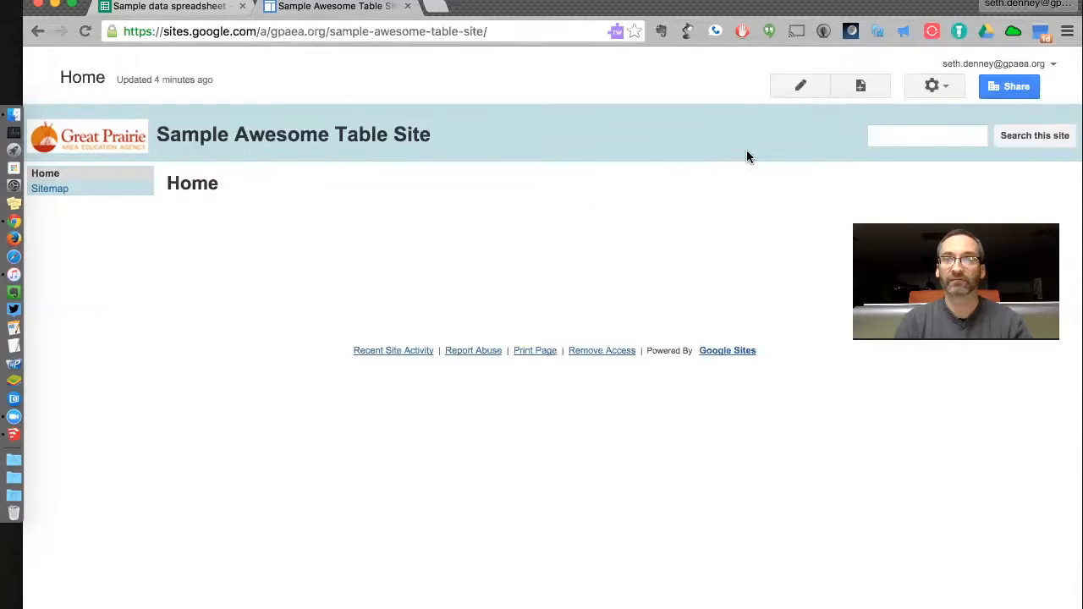
left_click(799, 85)
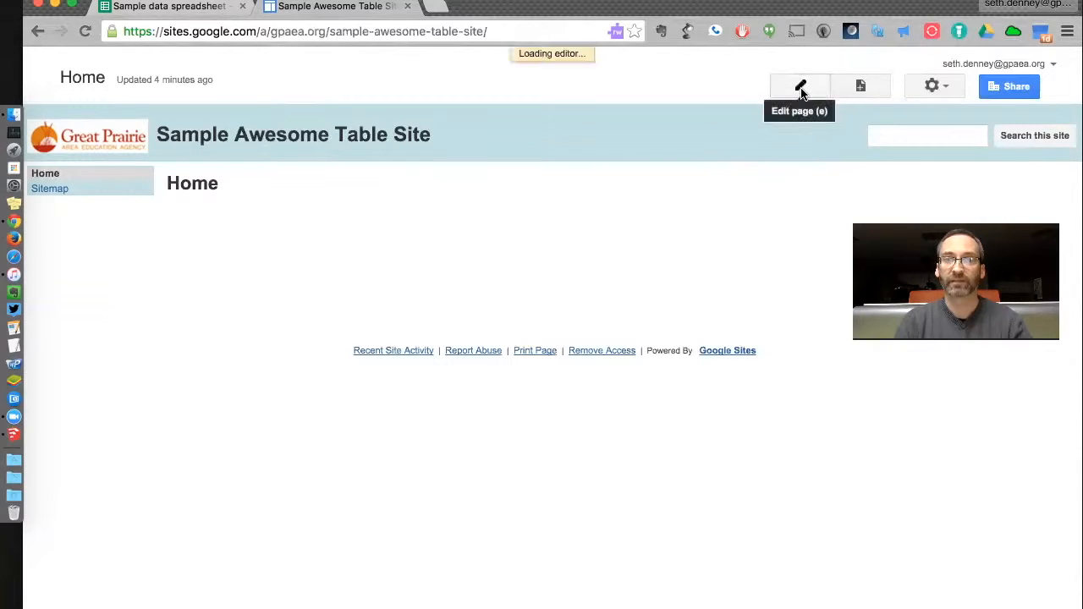
left_click(799, 85)
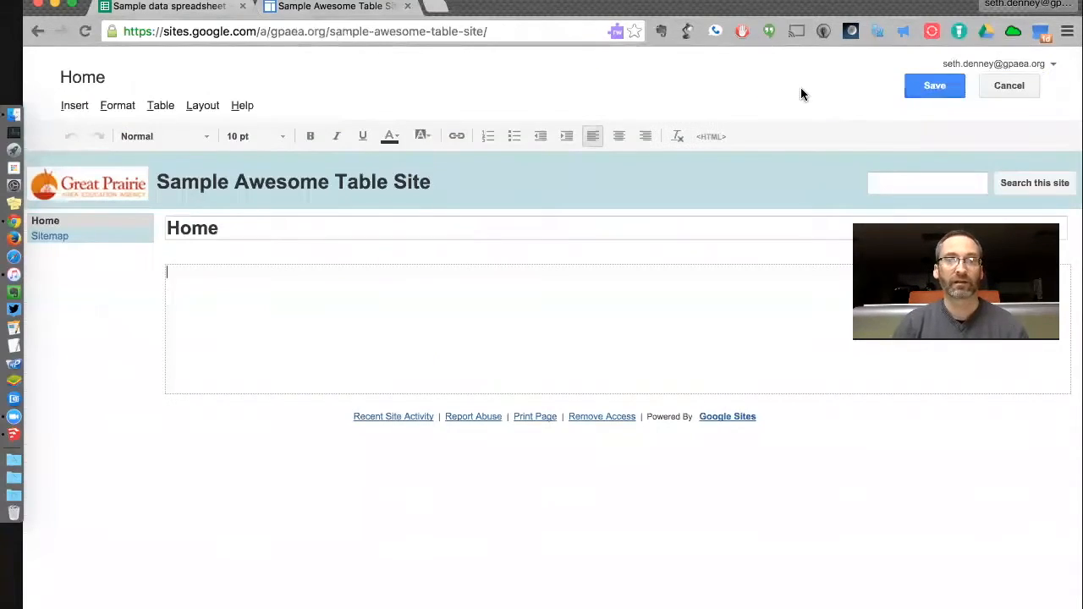
mouse_move(744, 142)
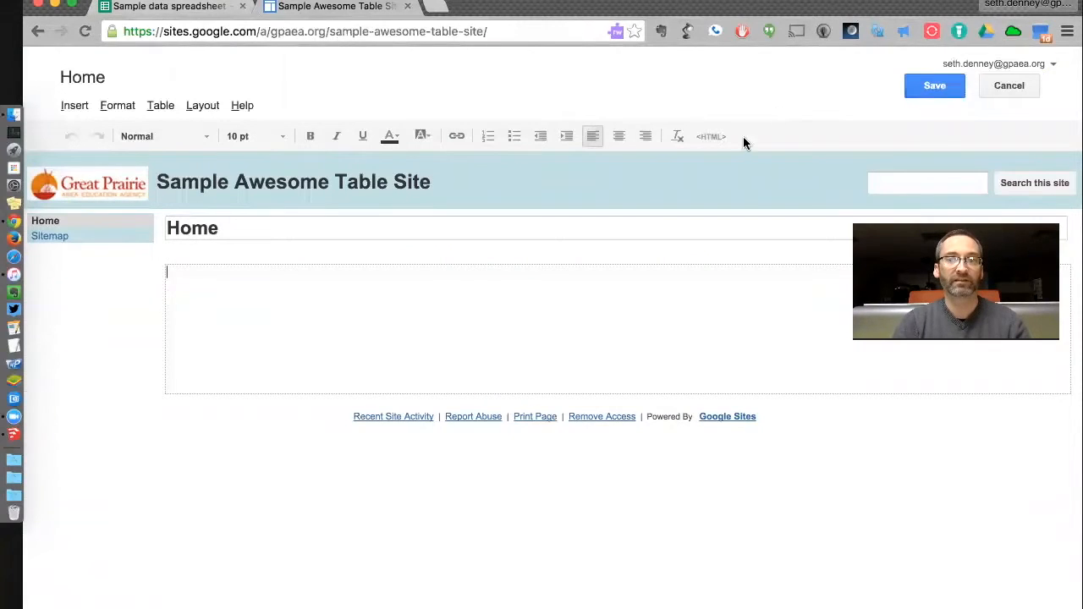
mouse_move(504, 288)
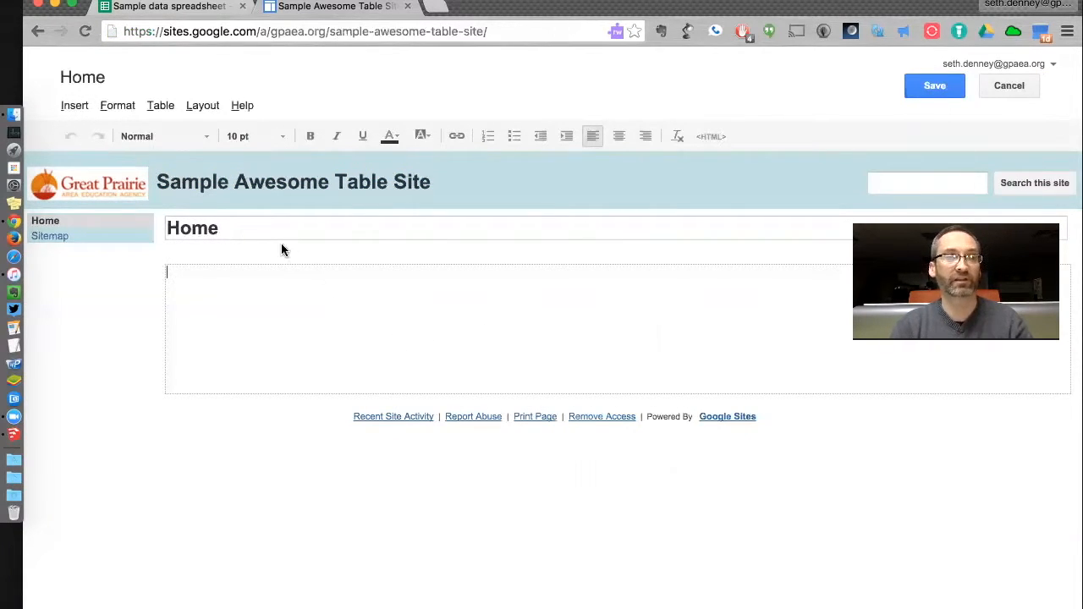
left_click(75, 105)
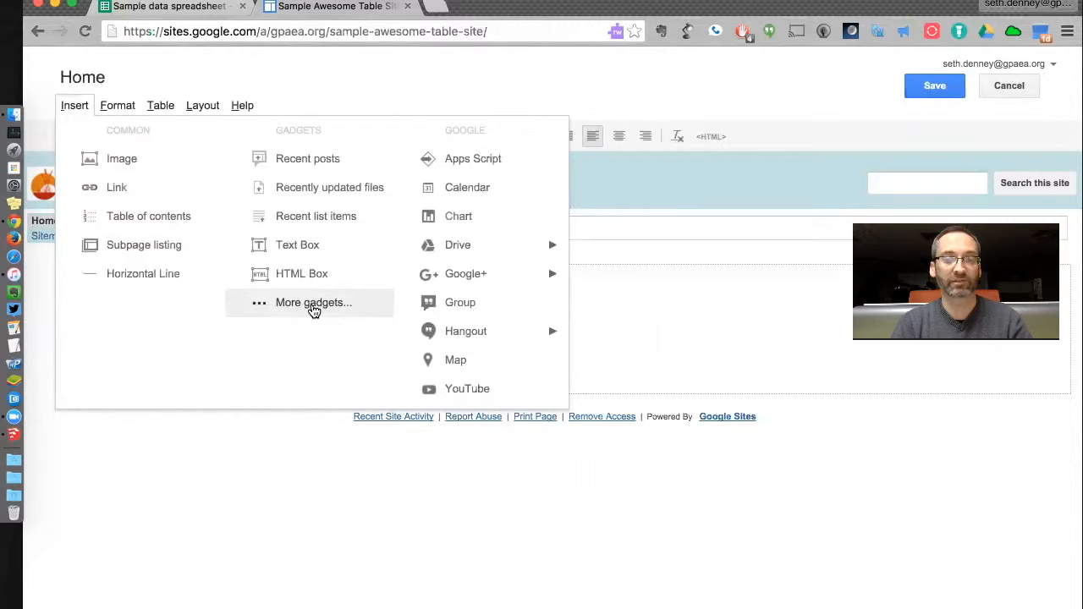
Find 'awesome table' in the gadget gallery and select the Awesome Table gadget.
left_click(313, 302)
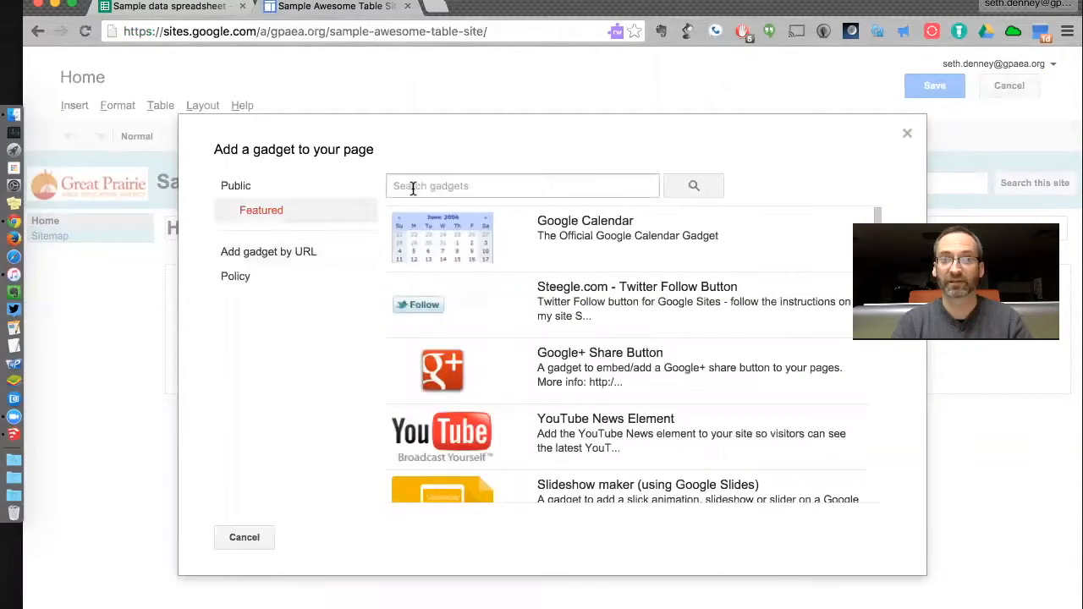
type("a")
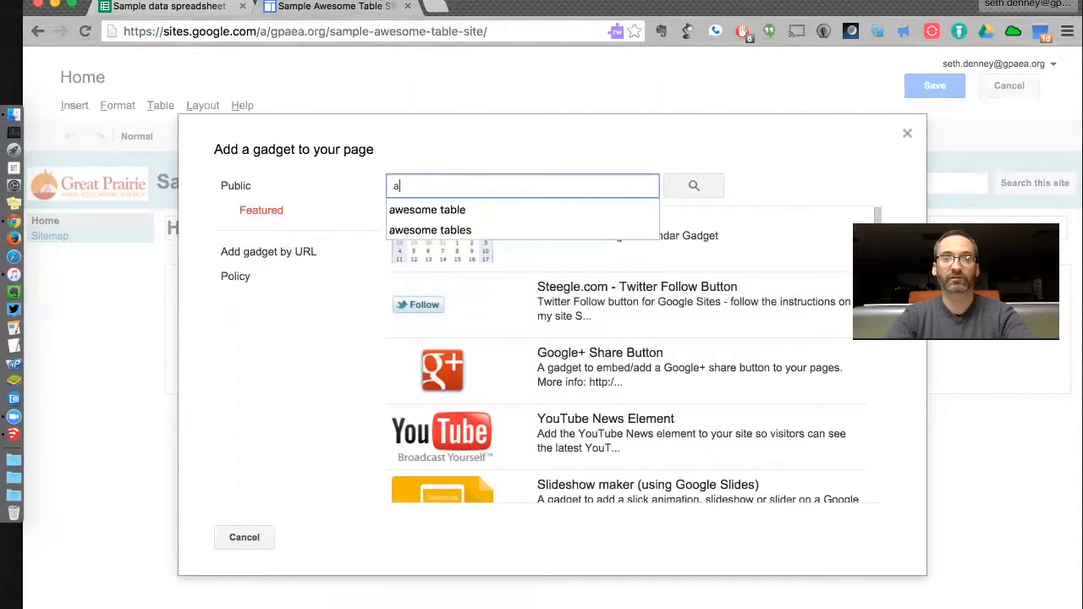
left_click(427, 209)
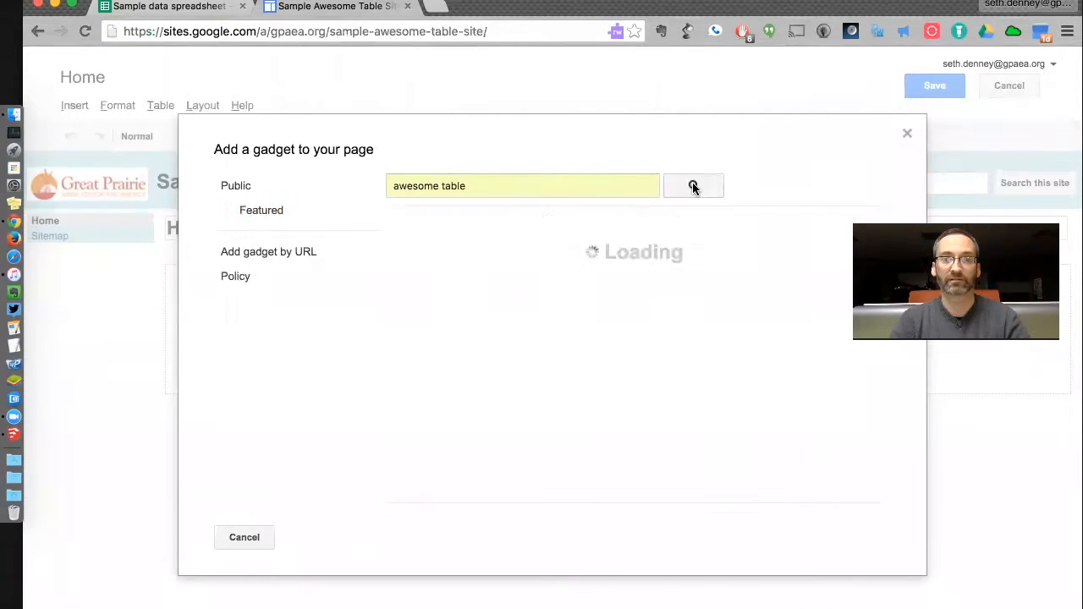
left_click(694, 185)
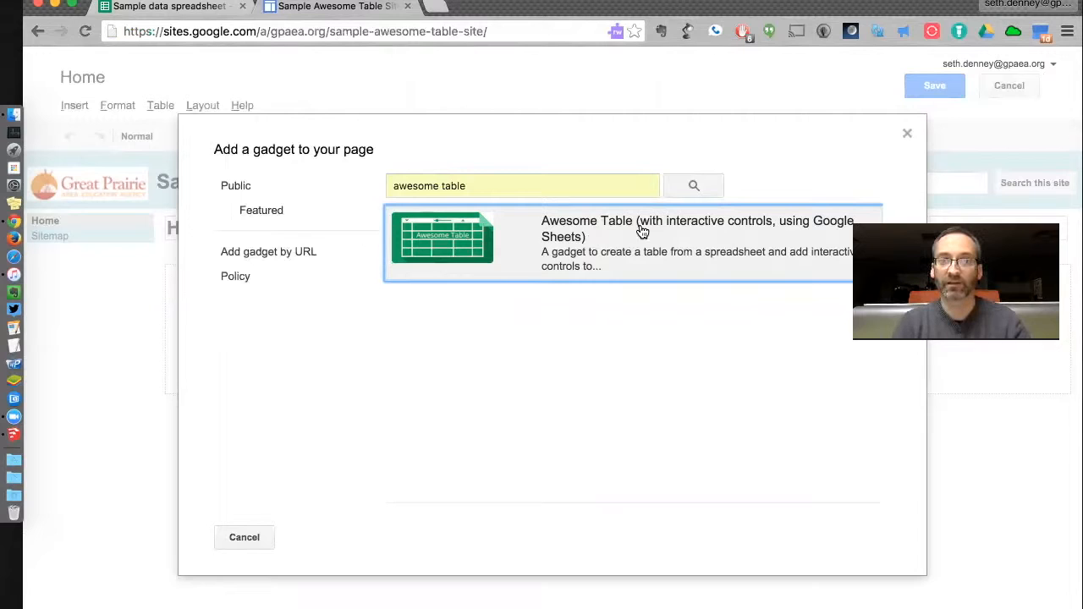
mouse_move(562, 247)
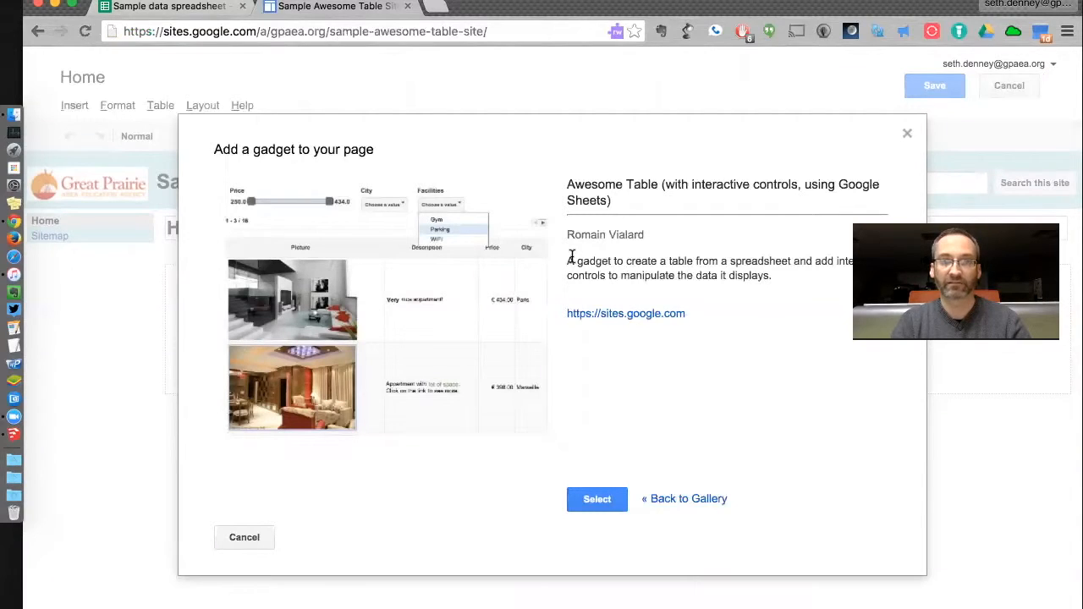
mouse_move(615, 467)
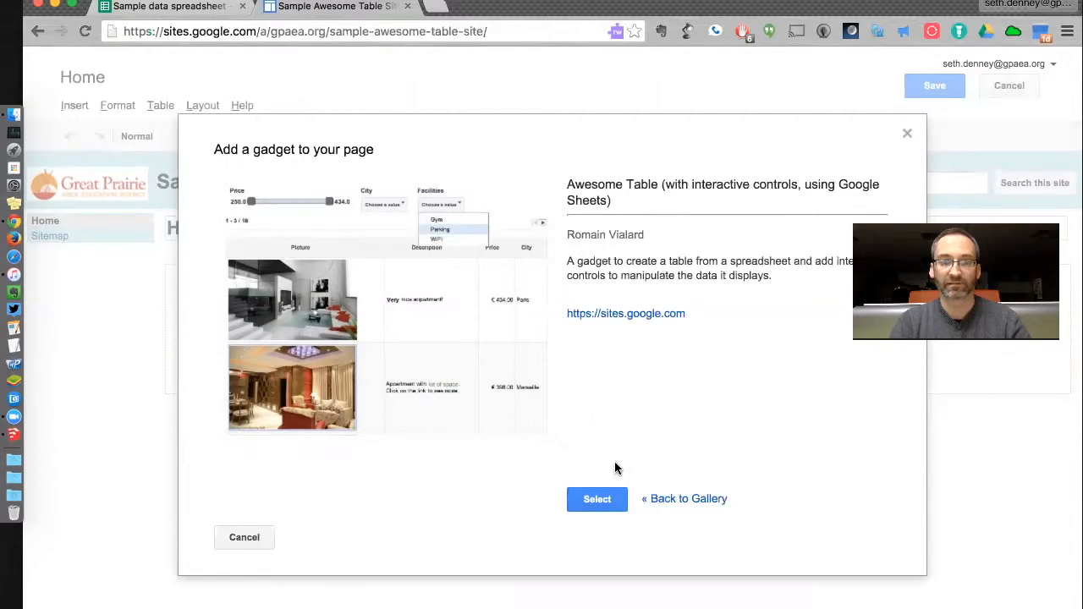
left_click(595, 498)
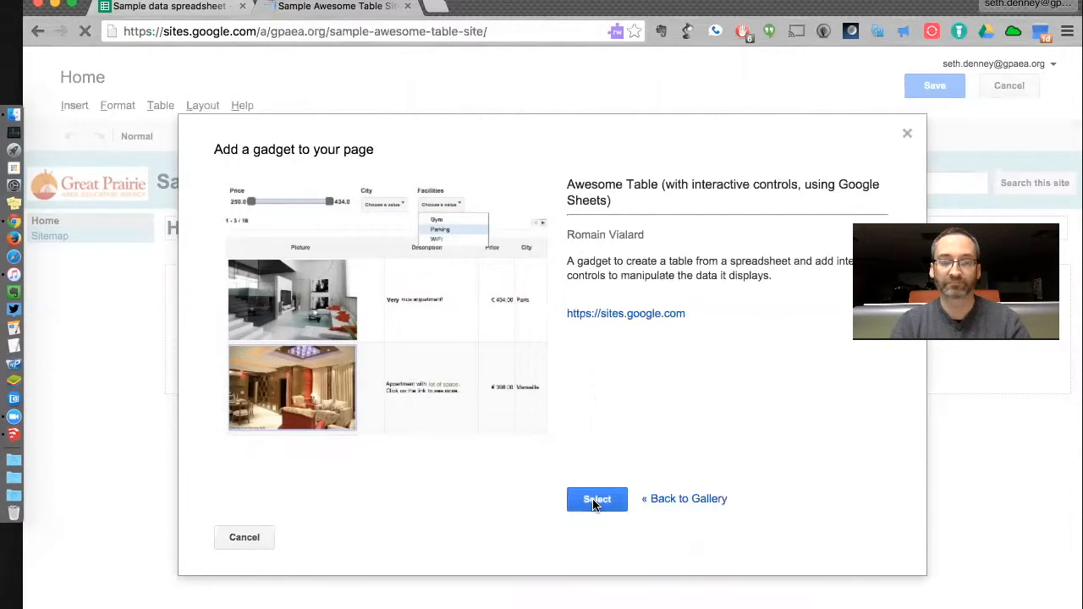
left_click(596, 497)
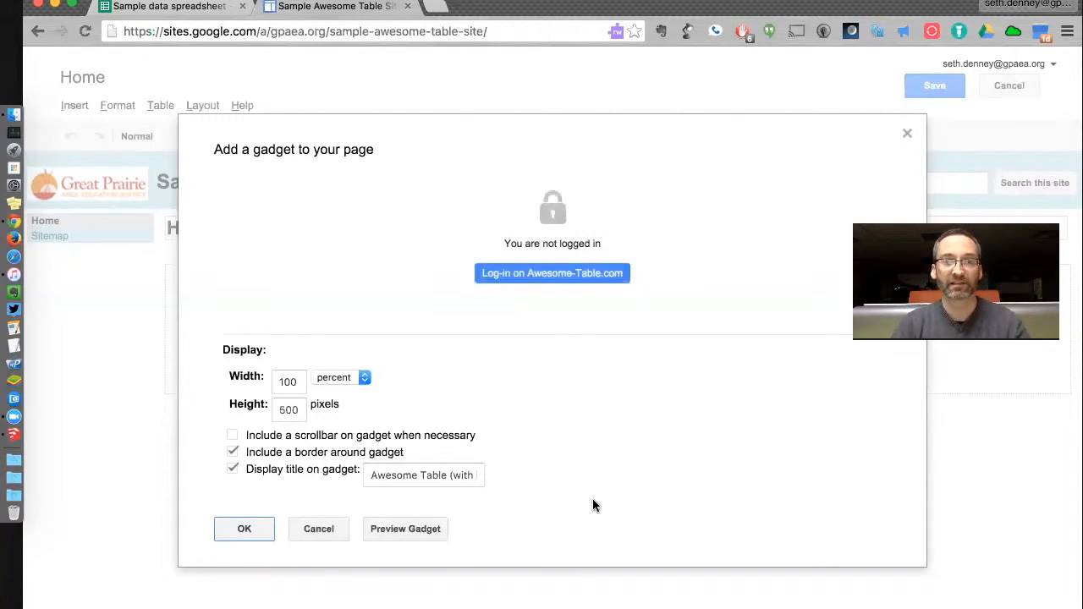
Log in to Awesome Table and allow it access to the Google account.
left_click(552, 272)
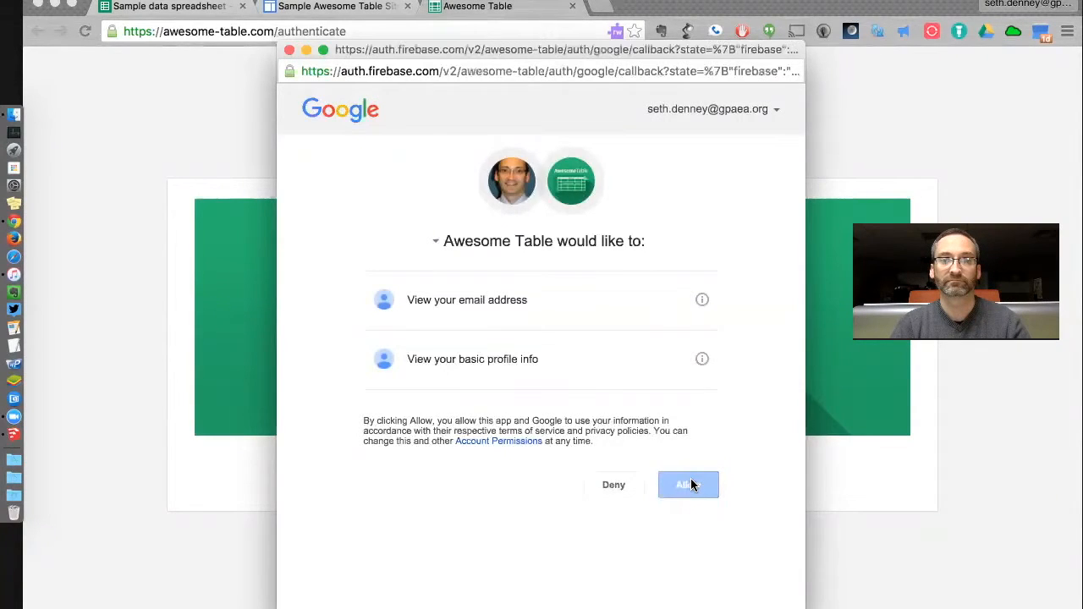
left_click(687, 484)
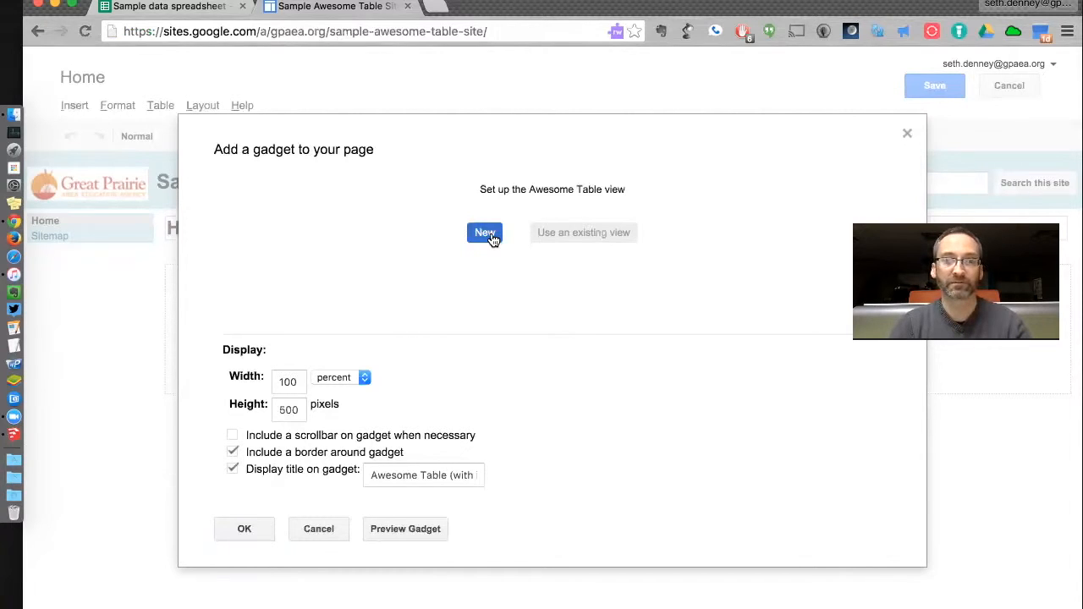
Create a new view pointing at the sample spreadsheet's URL, Sheet1, range A1:F.
left_click(484, 232)
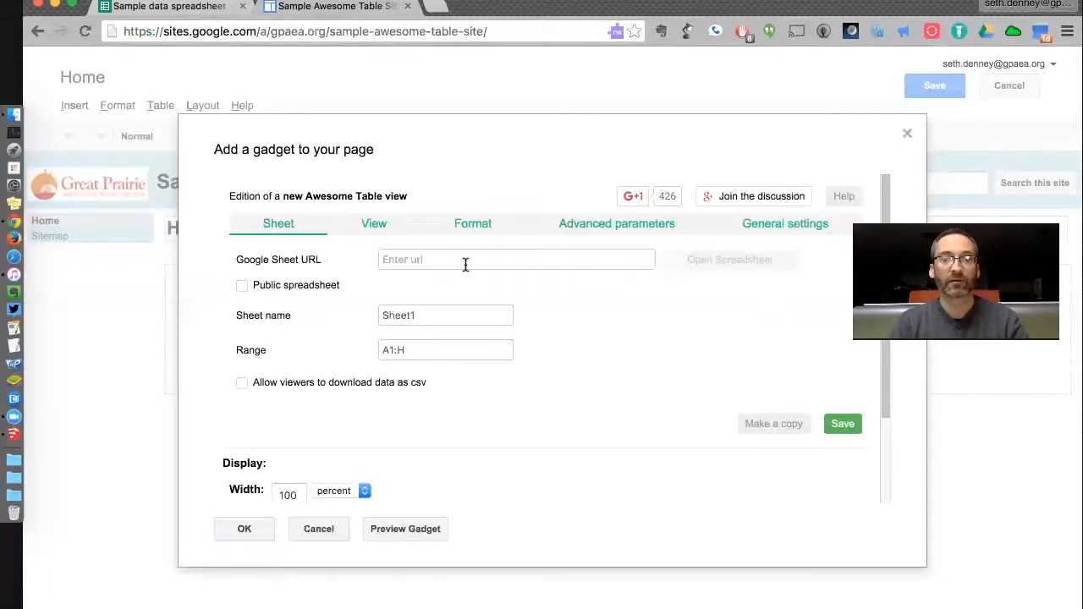
left_click(516, 260)
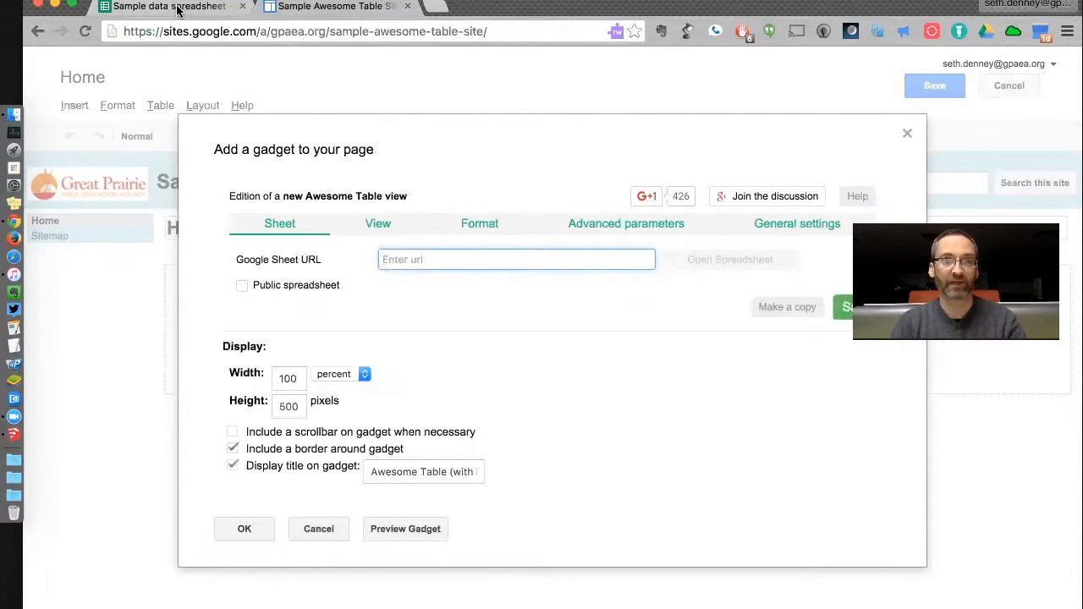
left_click(170, 6)
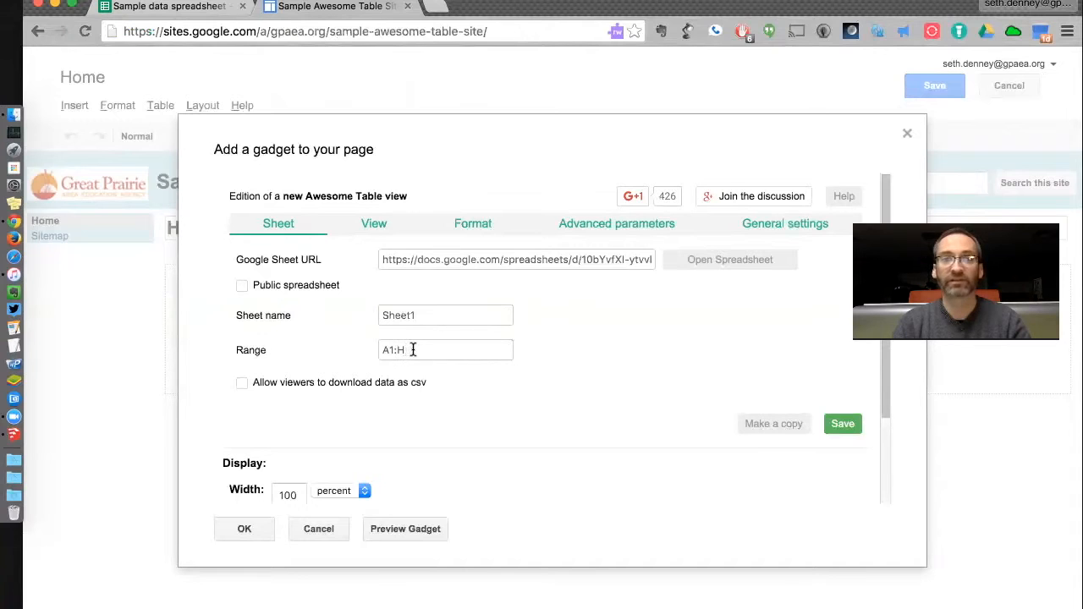
left_click(169, 7)
type("F")
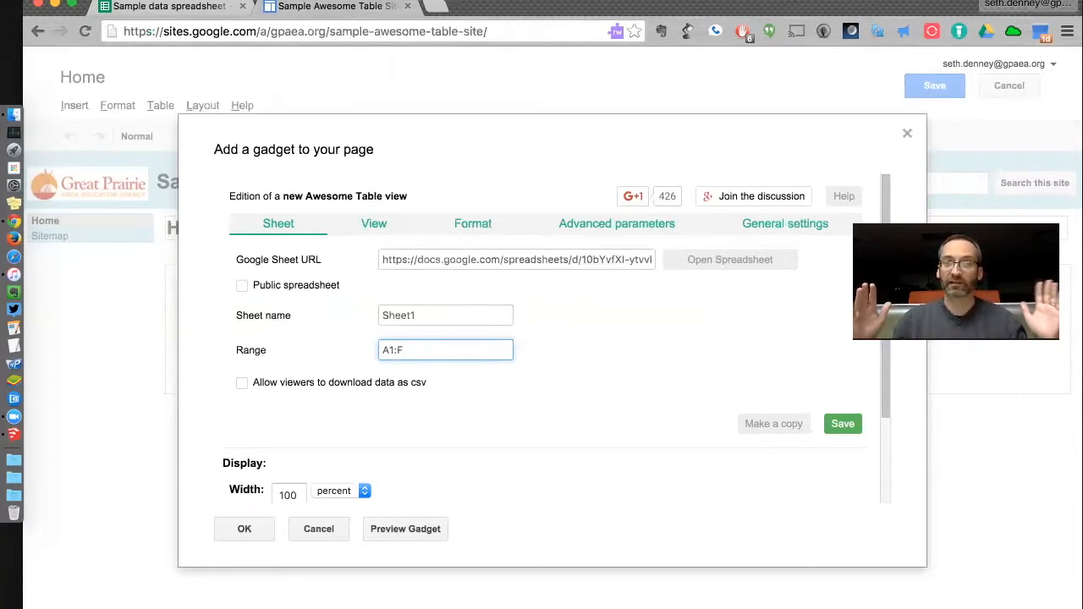
mouse_move(347, 354)
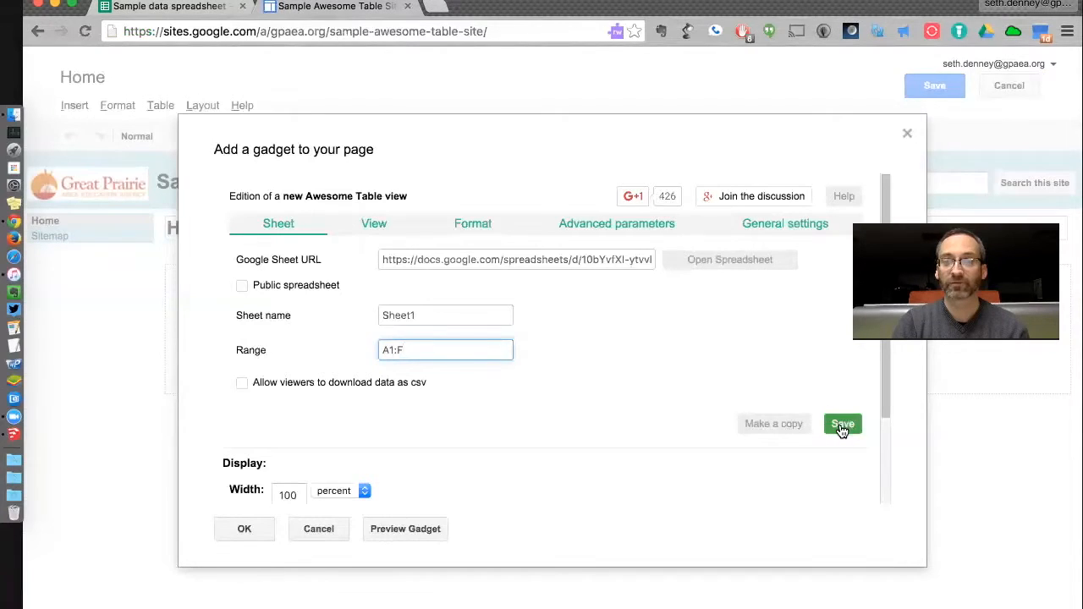
Save the view under the name 'Sample view' and return to the Sheet settings.
left_click(783, 223)
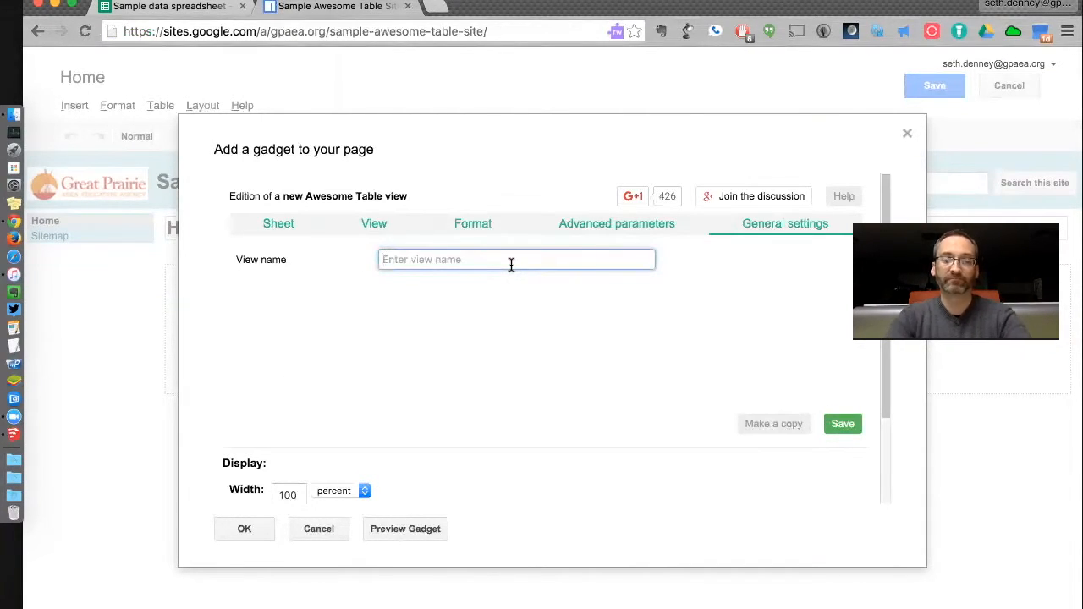
type("Sample view")
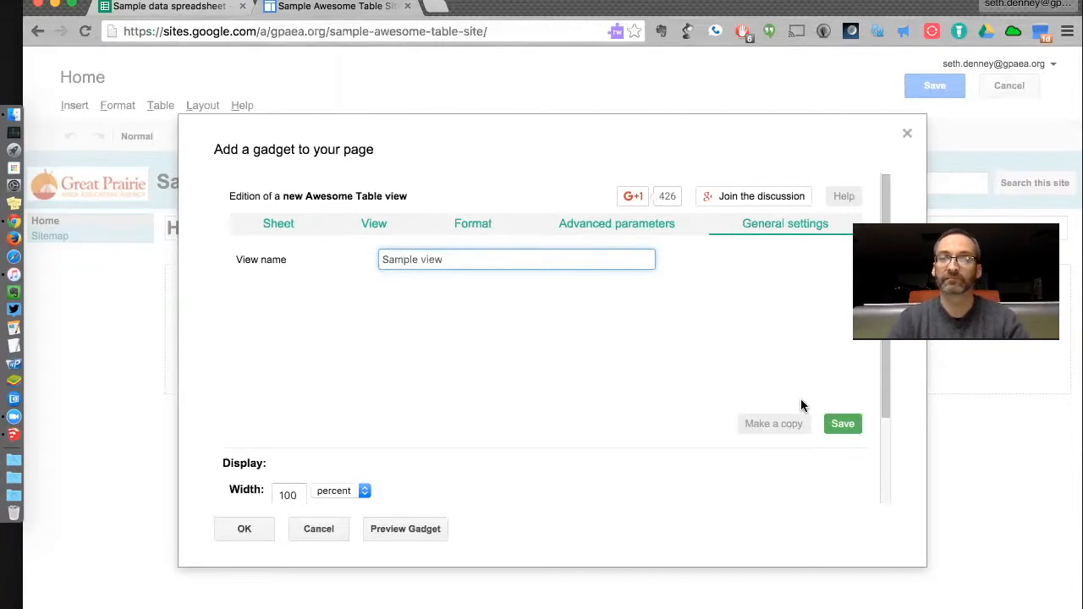
left_click(843, 423)
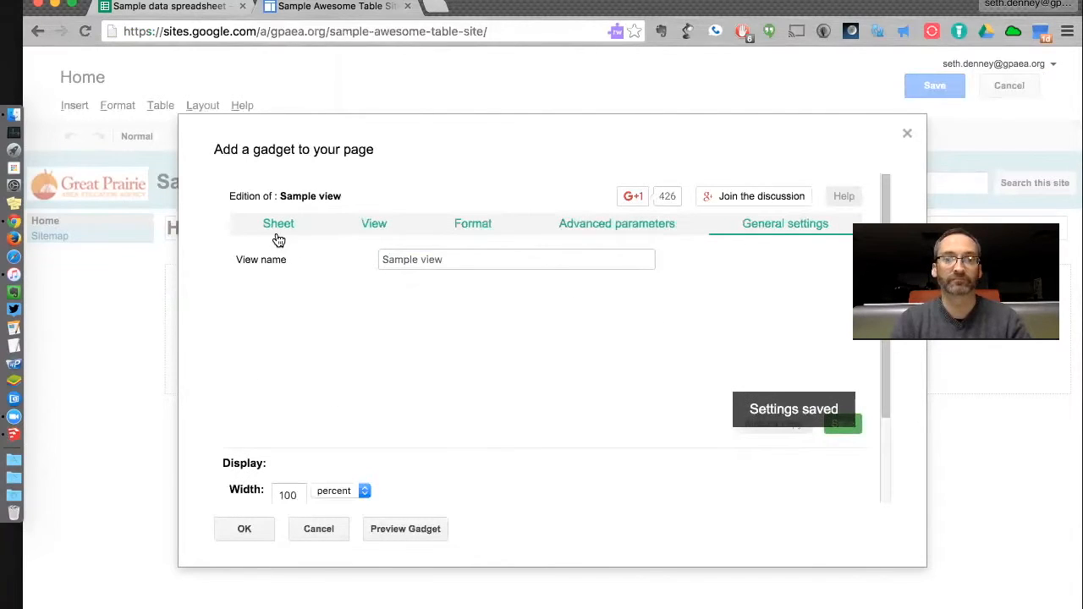
left_click(277, 223)
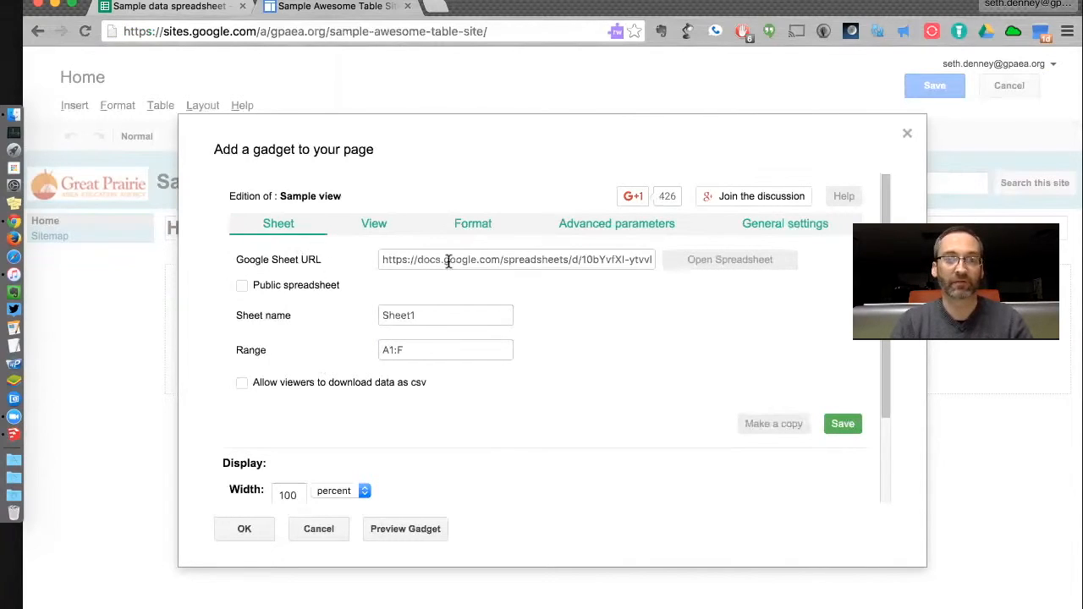
Set the view type to 'Advanced summary of response (for Google forms)' and save it.
left_click(373, 223)
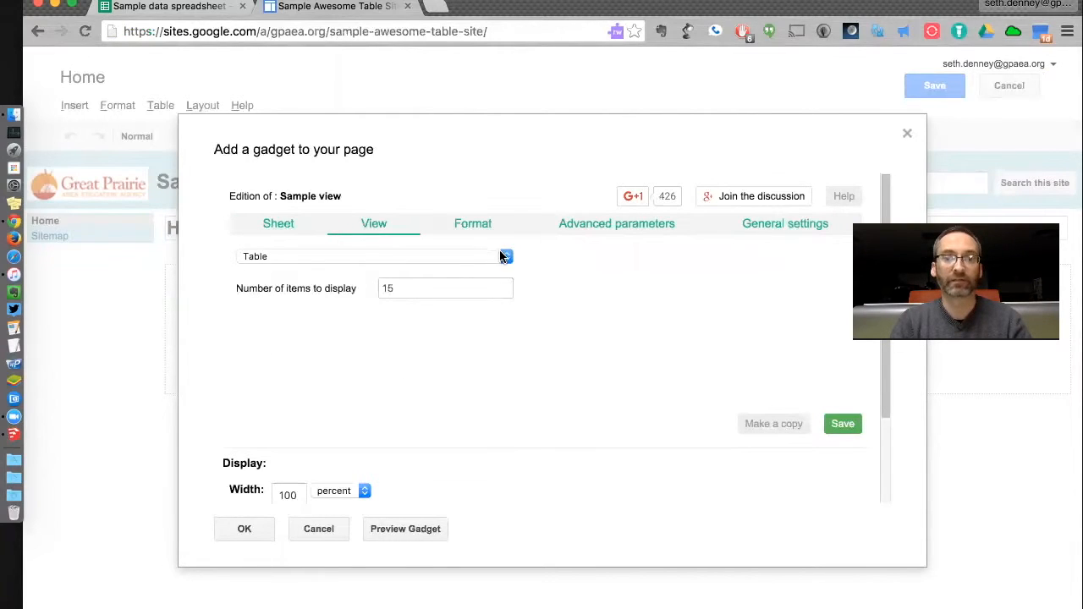
mouse_move(504, 257)
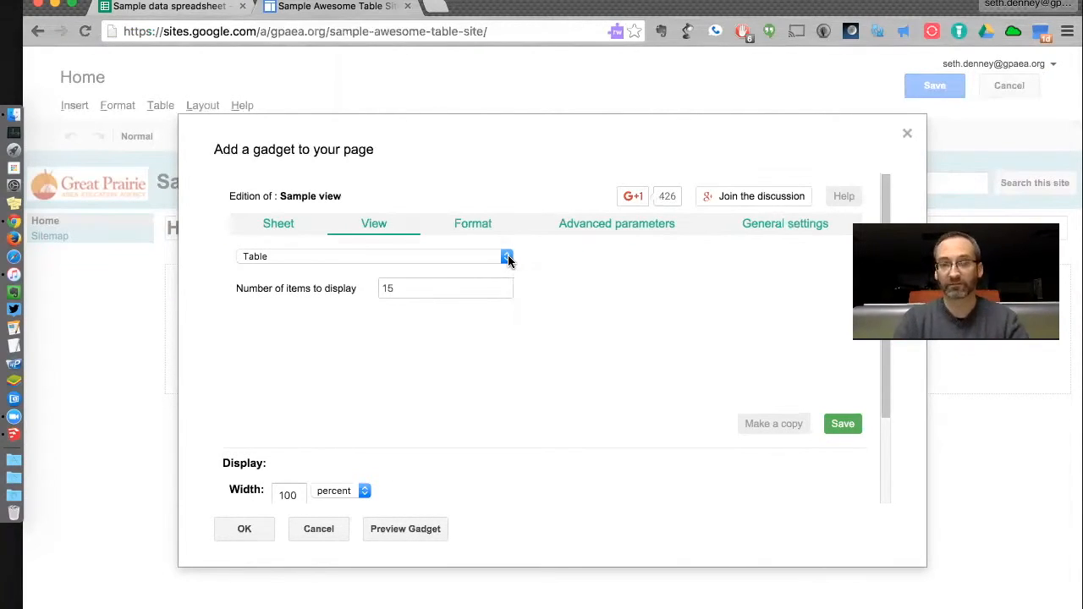
left_click(506, 257)
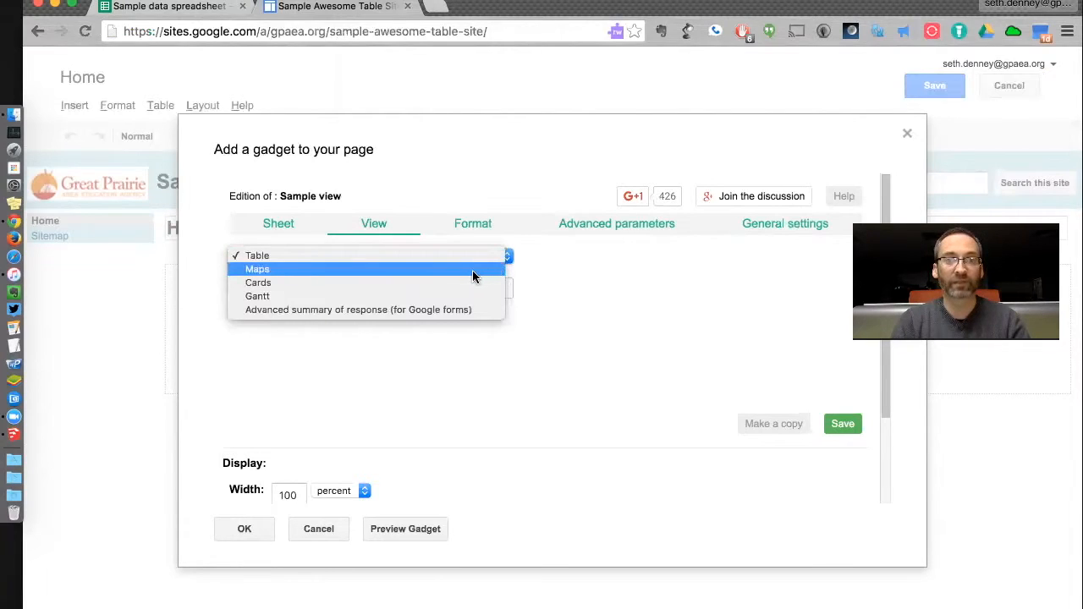
mouse_move(465, 274)
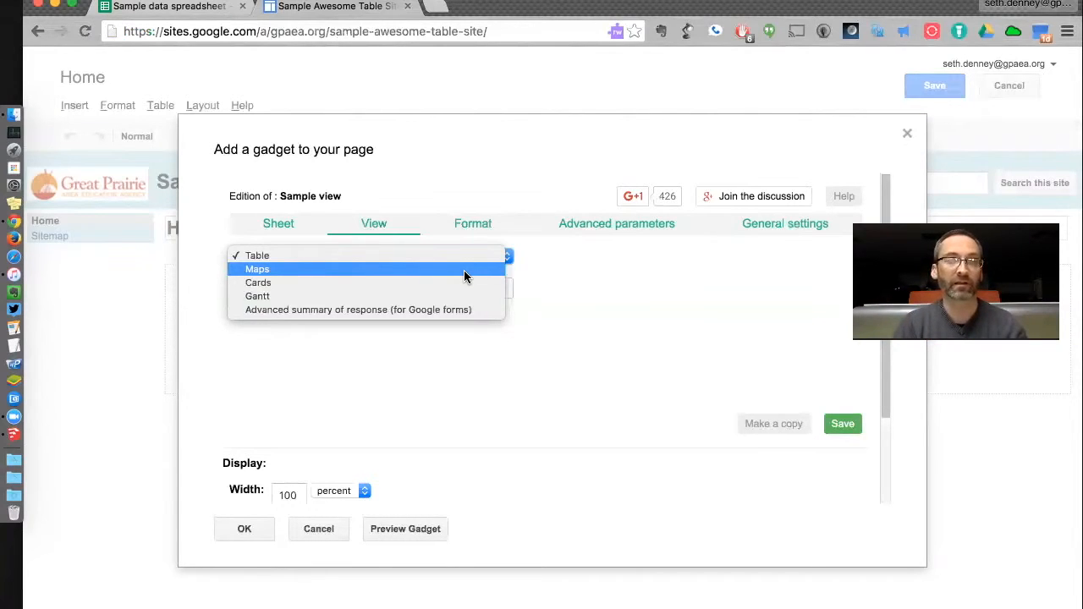
mouse_move(382, 325)
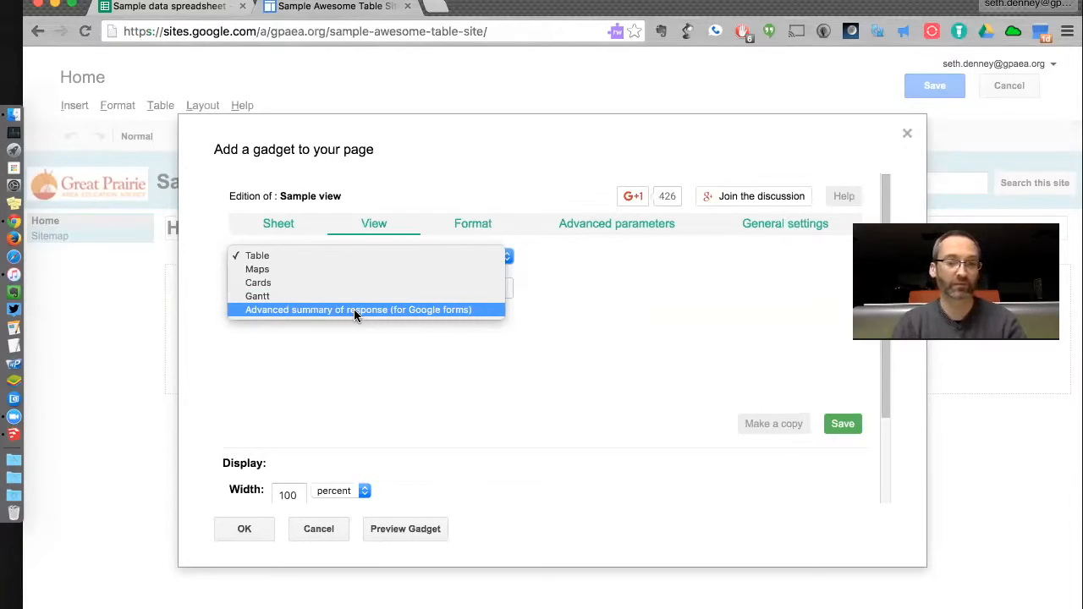
left_click(357, 308)
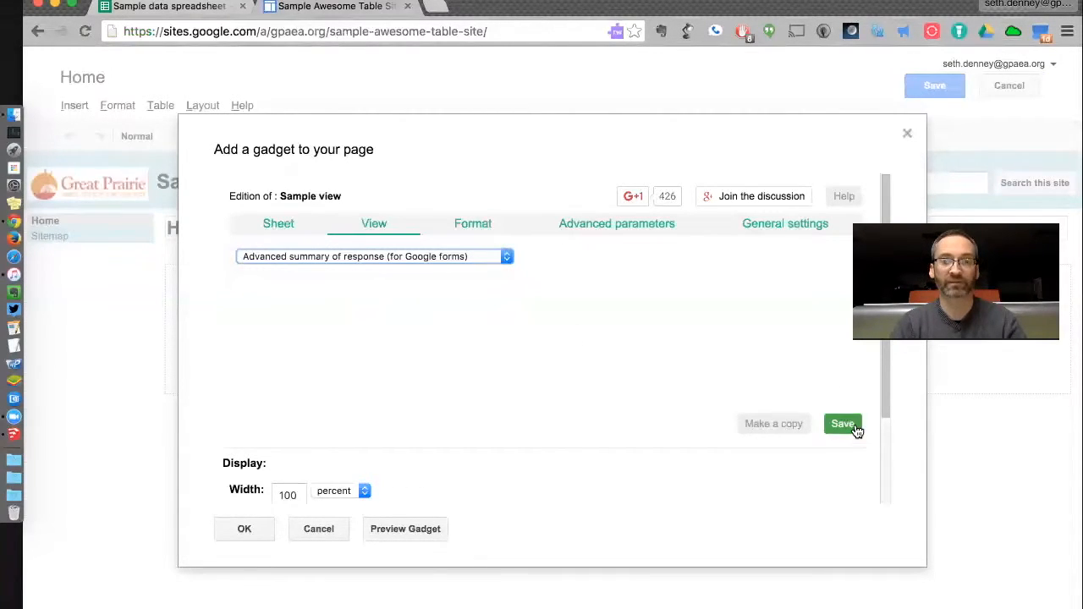
left_click(842, 423)
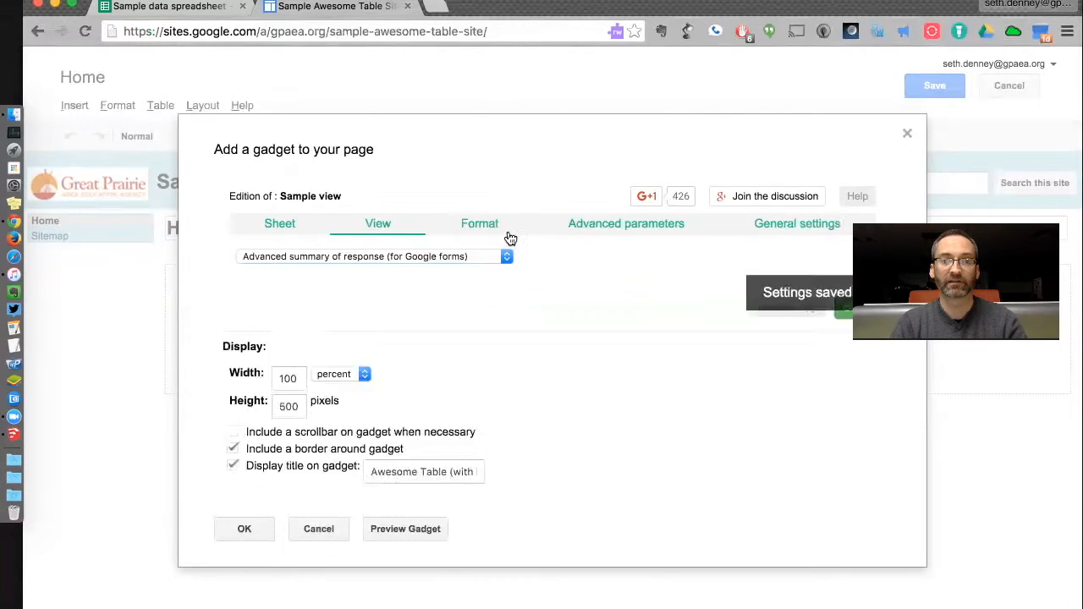
left_click(481, 224)
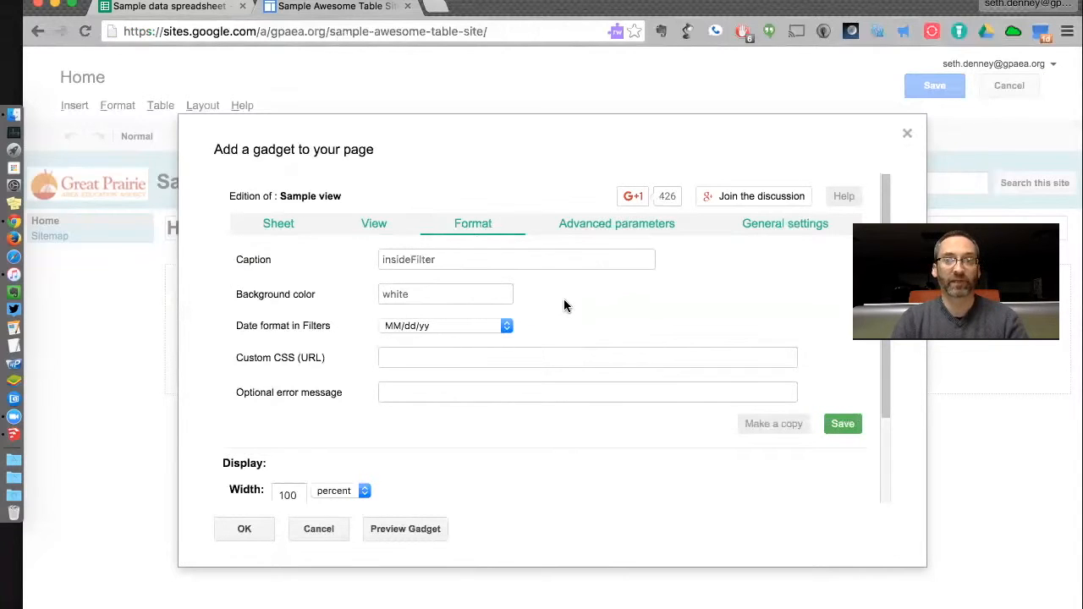
Look over the Advanced parameters and General settings, keeping the view name 'Sample view'.
left_click(616, 223)
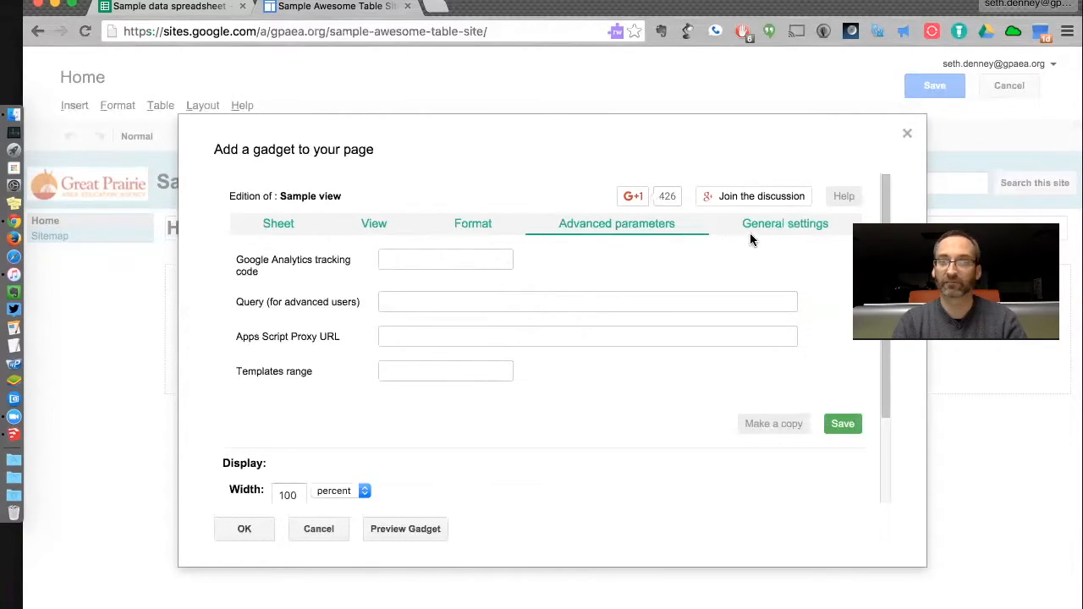
left_click(785, 223)
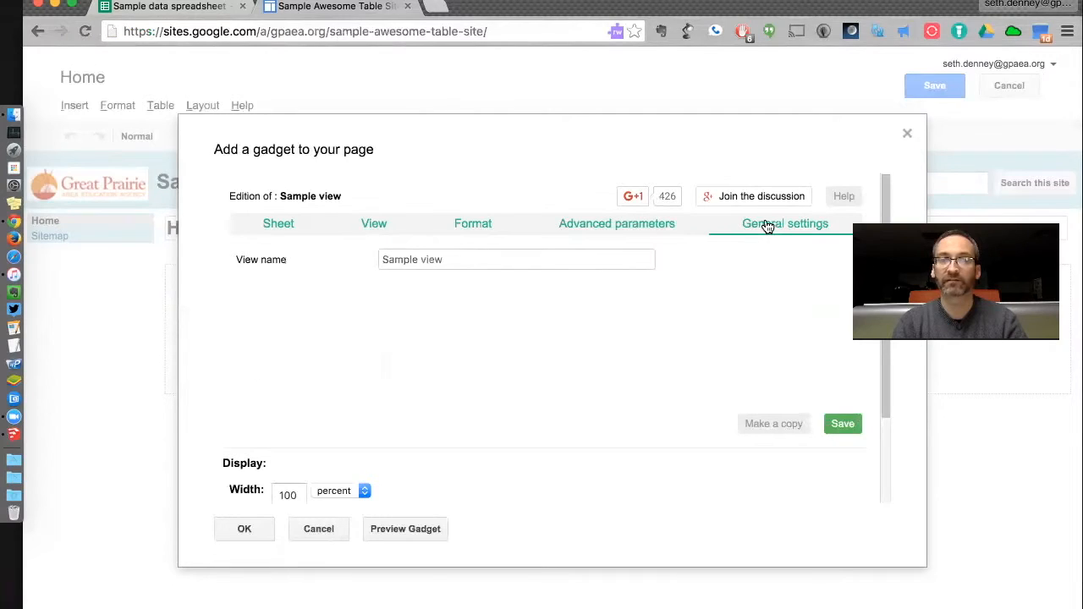
mouse_move(805, 411)
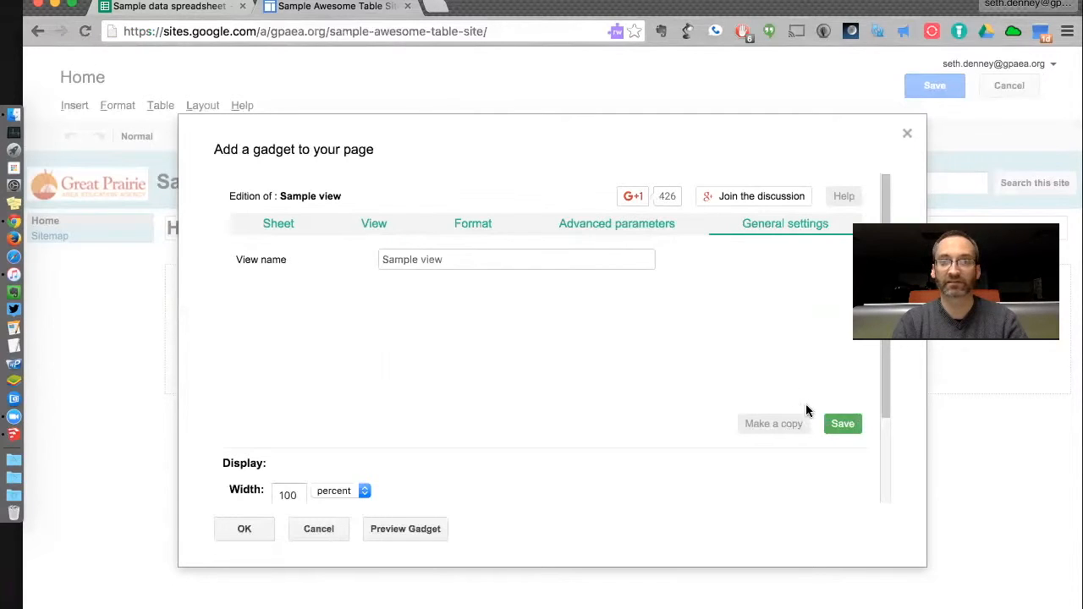
left_click(842, 422)
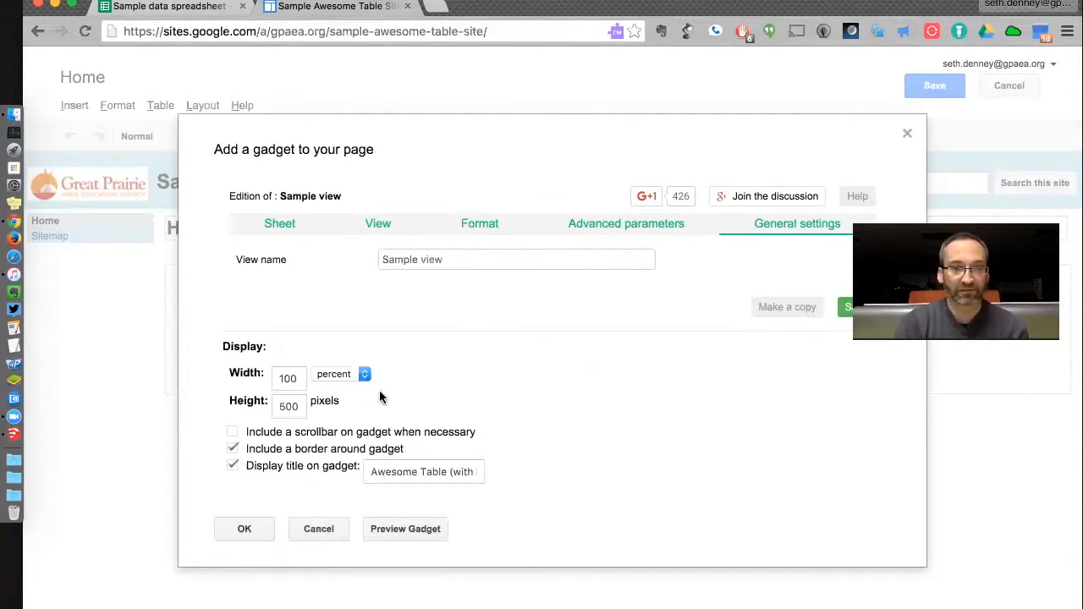
Increase the gadget's pixel height and enable 'Include a scrollbar on gadget when necessary'.
left_click(287, 378)
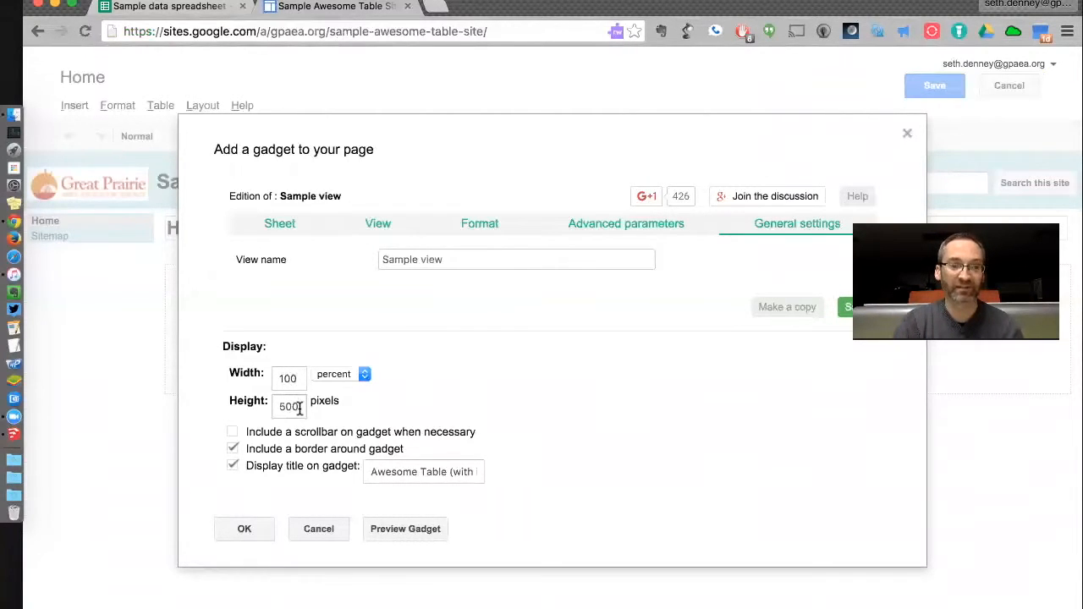
triple_click(290, 406)
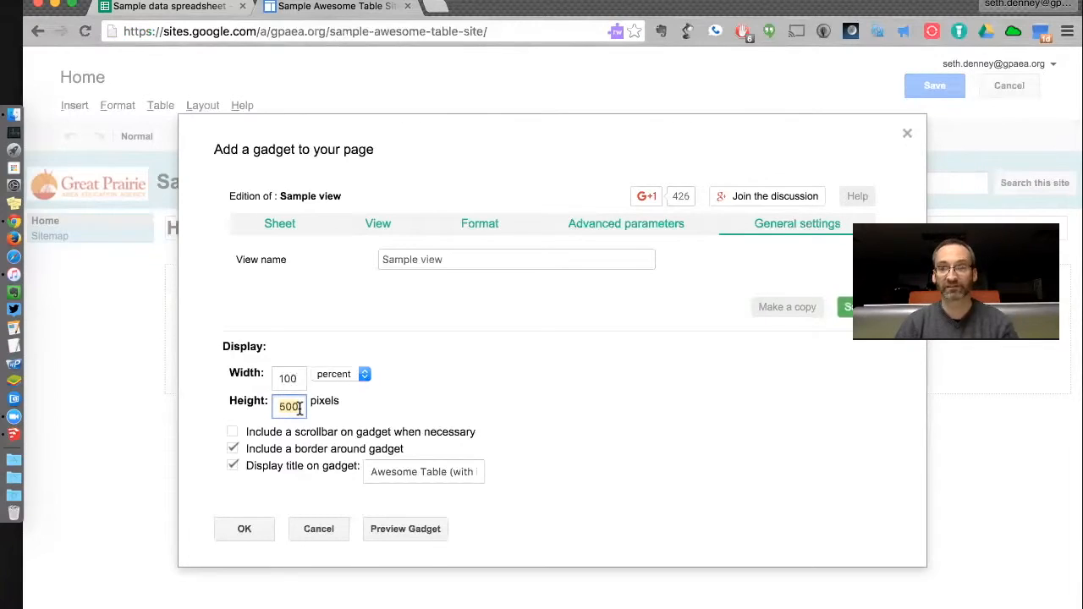
type("200")
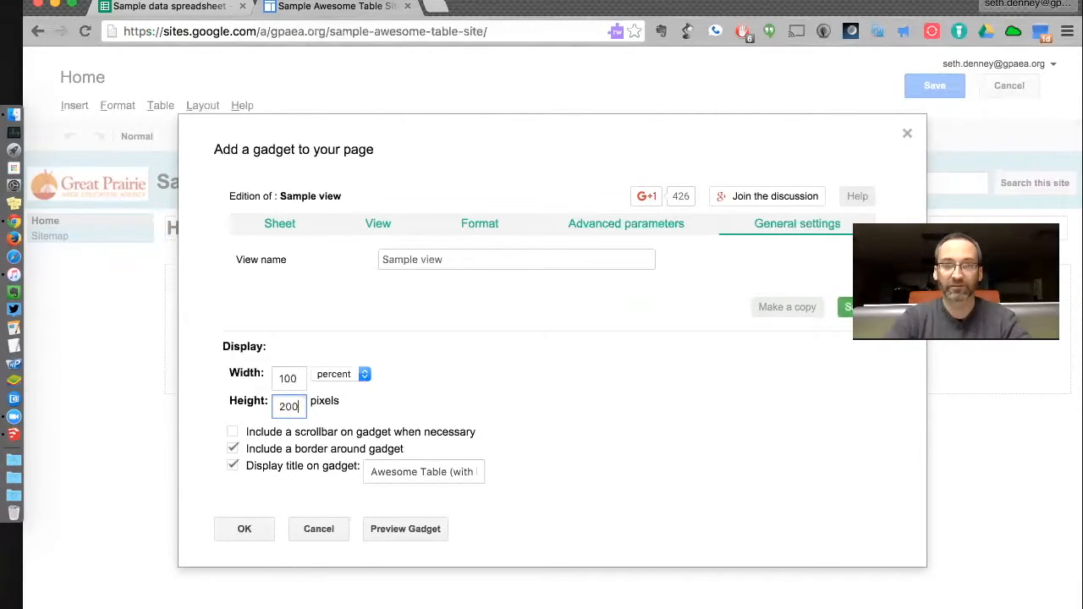
type("000")
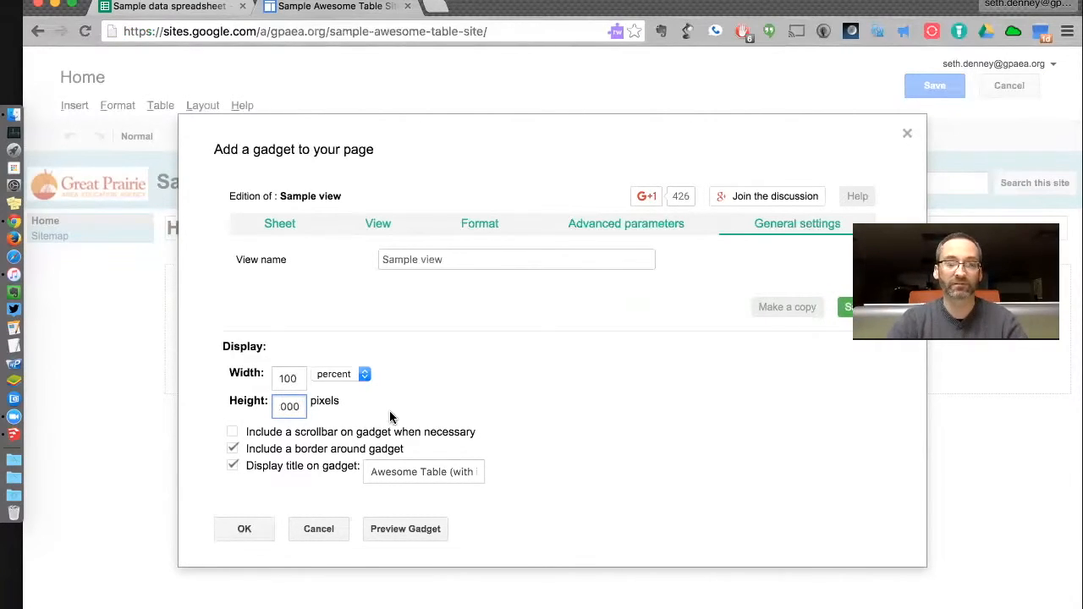
type("200")
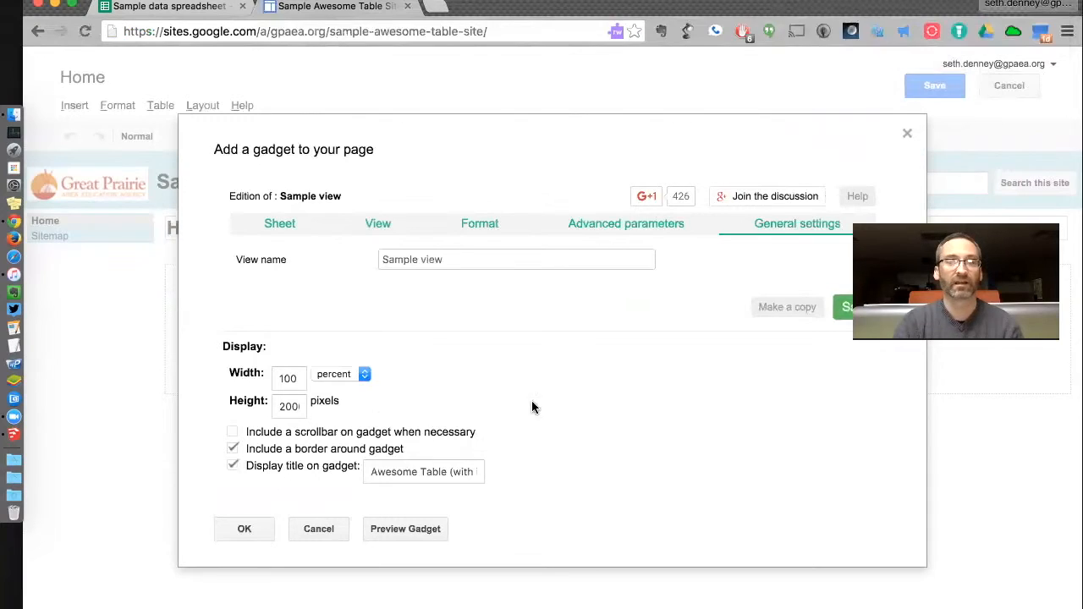
left_click(290, 406)
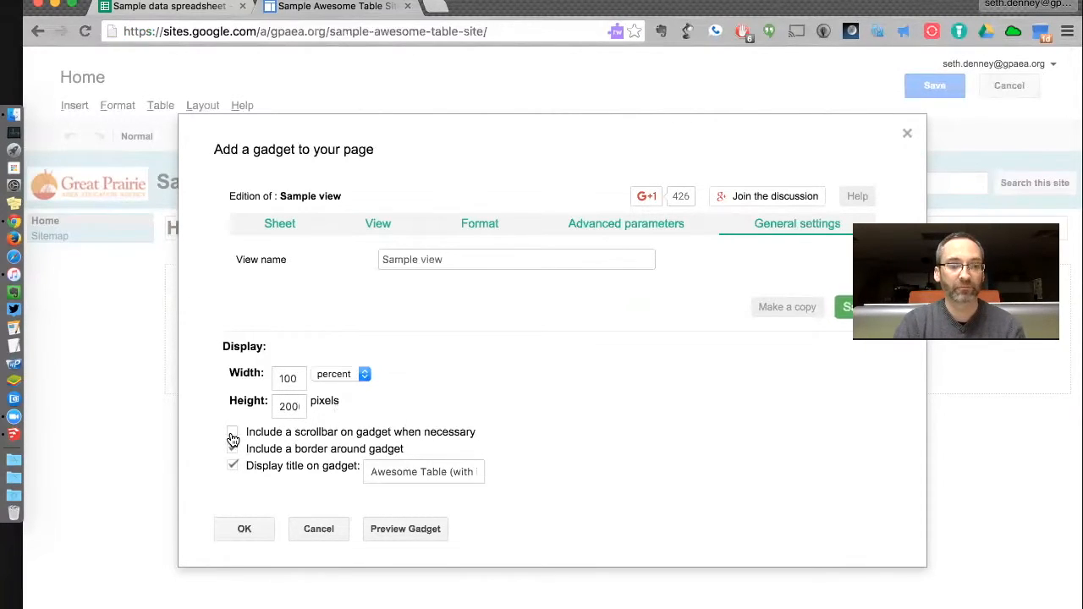
left_click(234, 433)
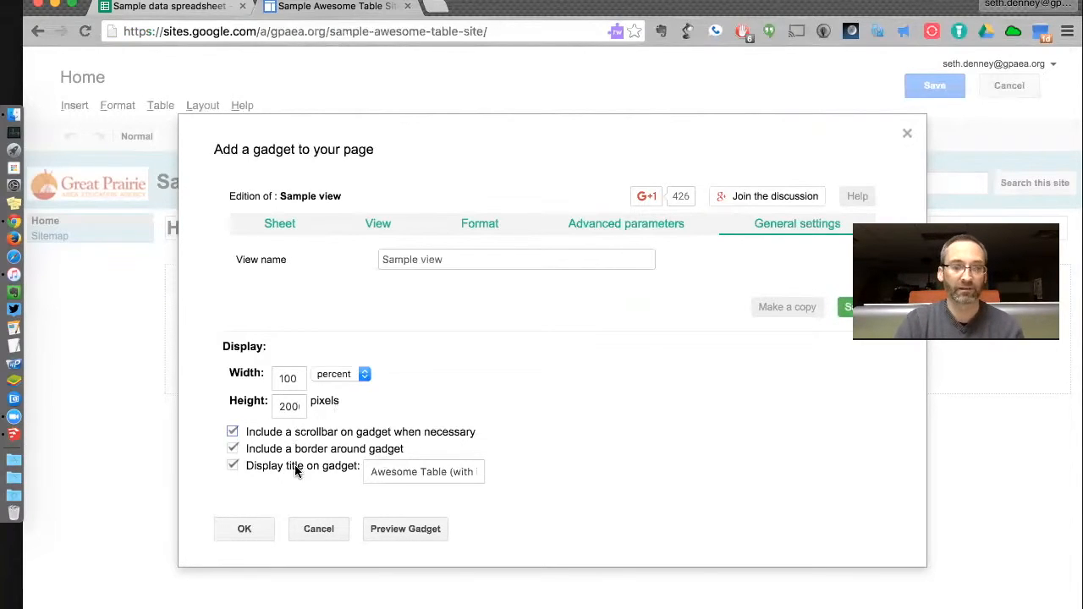
mouse_move(347, 538)
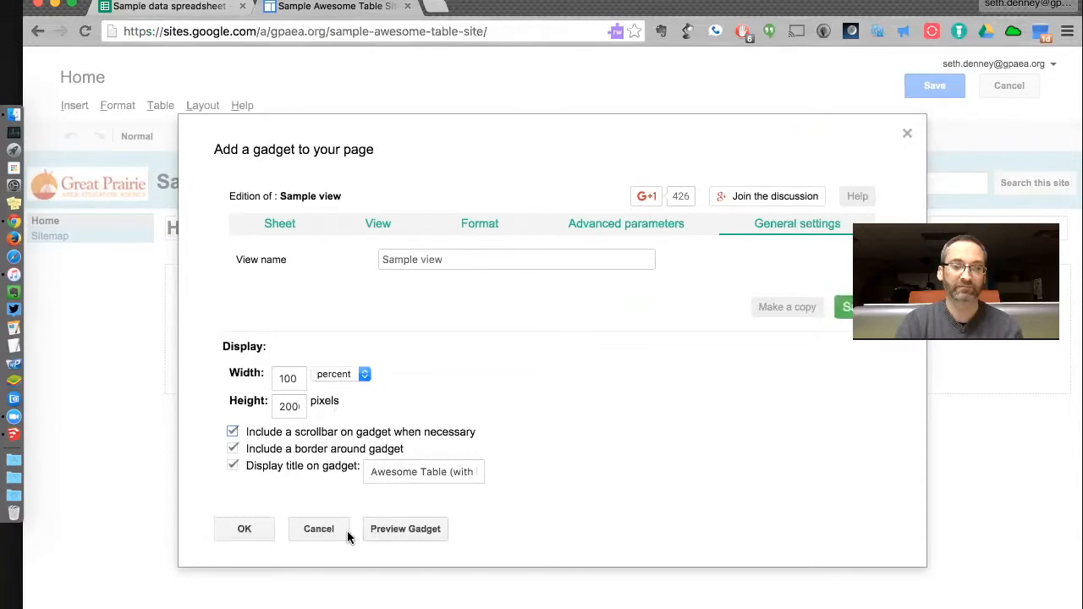
left_click(243, 527)
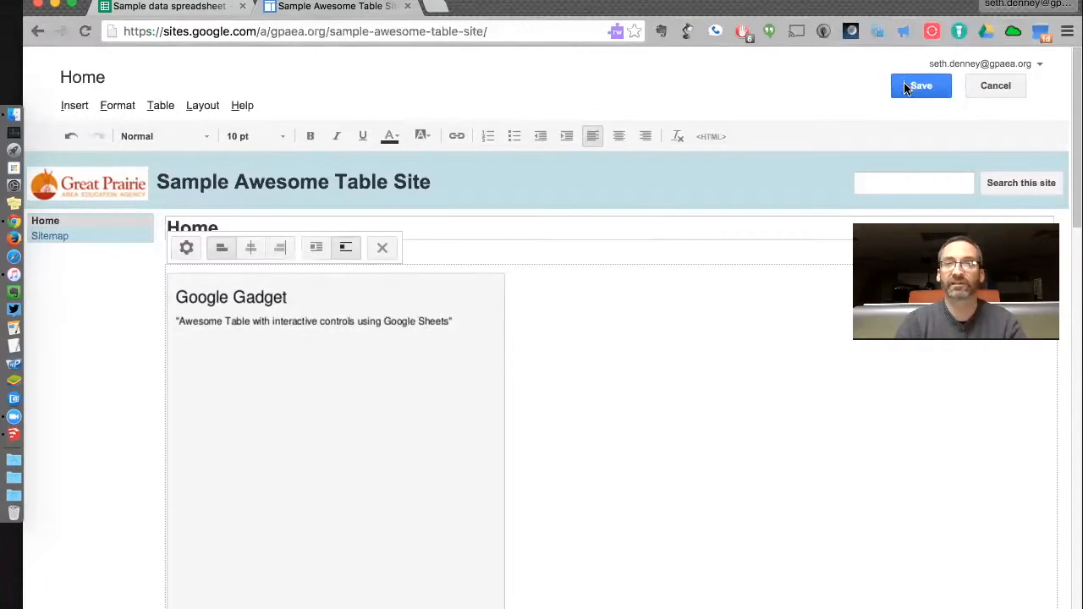
Save the edits to the Home page.
left_click(920, 84)
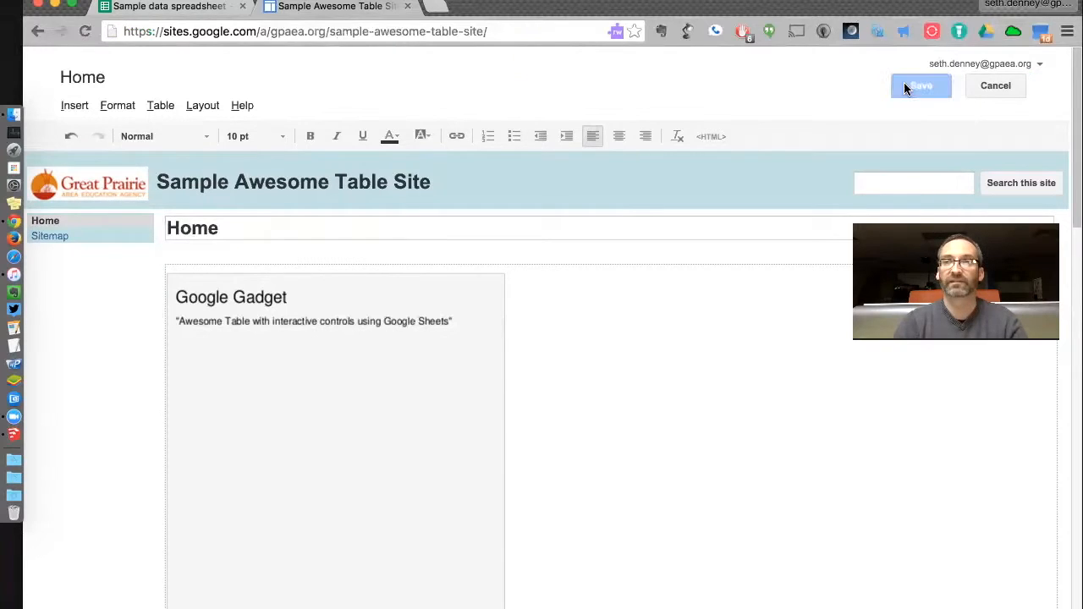
left_click(920, 84)
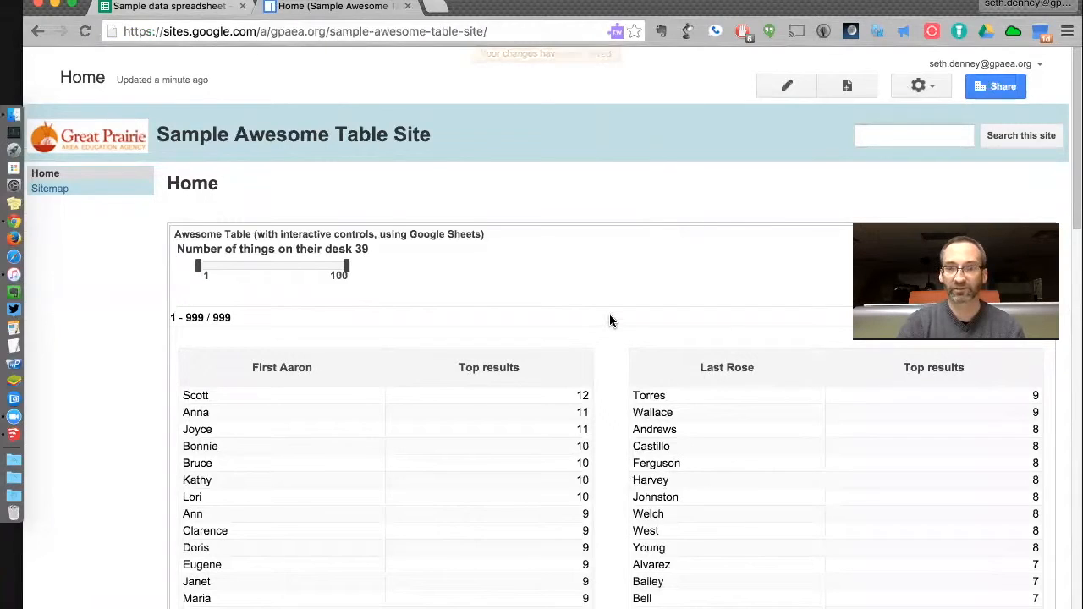
Scroll through the published Awesome Table's birthdate chart, colors, breakfast and desk-item totals.
scroll("down", 3)
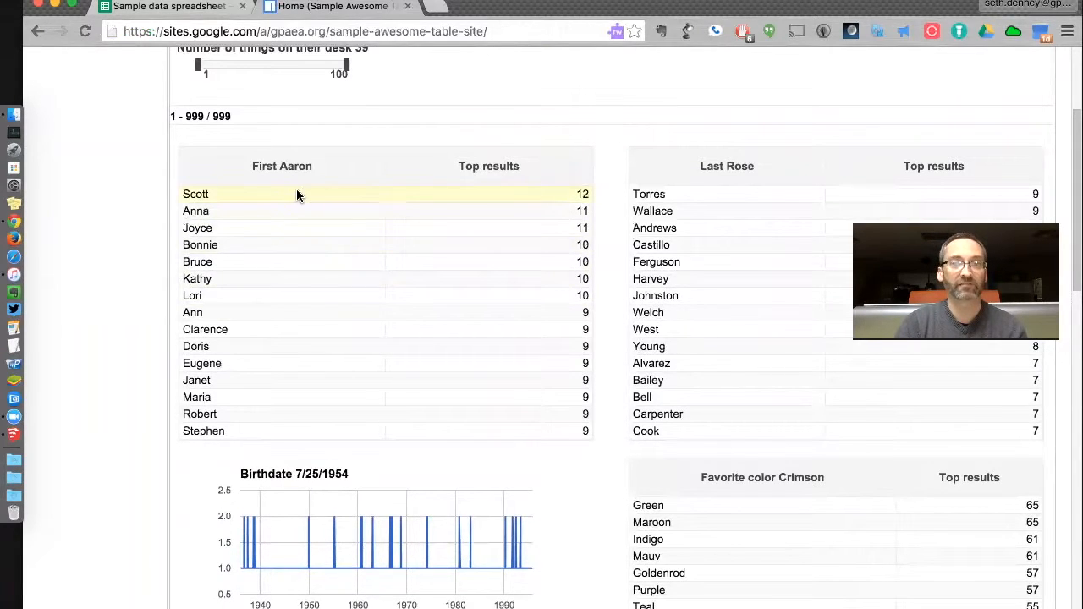
mouse_move(260, 196)
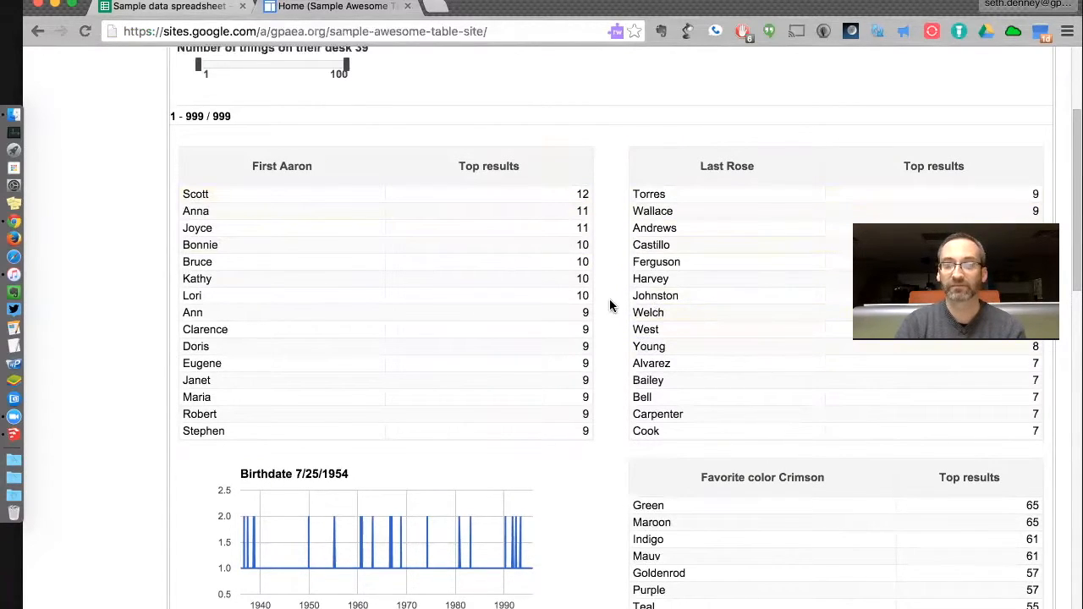
scroll("down", 3)
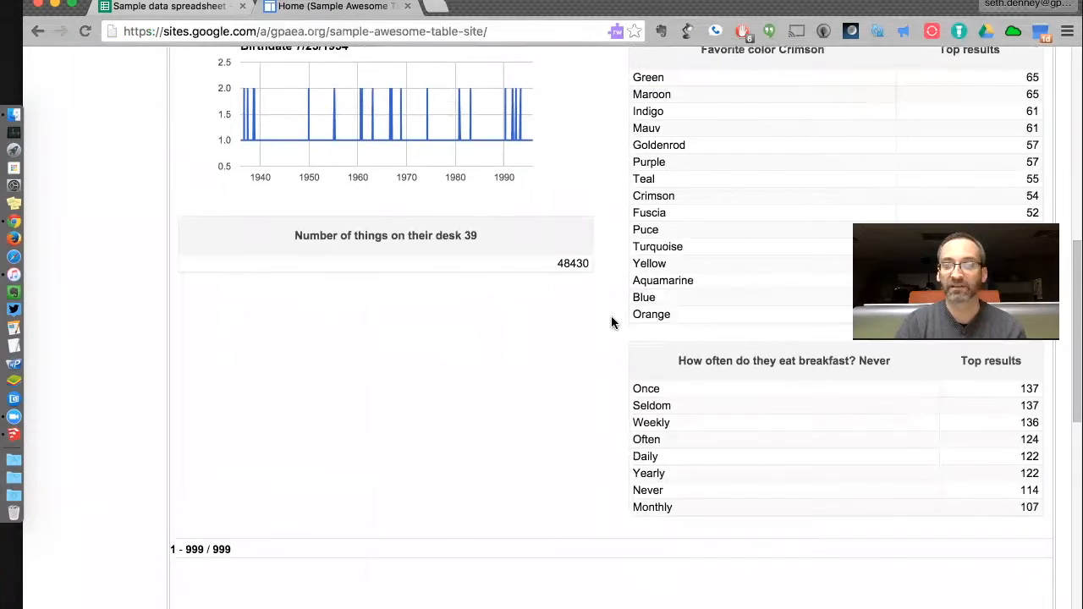
scroll("down", 3)
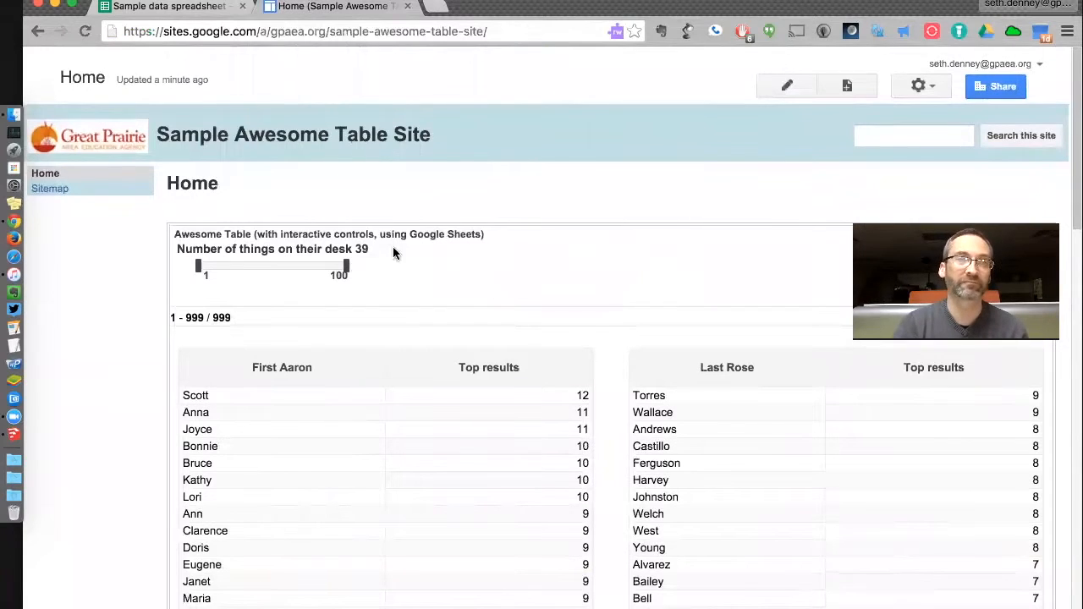
left_click(169, 7)
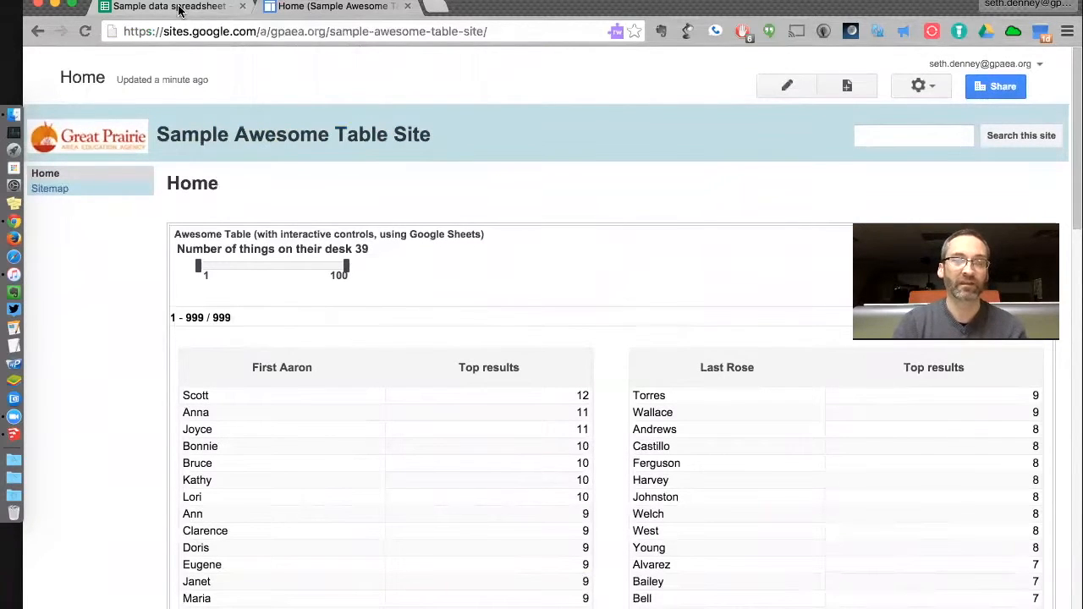
Select row 2, the first data row (Aaron Rose), in the Sample data spreadsheet.
left_click(169, 7)
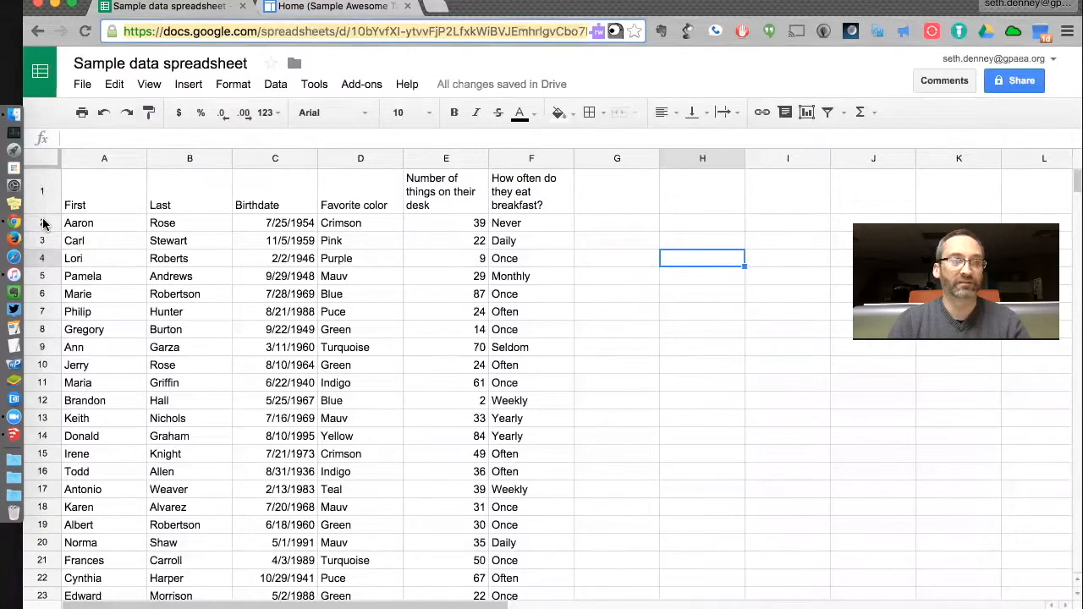
left_click(105, 223)
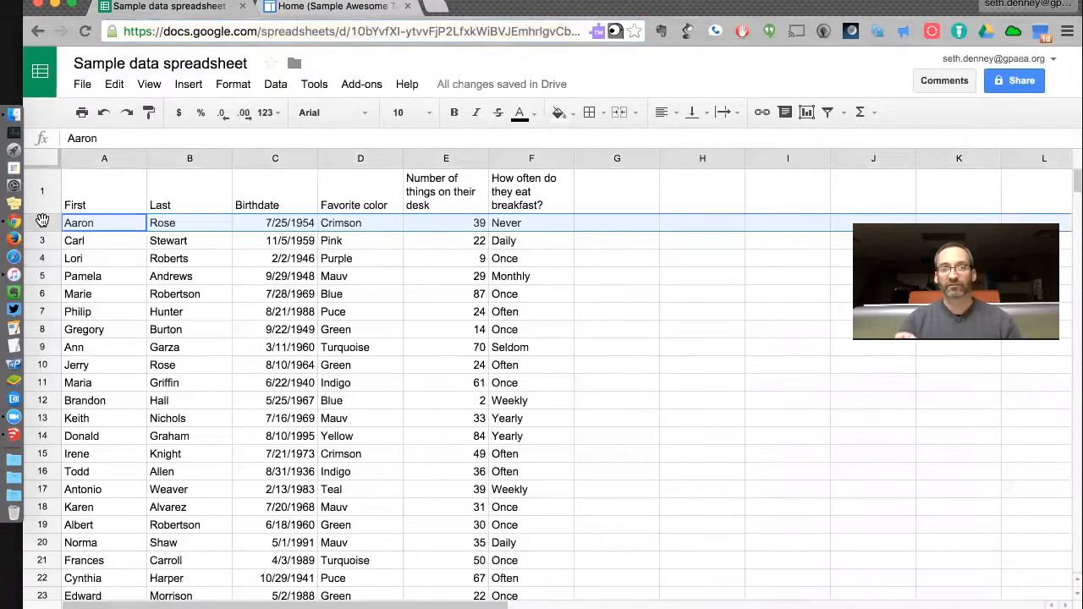
mouse_move(199, 195)
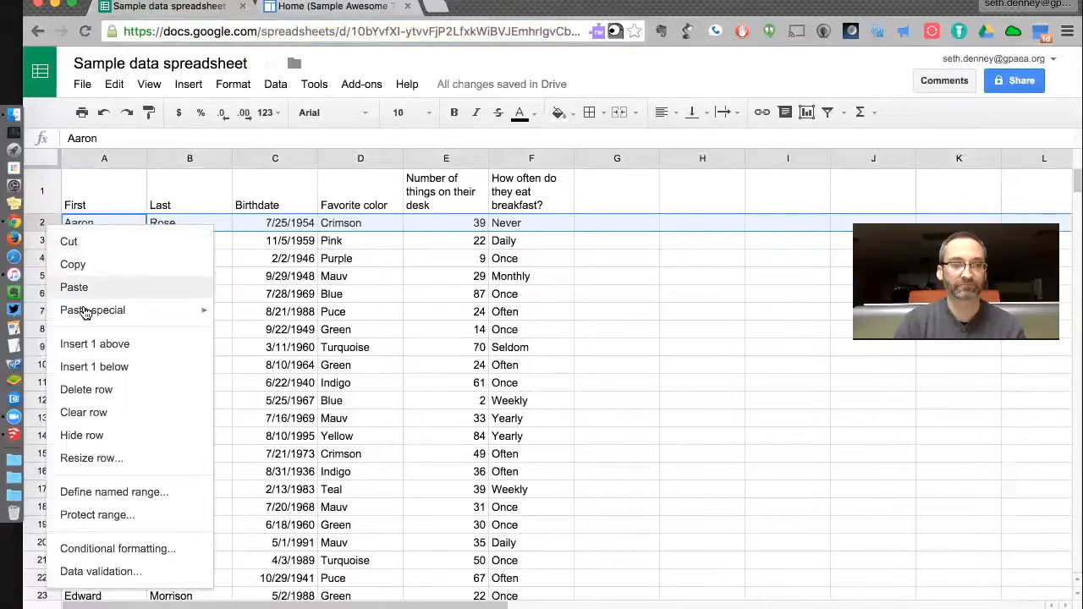
mouse_move(94, 344)
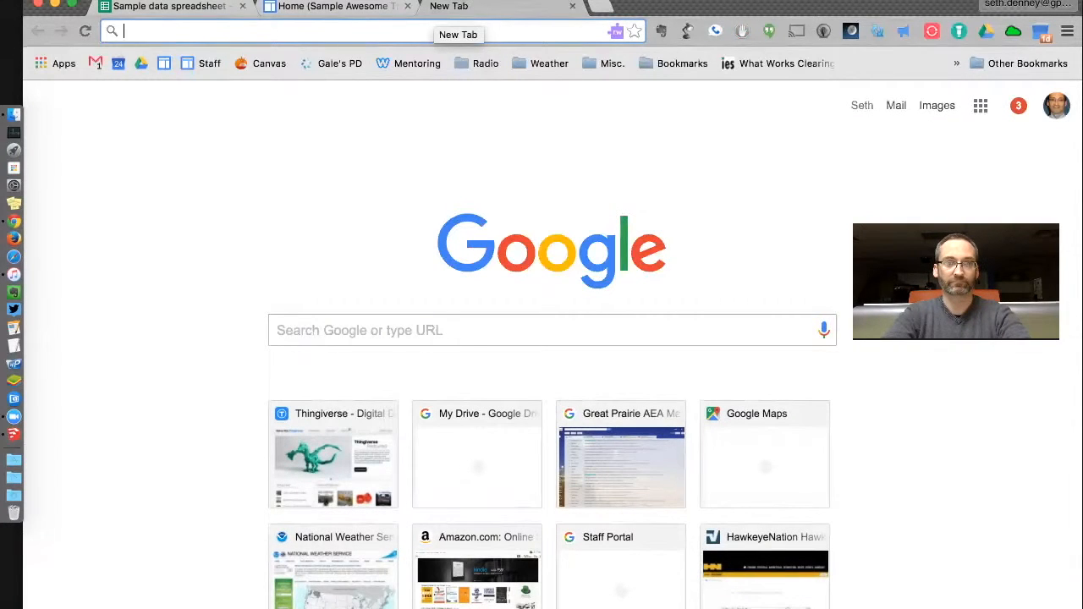
Search 'awesome table documentation', read section 2.2 on row-2 filters, and return to the spreadsheet.
type("awesome table documentation")
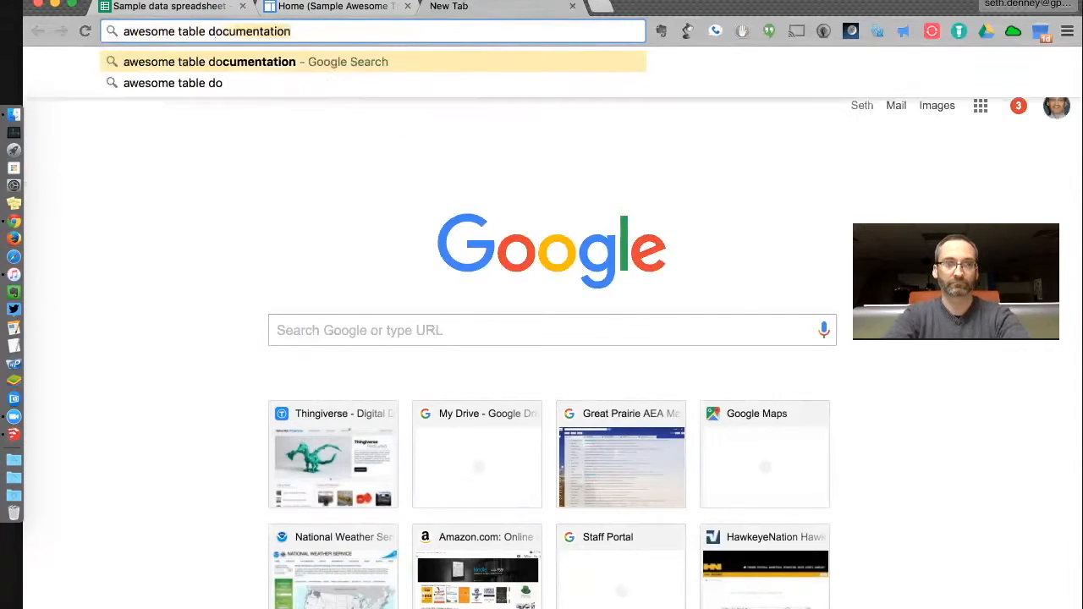
key("Enter")
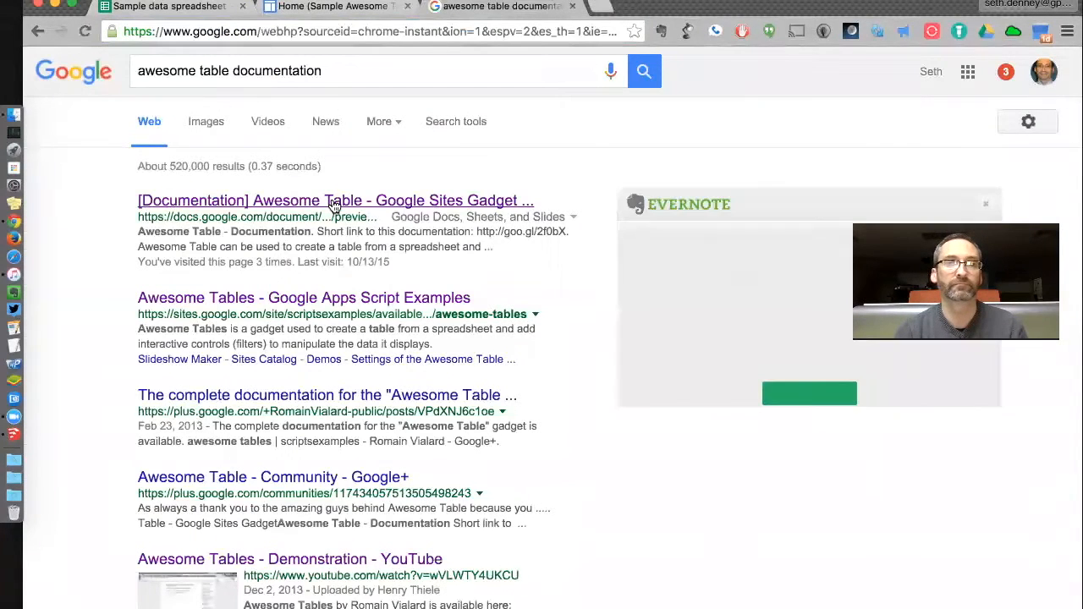
left_click(335, 200)
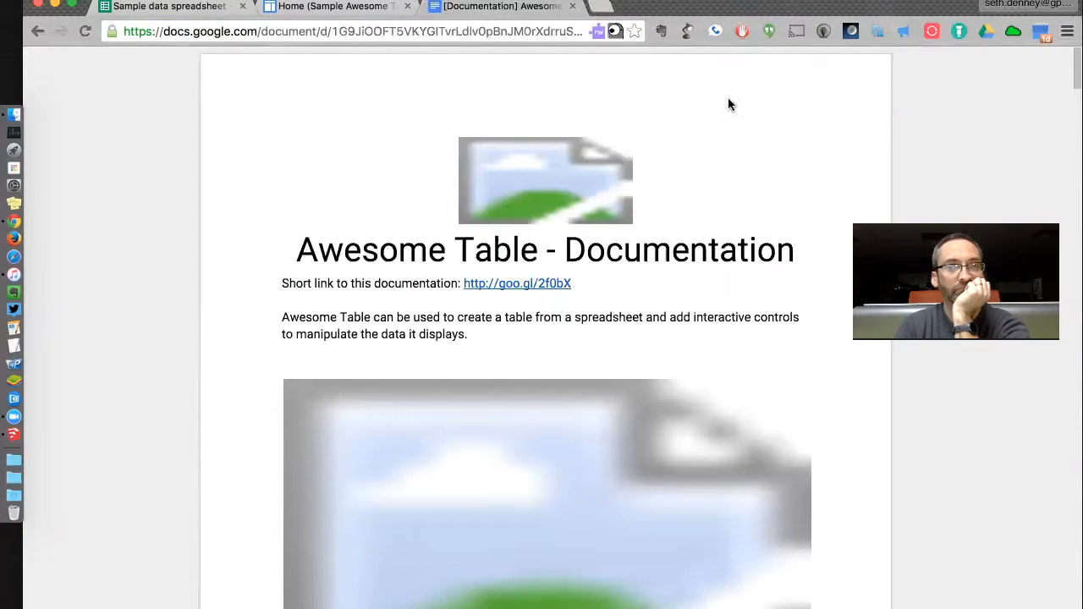
scroll("down", 3)
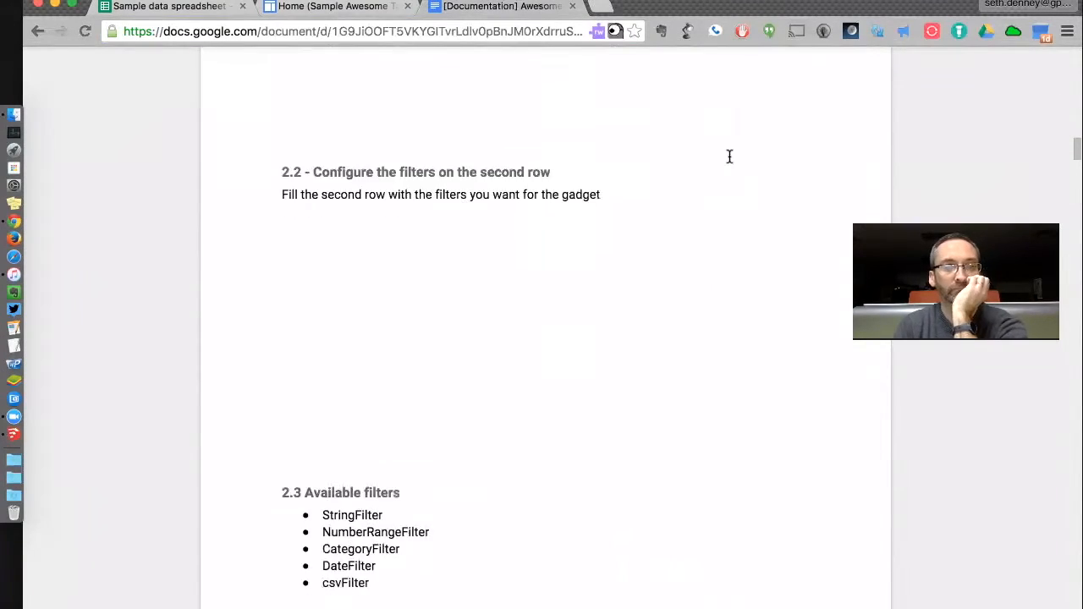
left_click(166, 6)
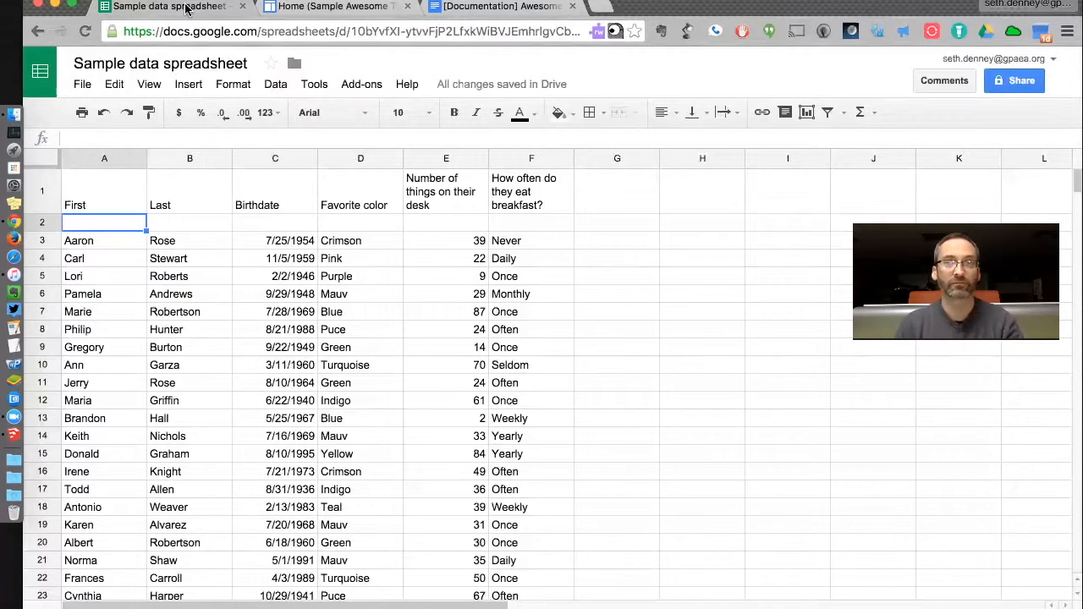
mouse_move(480, 17)
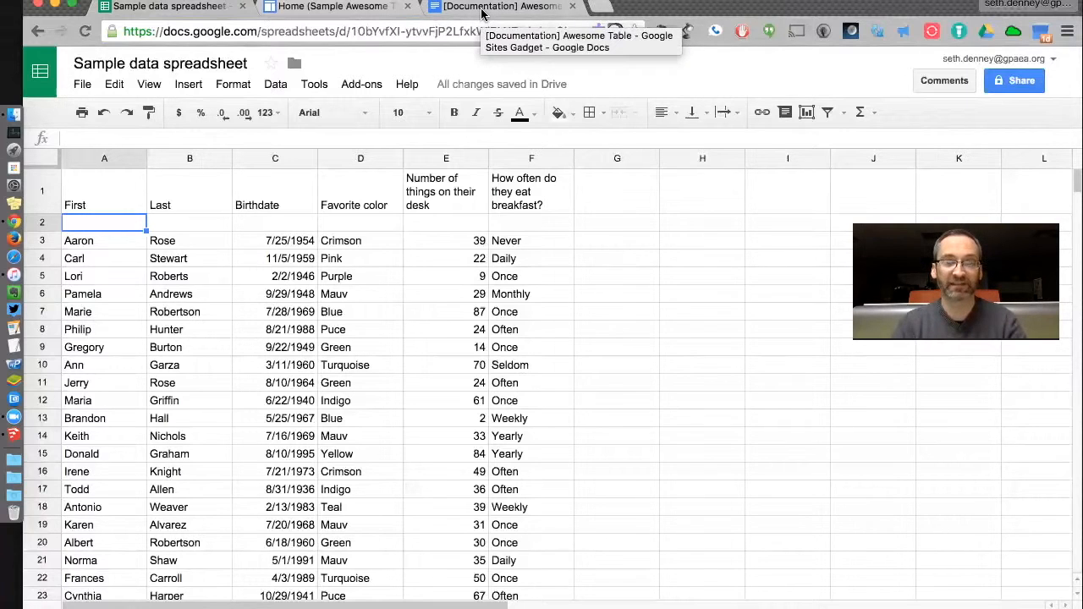
left_click(501, 7)
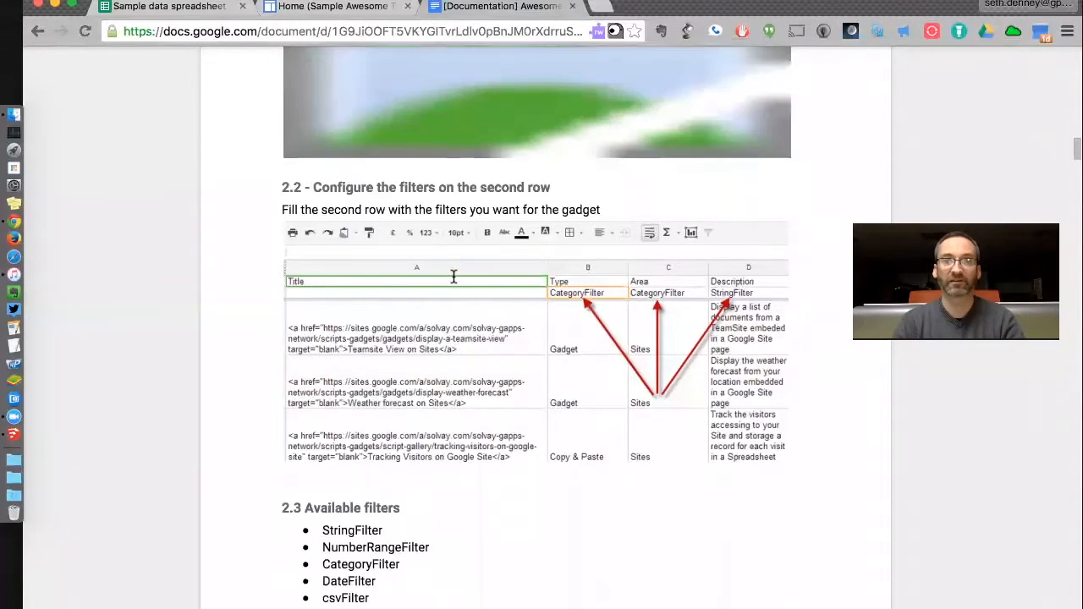
scroll("down", 3)
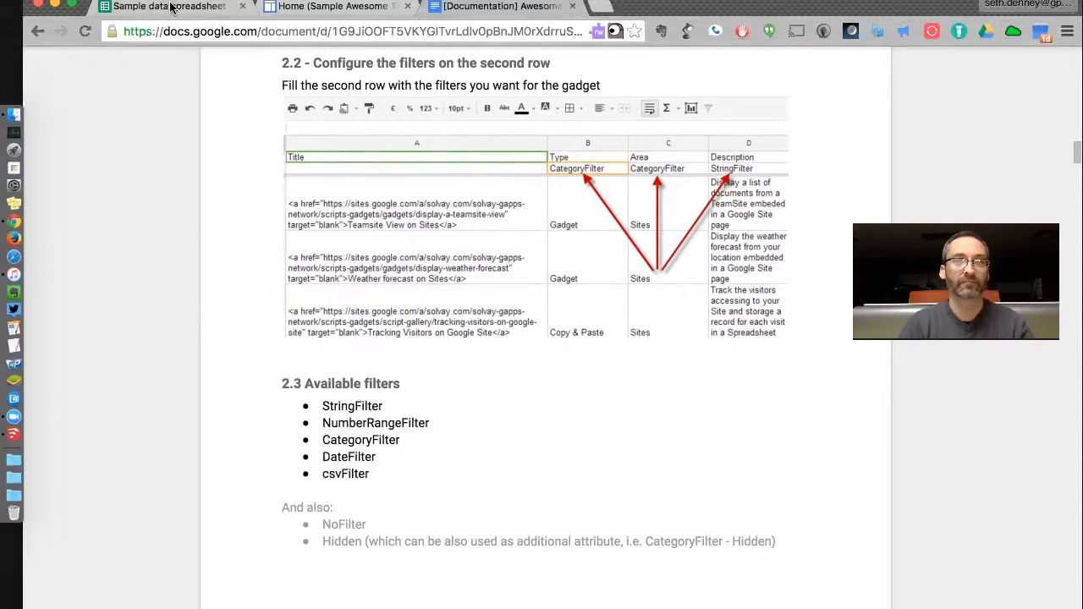
left_click(170, 7)
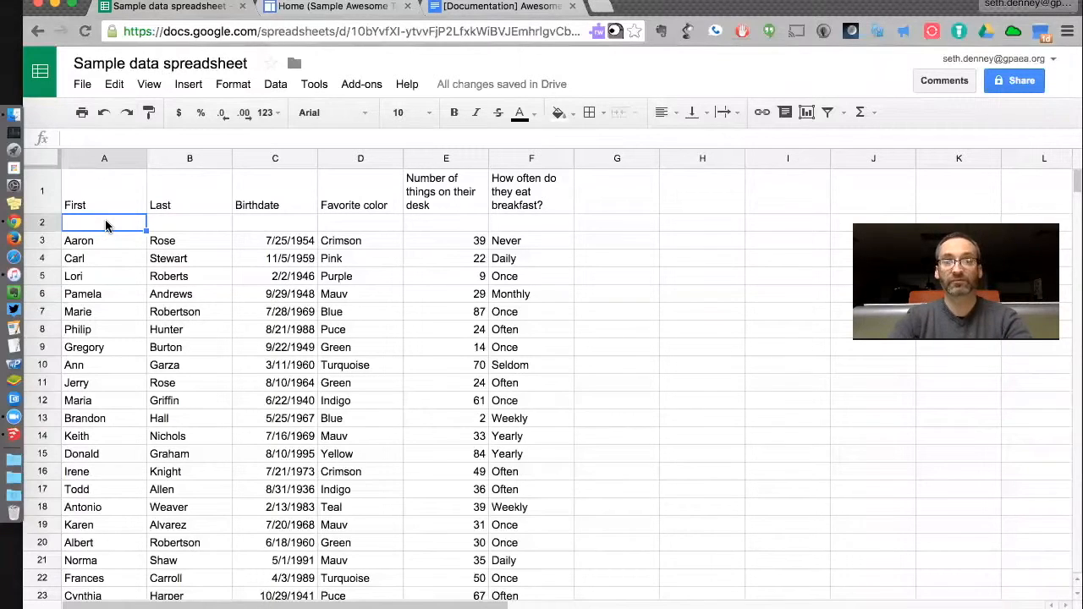
Enter StringFilter in row 2 under the two name columns, checking the documentation.
type("string")
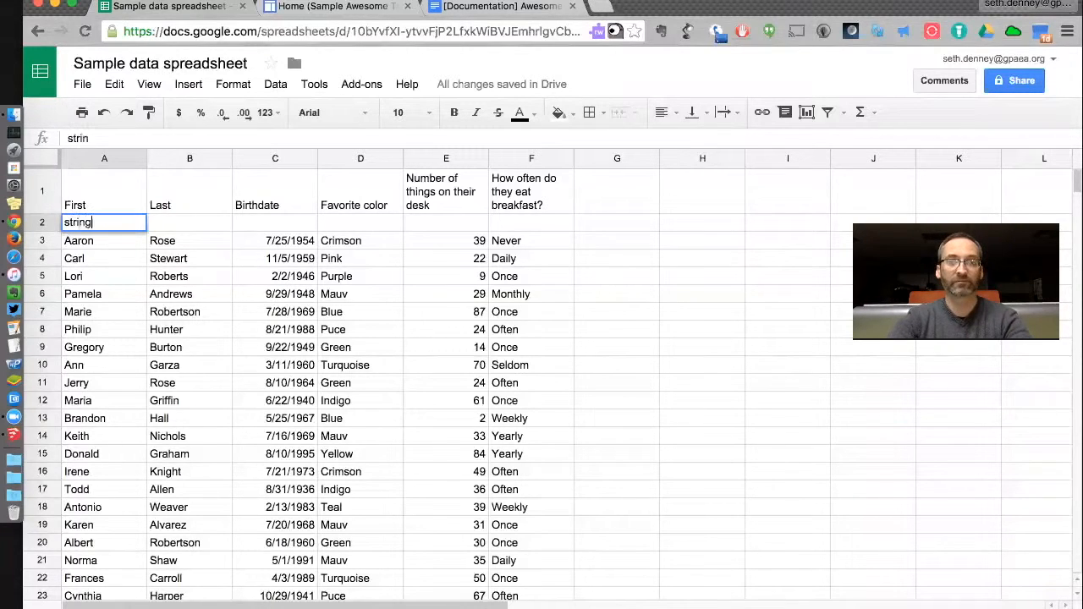
type("gFilter")
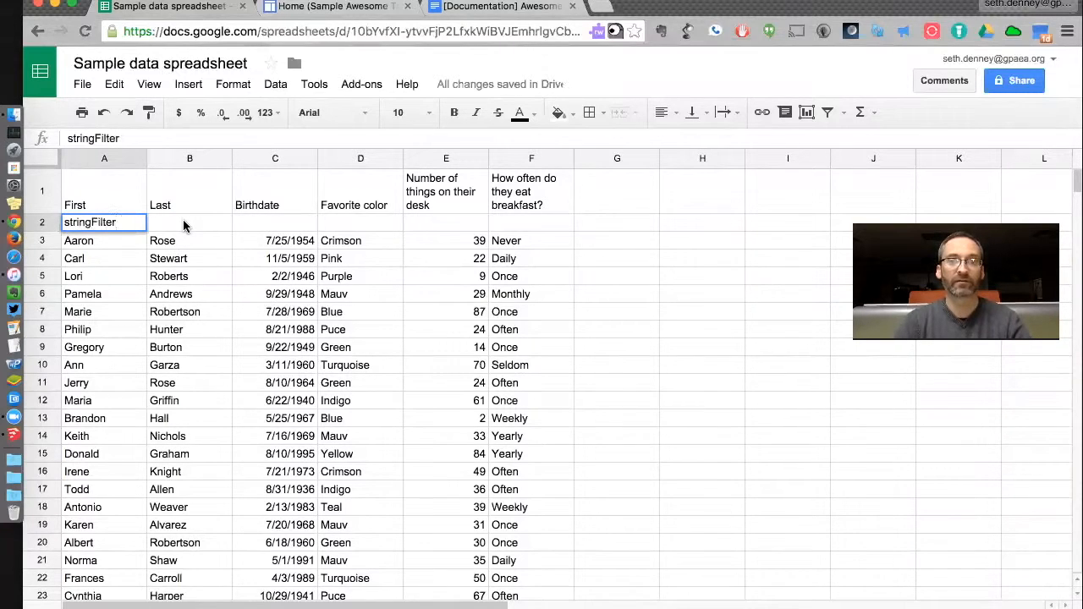
type("string")
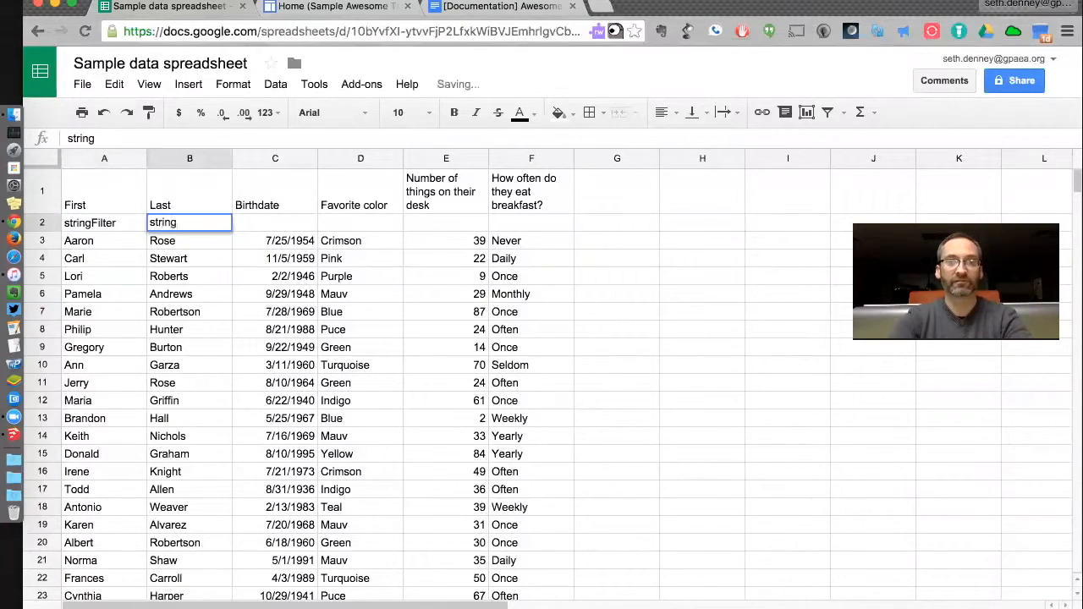
type("Filter")
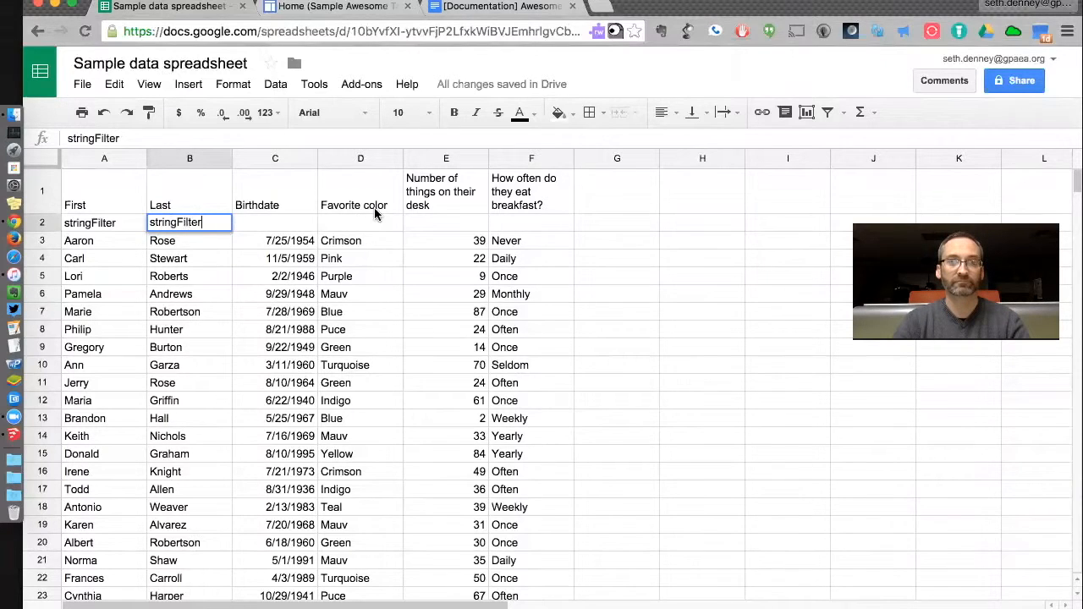
left_click(501, 7)
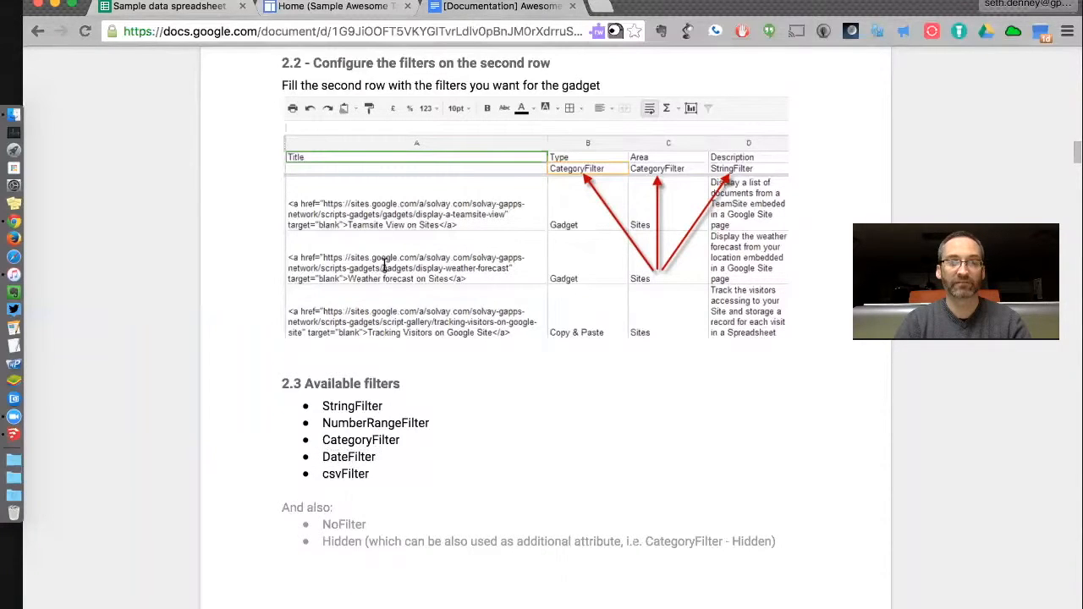
left_click(167, 7)
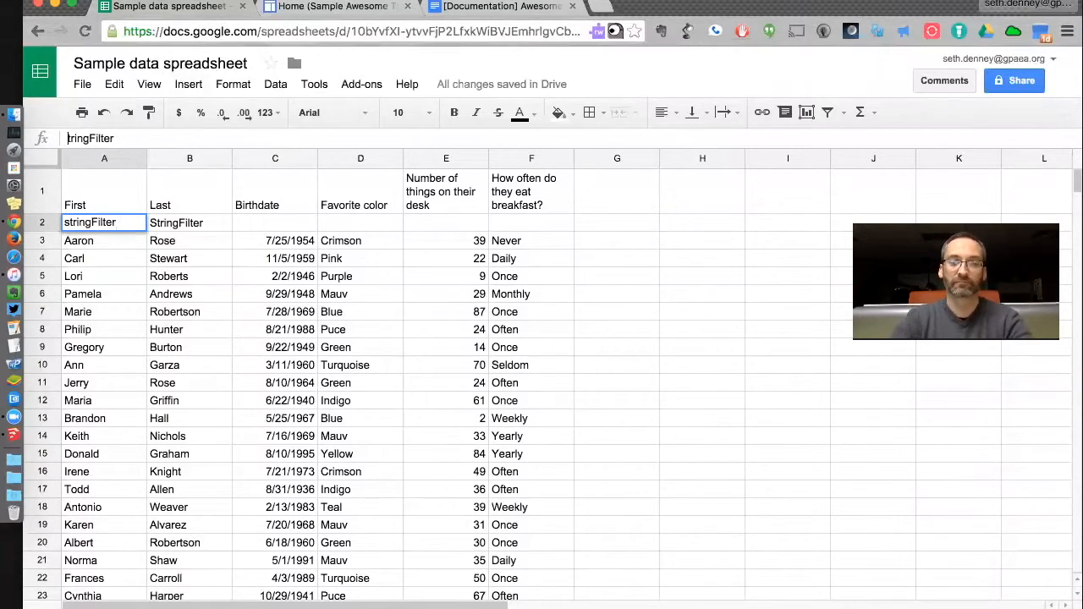
Enter DateFilter under Birthdate and CategoryFilter under Favorite color, replacing a mistaken CSVFilter.
left_click(274, 223)
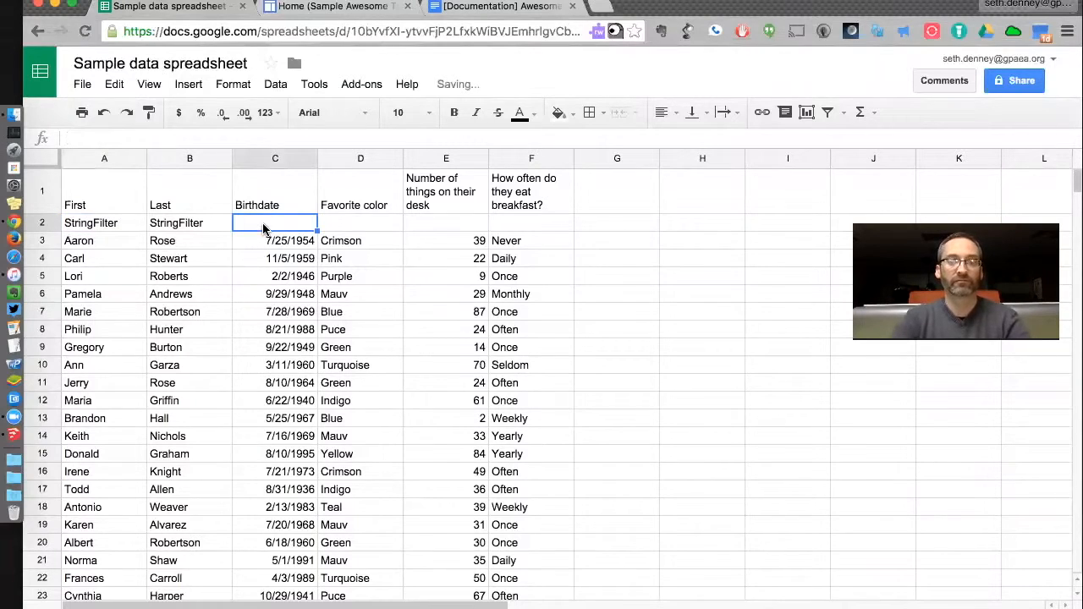
type("DateFilter")
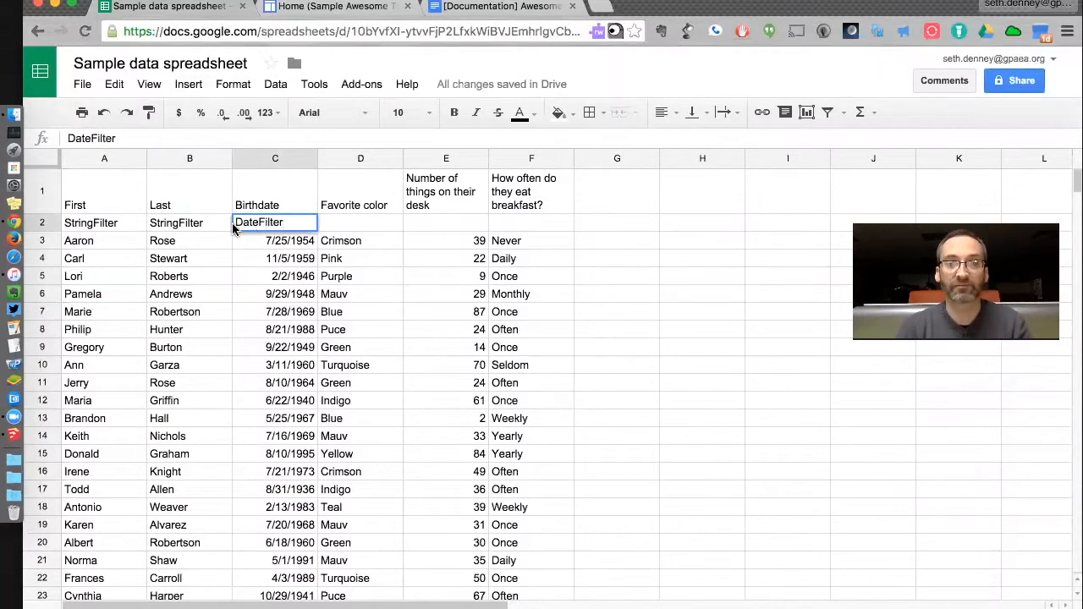
left_click(361, 222)
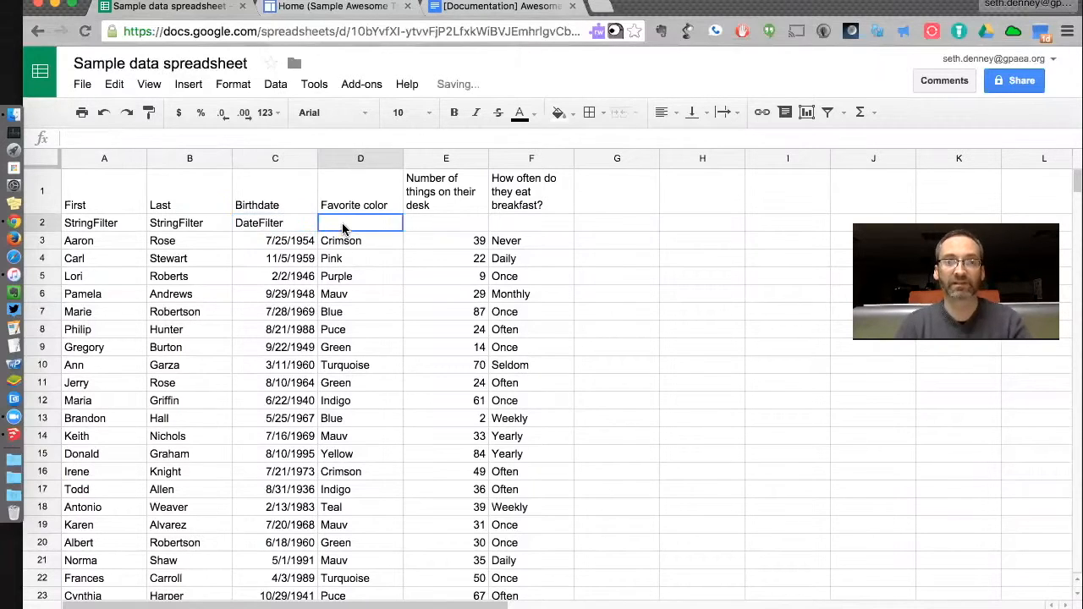
type("S")
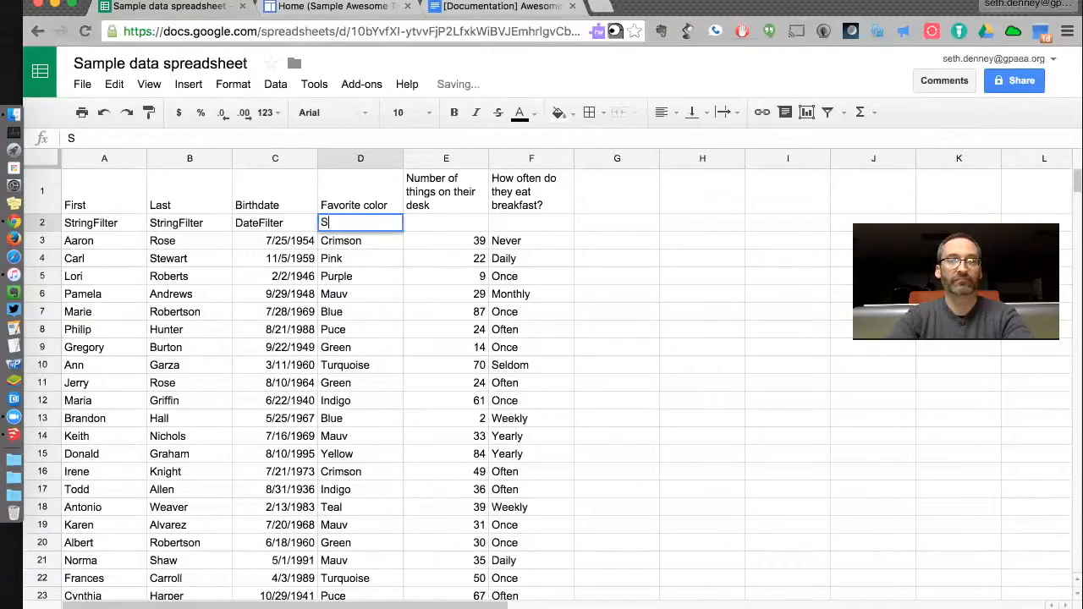
type("t")
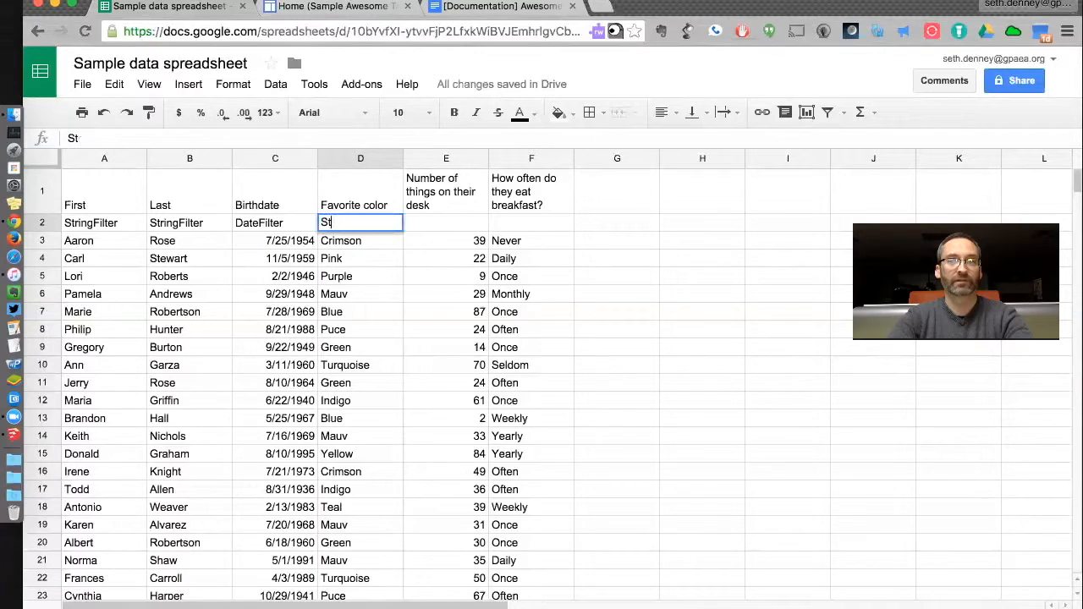
type("CSV")
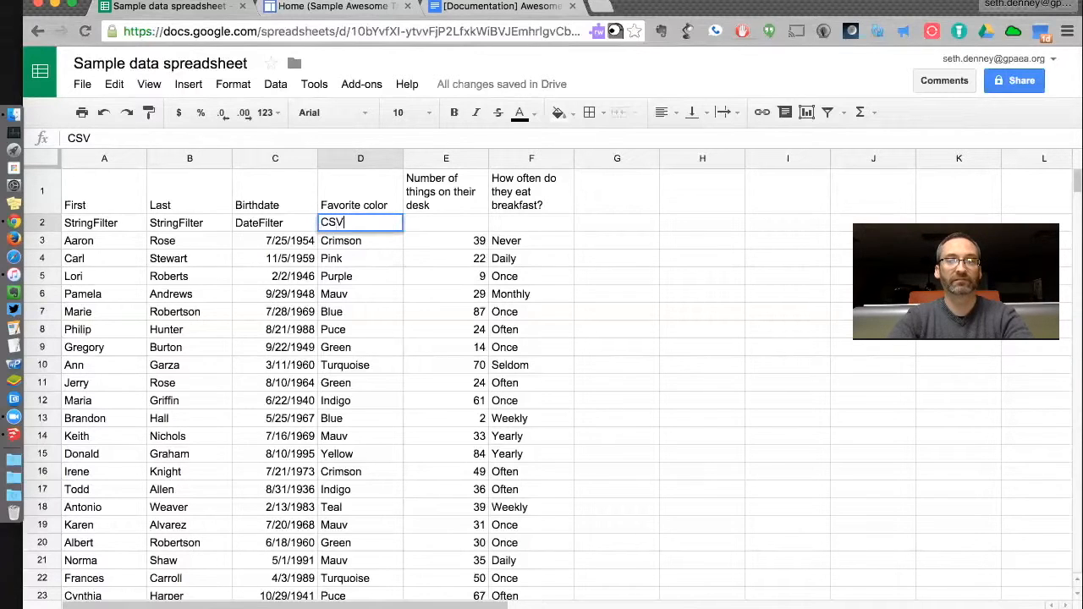
type("Filter")
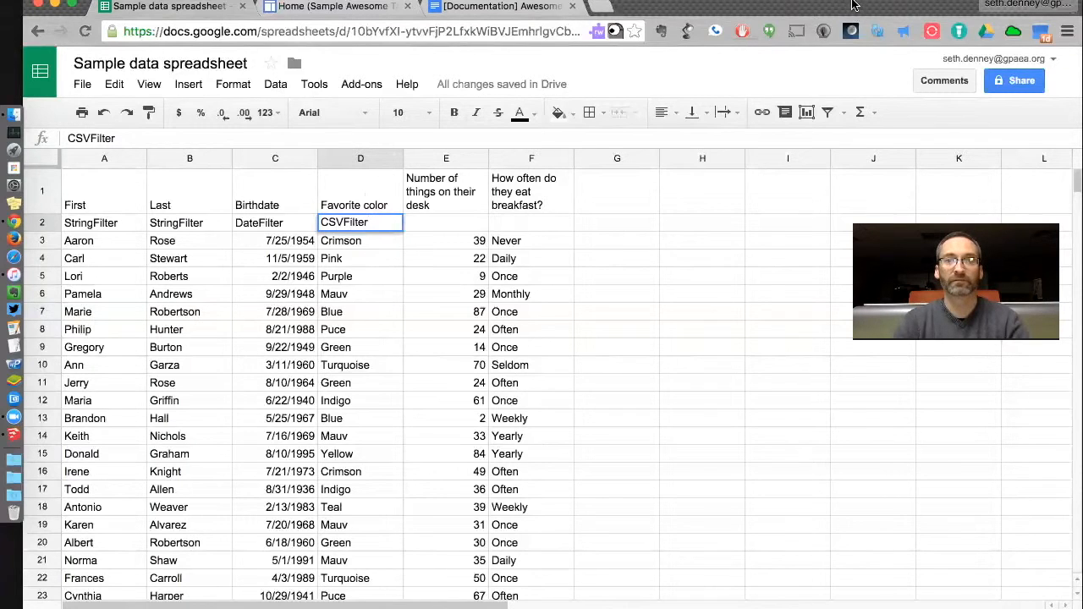
left_click(491, 7)
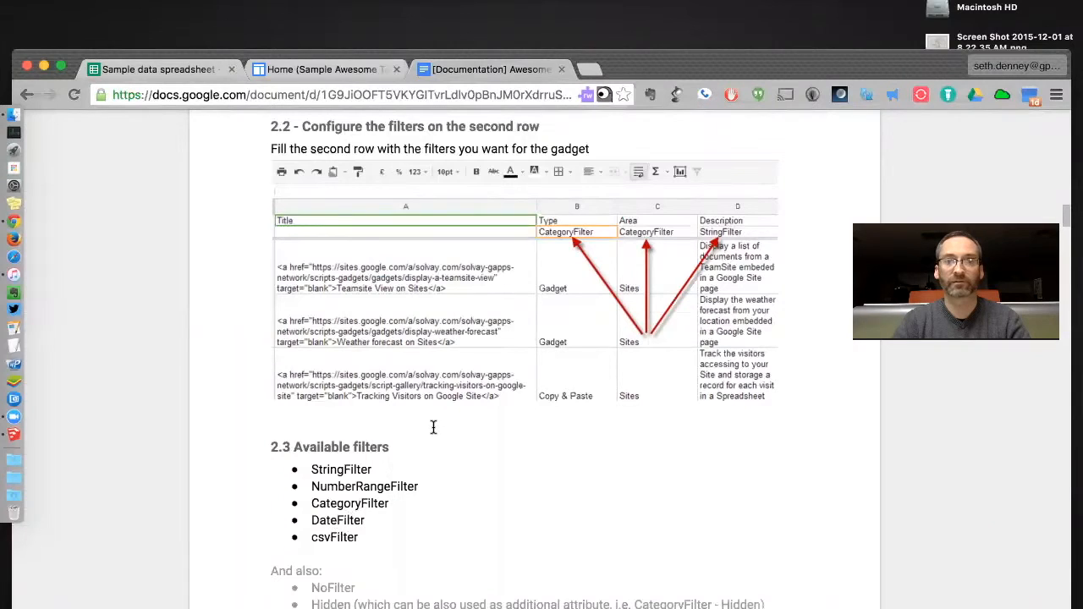
mouse_move(460, 115)
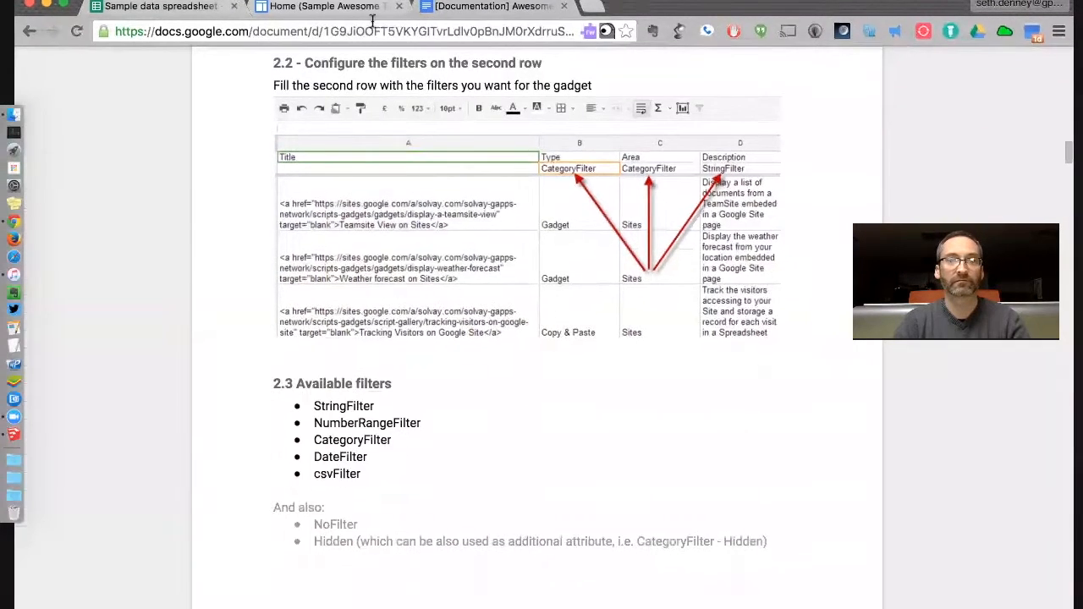
left_click(156, 7)
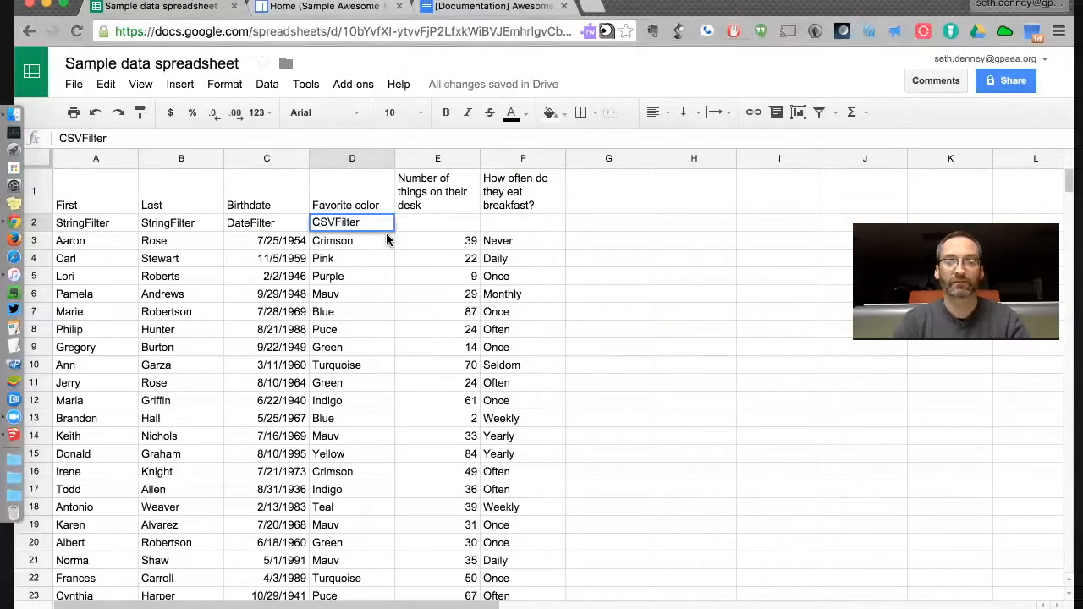
key("Delete")
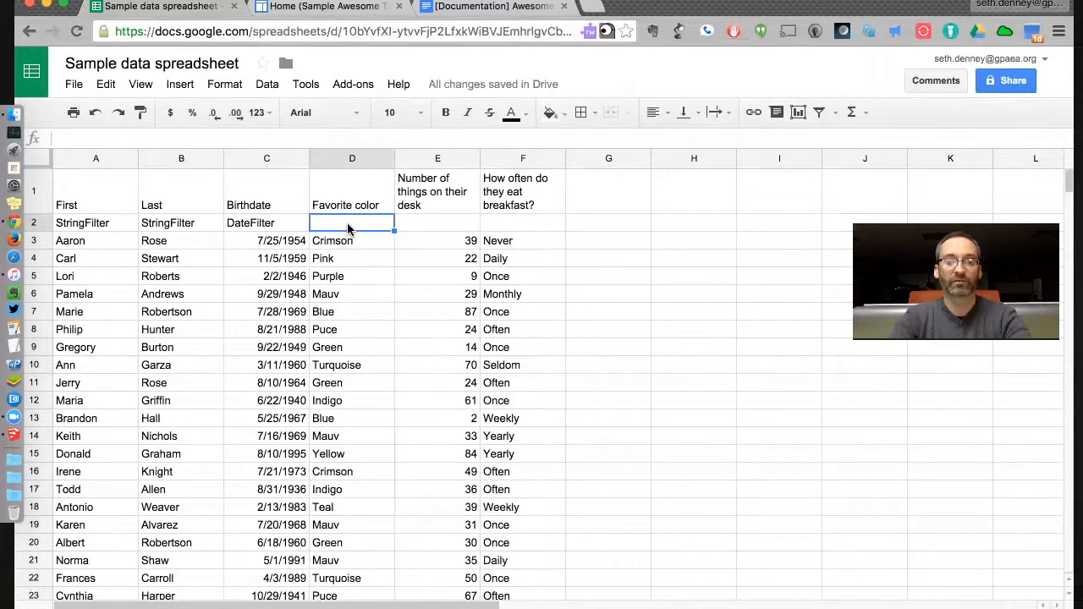
type("Cate")
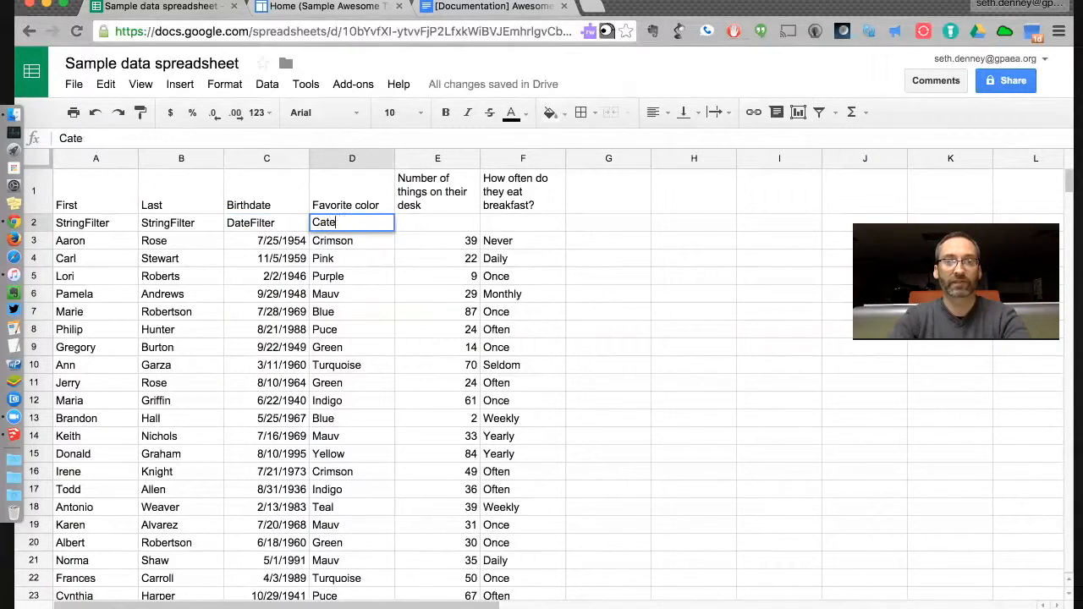
type("CategoryFilter")
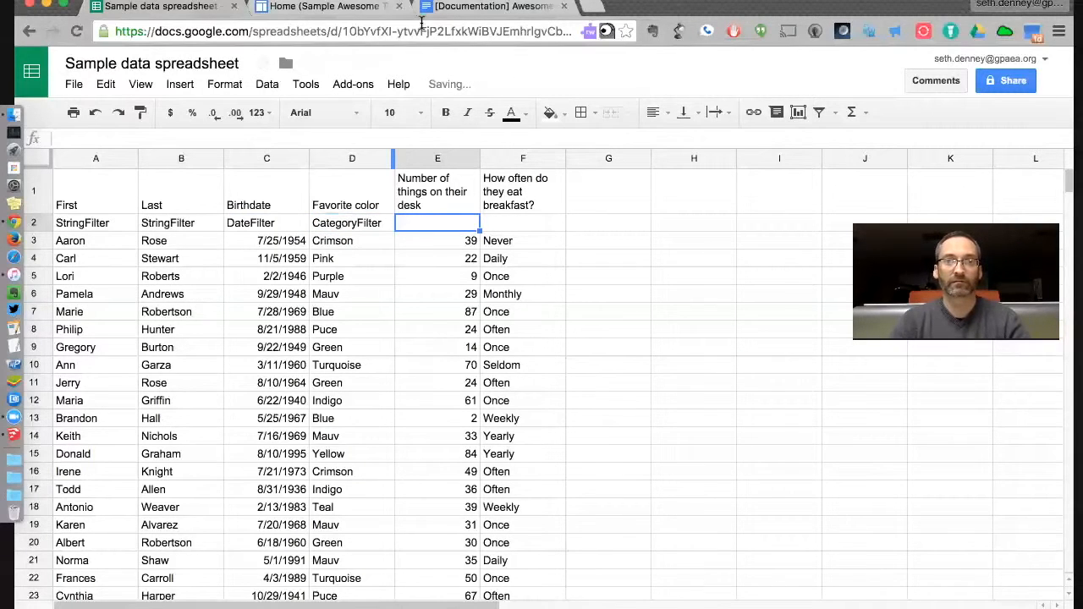
Enter NumberRangeFilter under desk items and CategoryFilter under breakfast frequency.
left_click(487, 7)
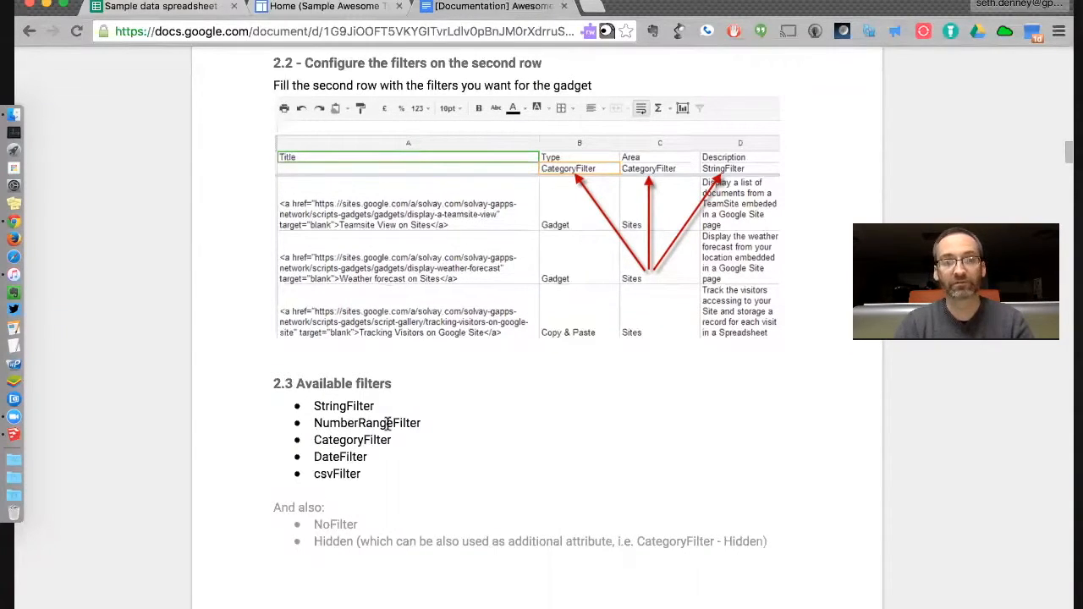
left_click(155, 7)
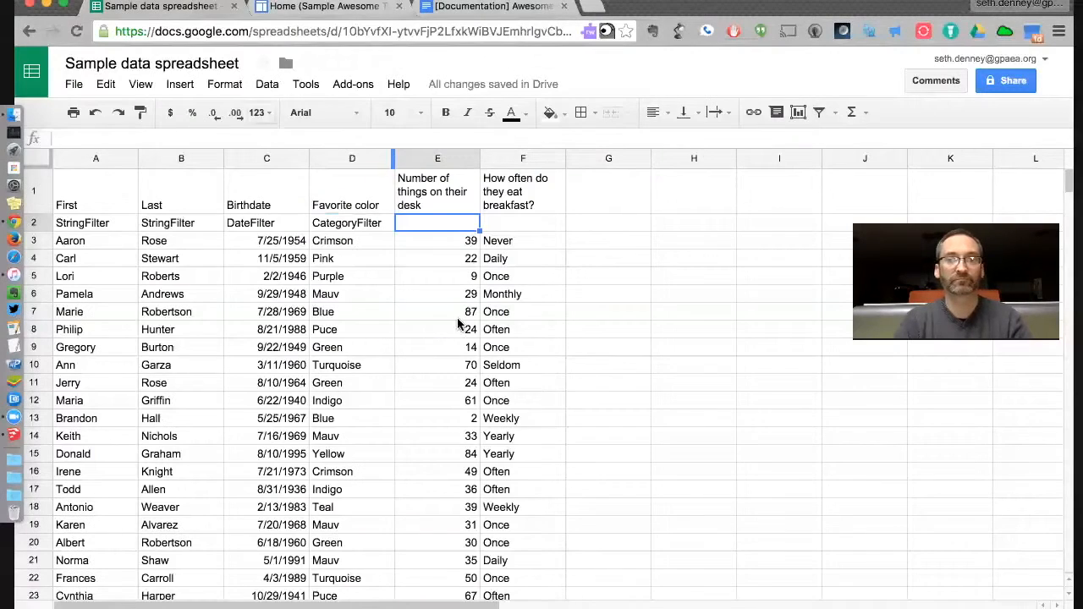
type("Number of things on their desk")
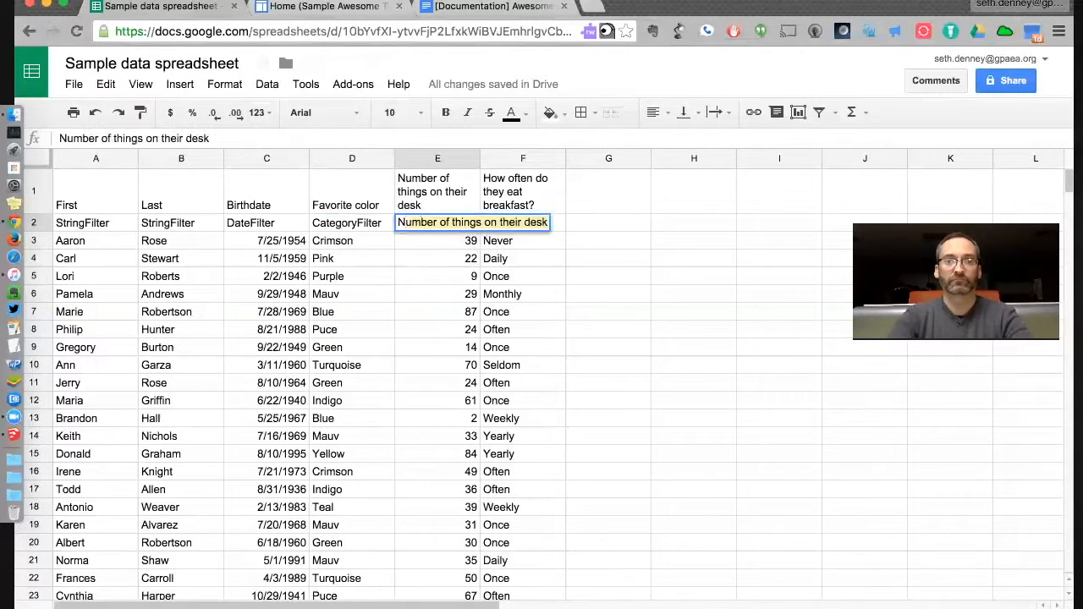
type("NumberRangeFilter")
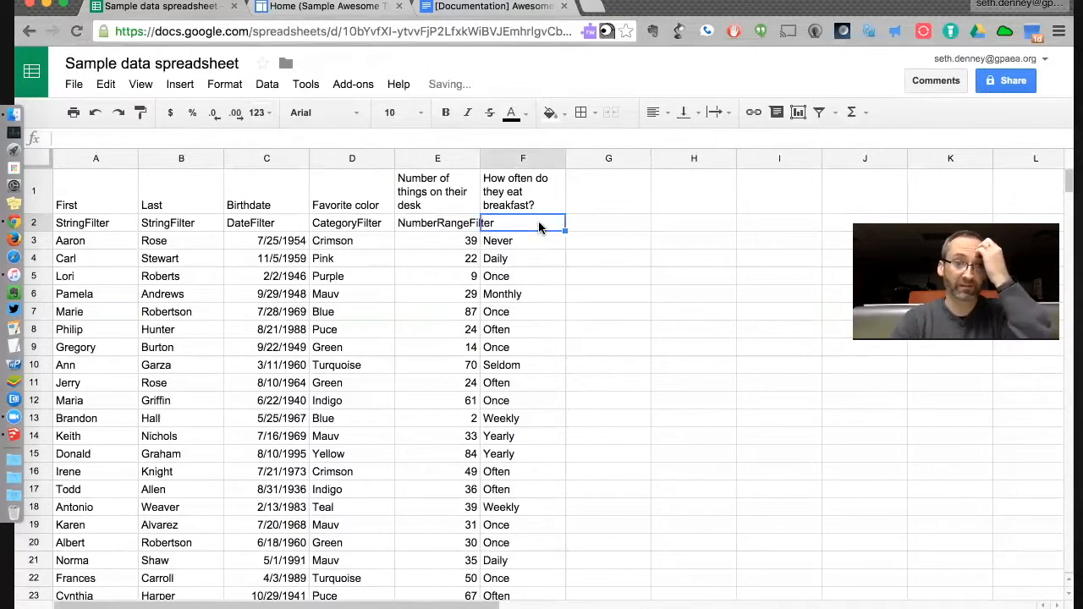
type("C")
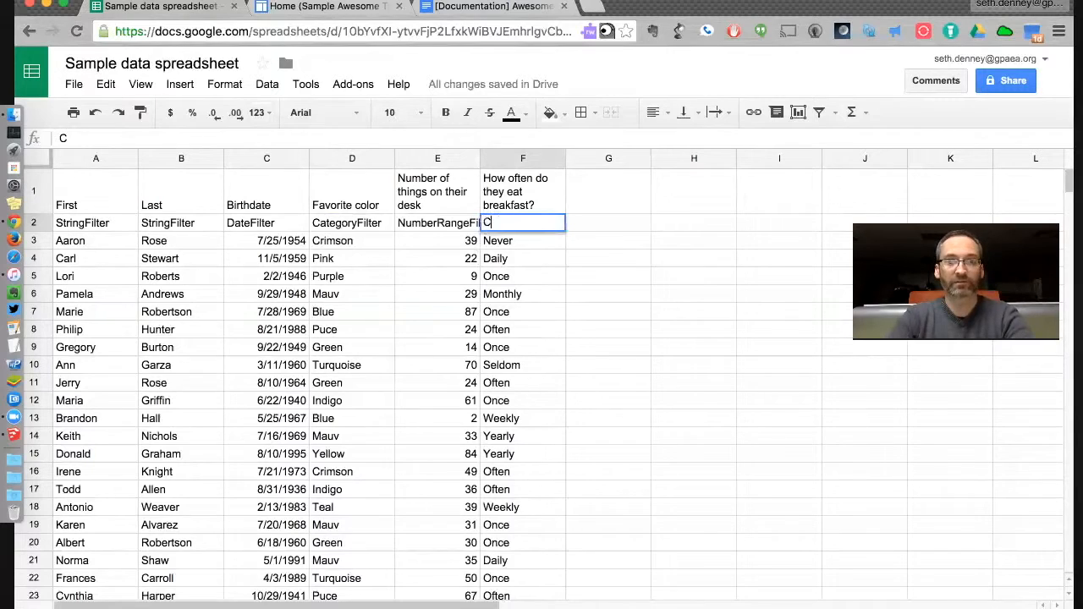
type("ategory")
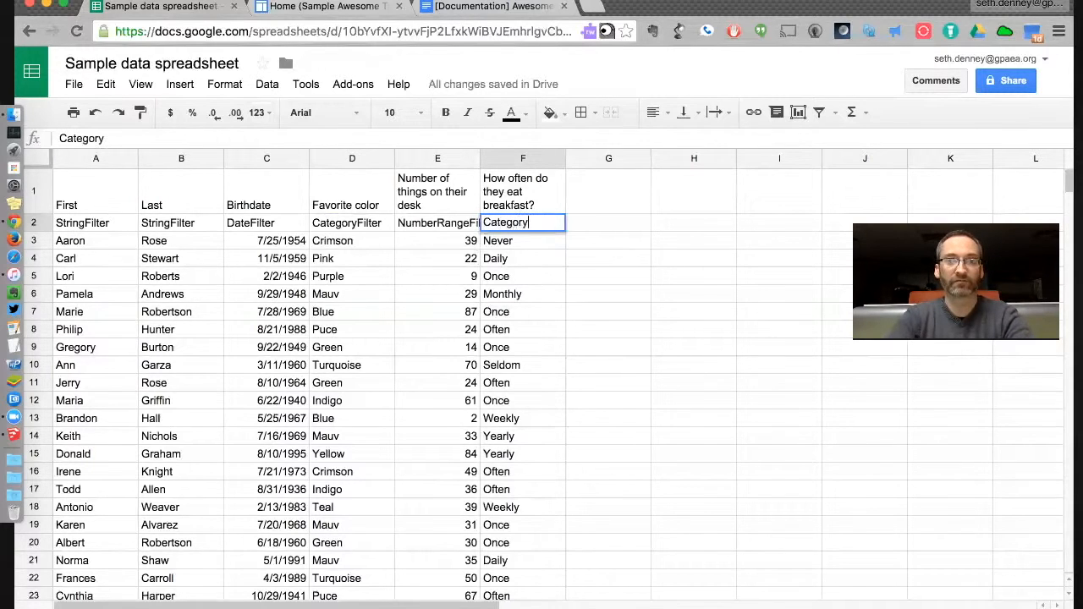
type("Filter")
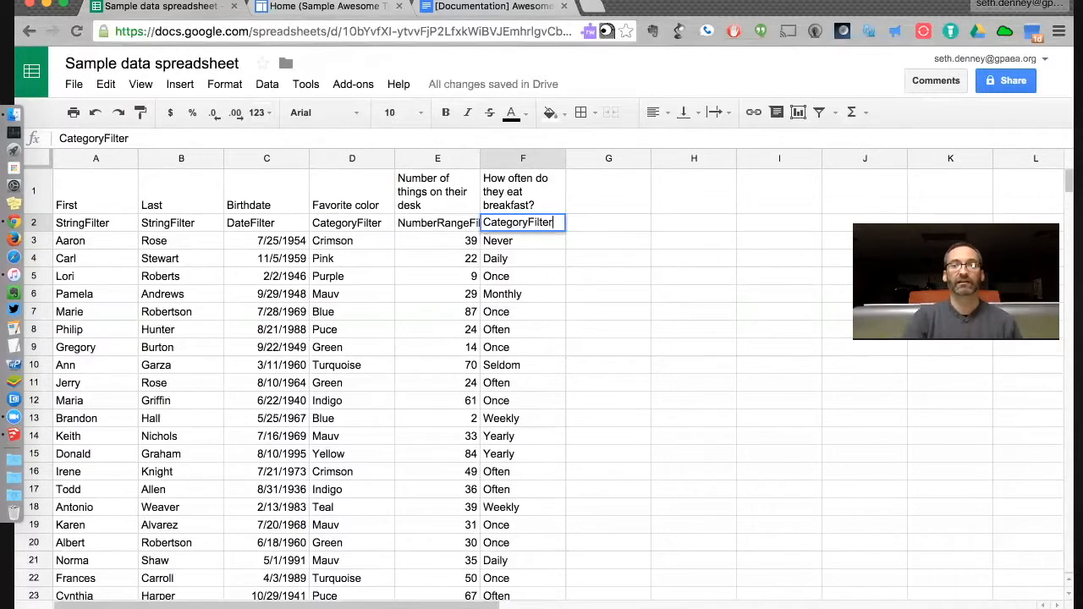
mouse_move(511, 462)
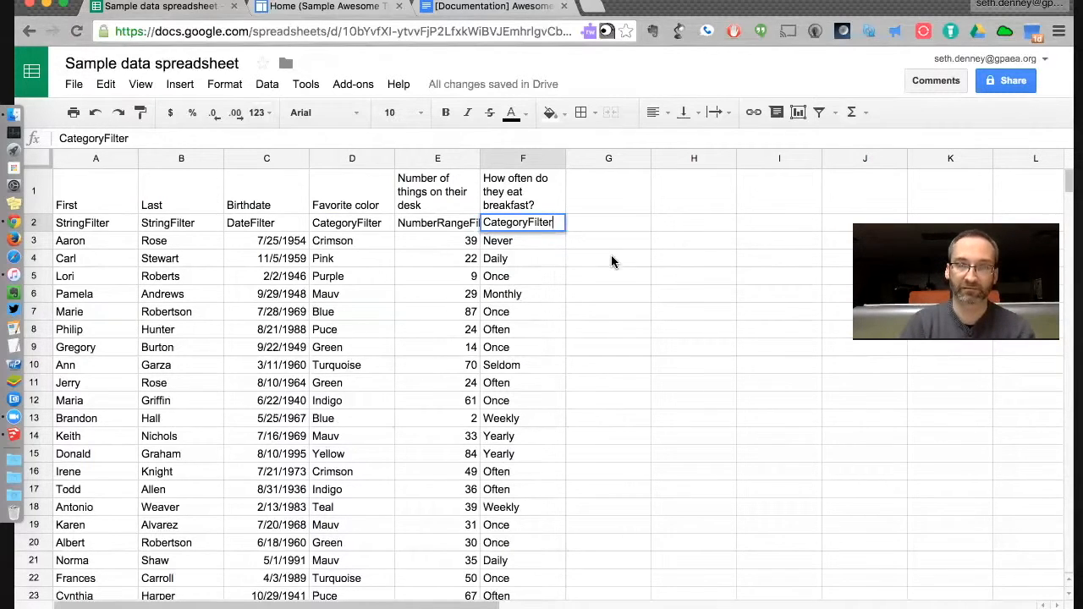
left_click(609, 258)
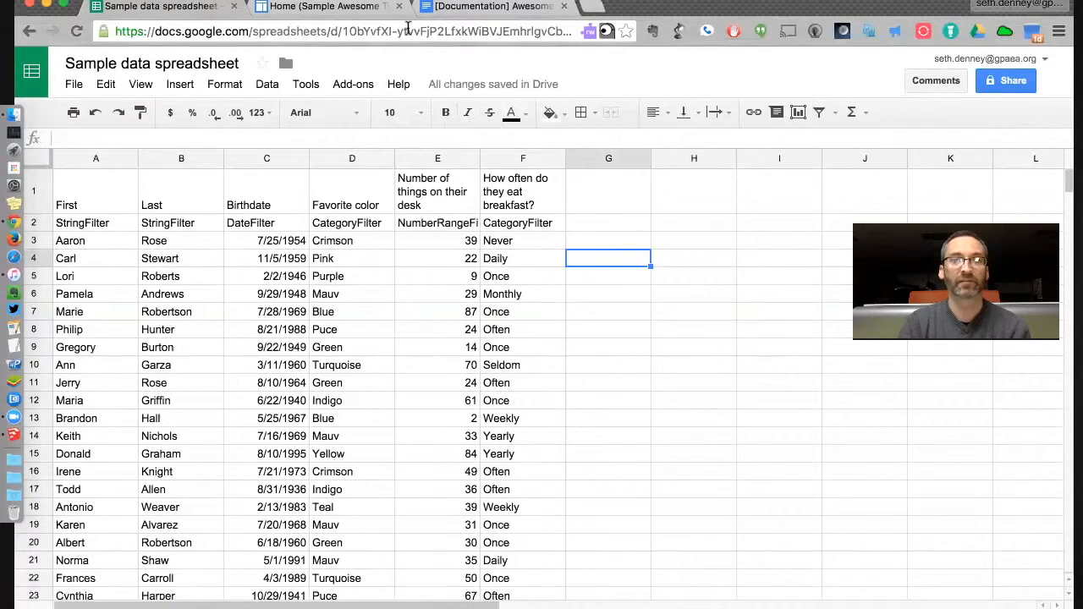
left_click(321, 7)
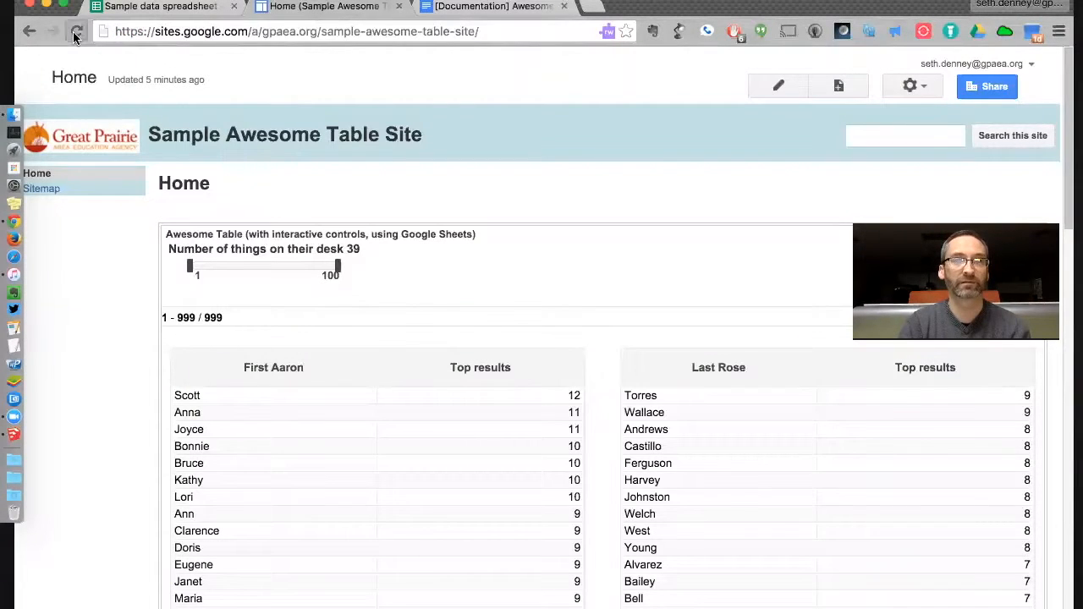
Reload the Sample Awesome Table Site until the name, date, colour, desk-count and breakfast filters appear.
left_click(76, 30)
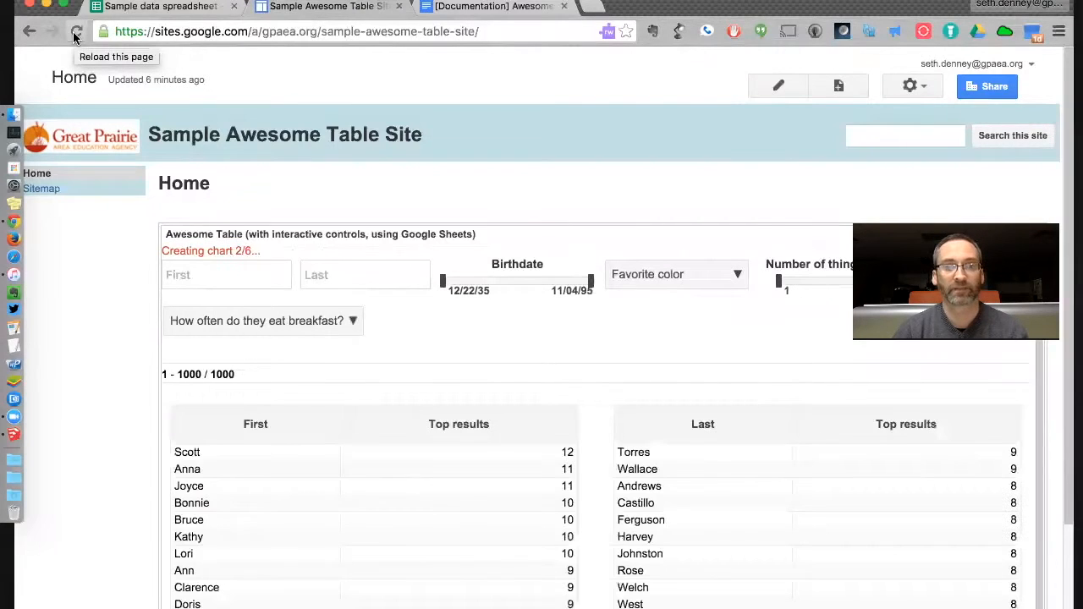
left_click(76, 31)
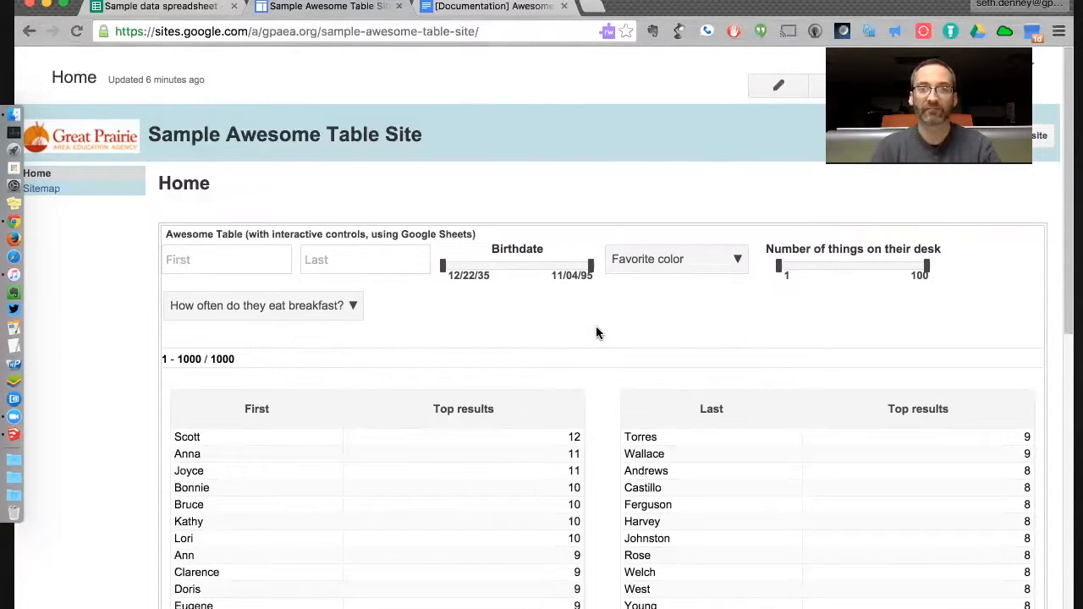
scroll("down", 3)
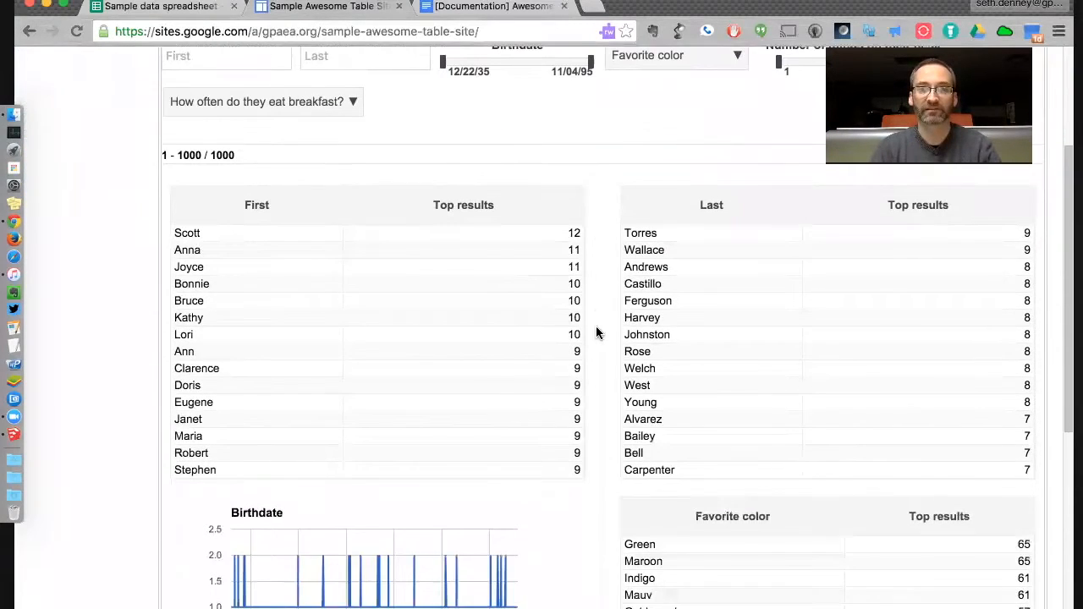
scroll("down", 3)
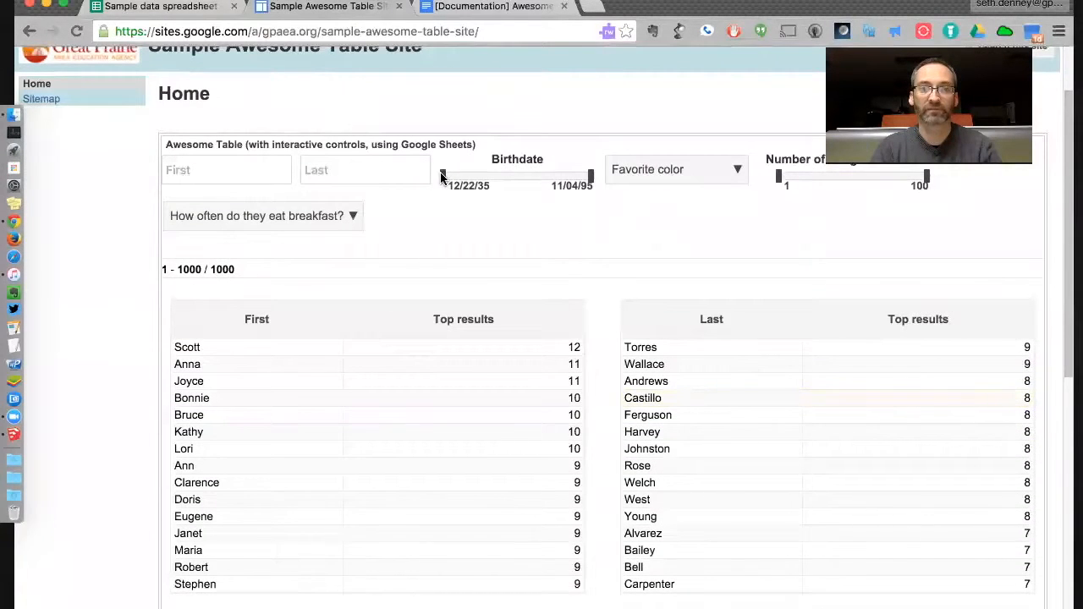
left_click_drag(441, 178, 494, 178)
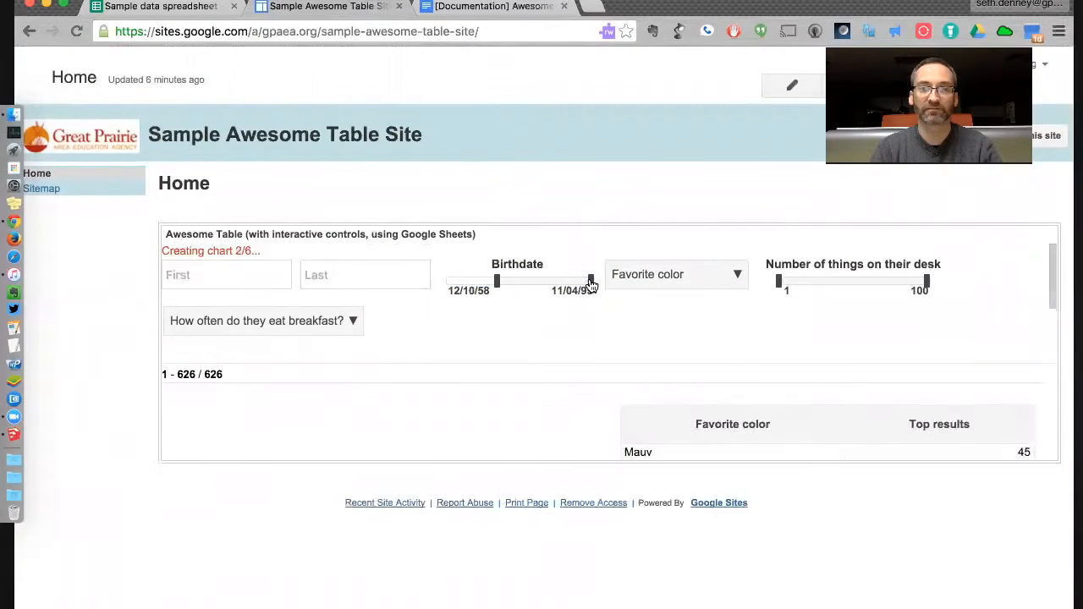
left_click_drag(589, 281, 548, 281)
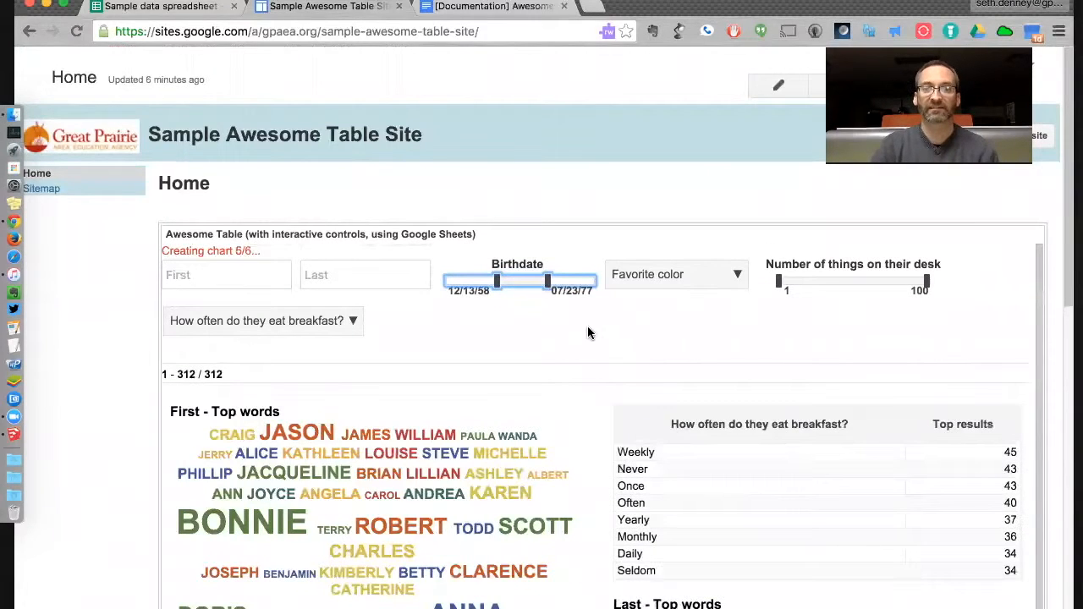
scroll("down", 3)
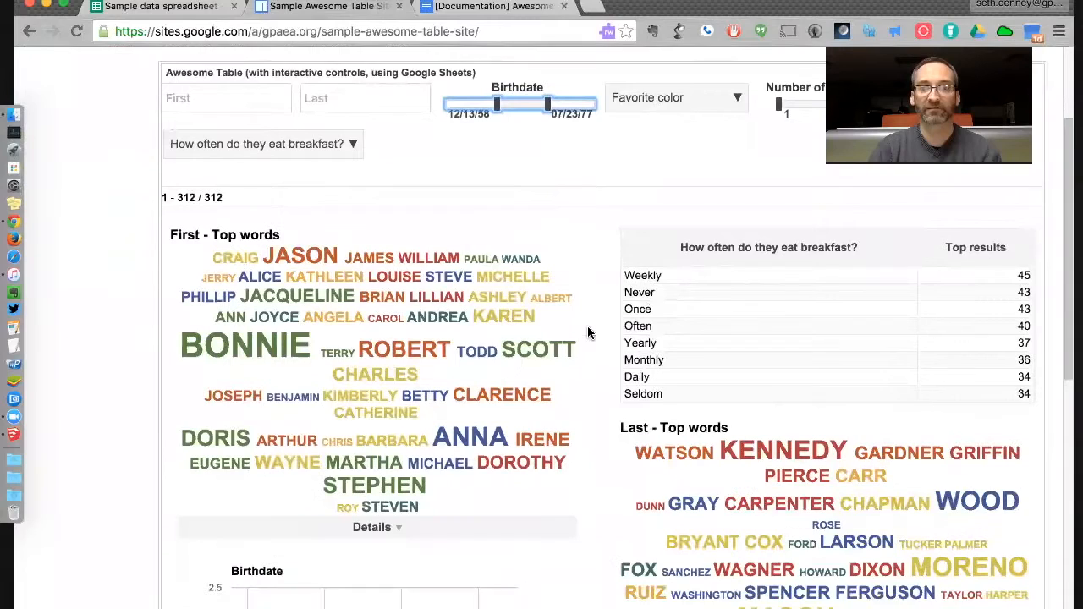
scroll("down", 3)
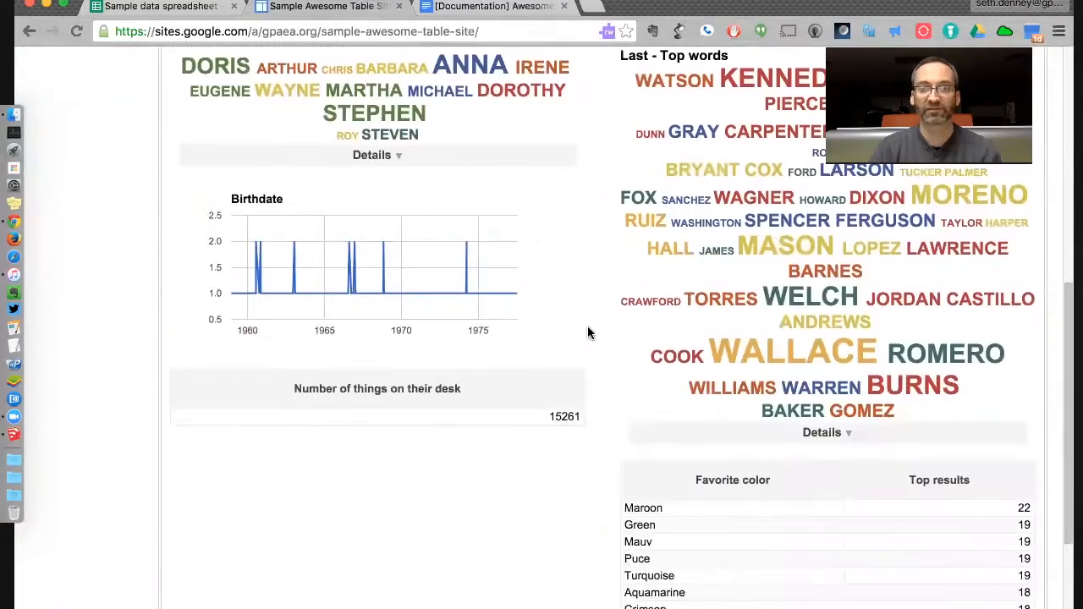
scroll("down", 3)
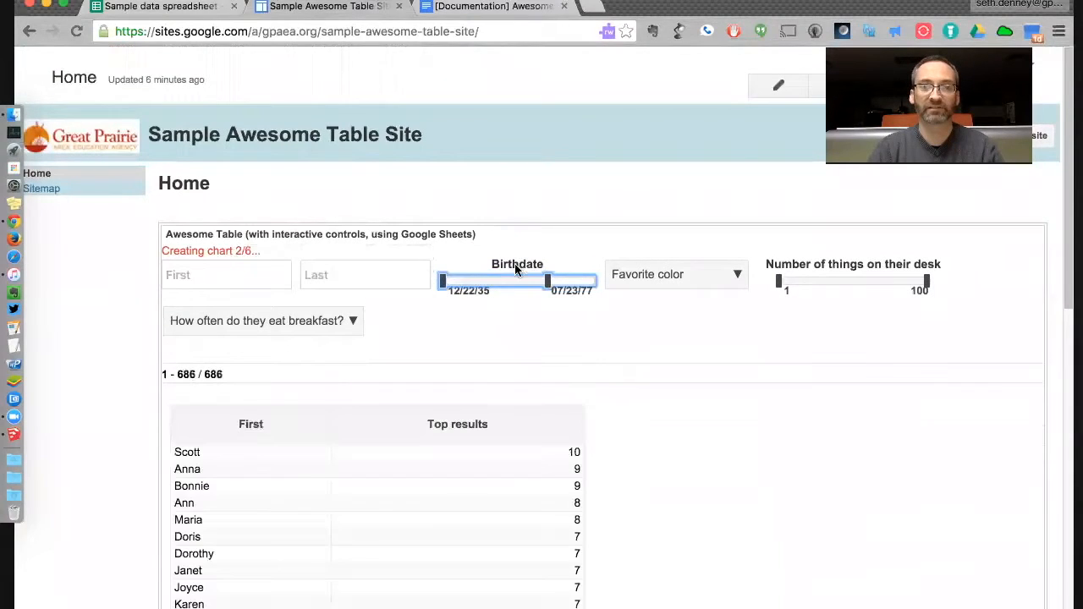
left_click_drag(548, 281, 589, 281)
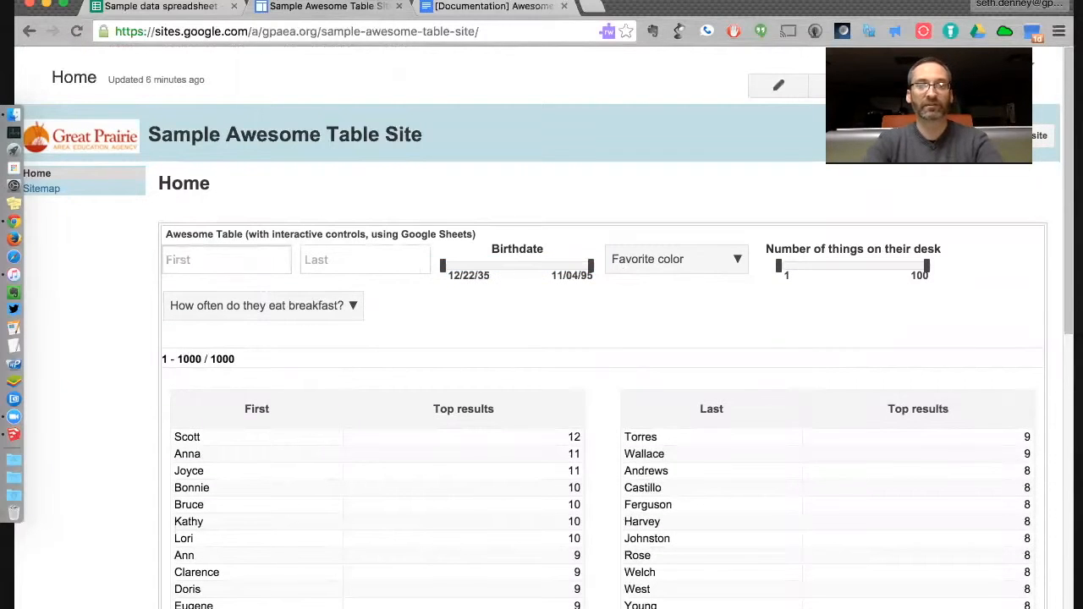
type("Scott")
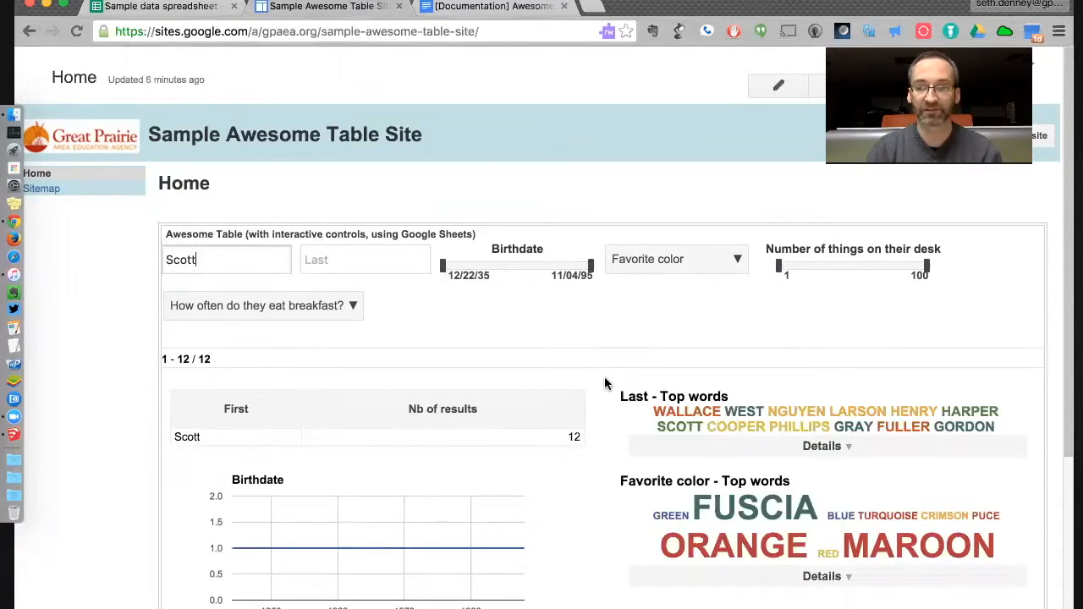
scroll("down", 3)
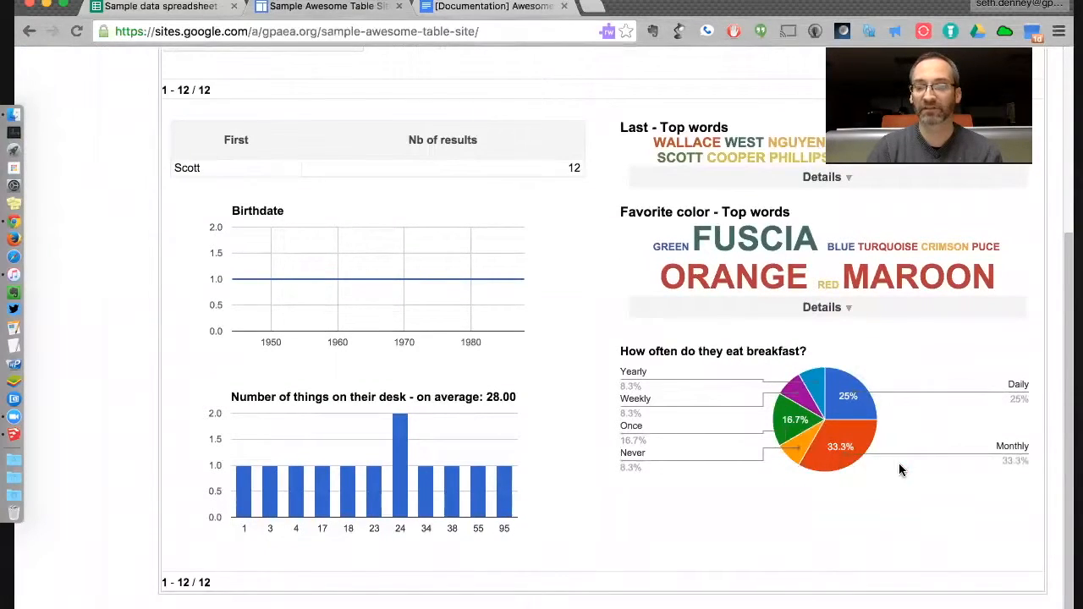
mouse_move(900, 487)
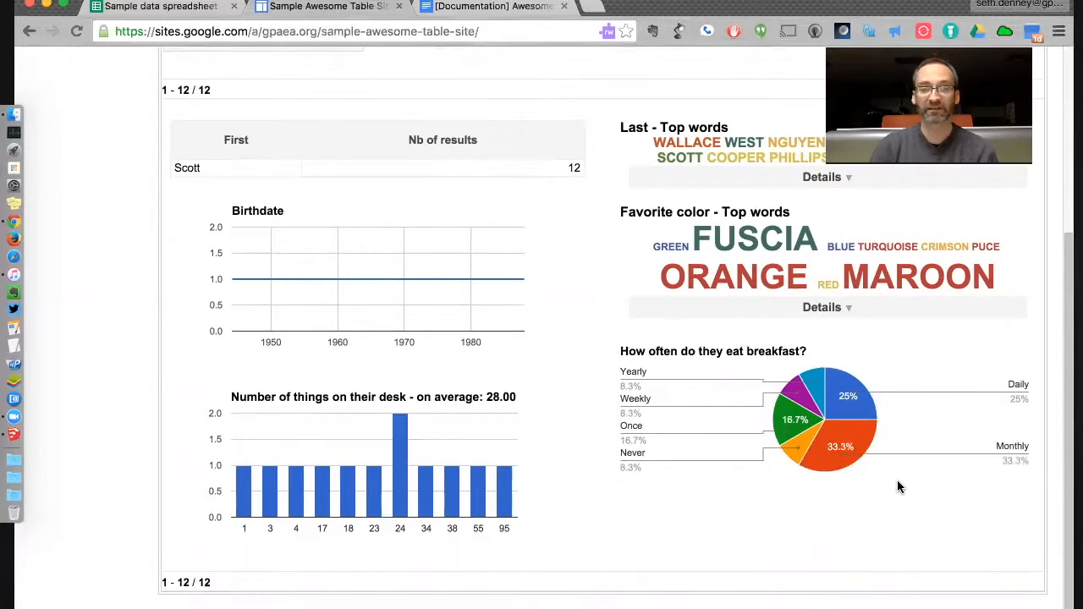
mouse_move(473, 465)
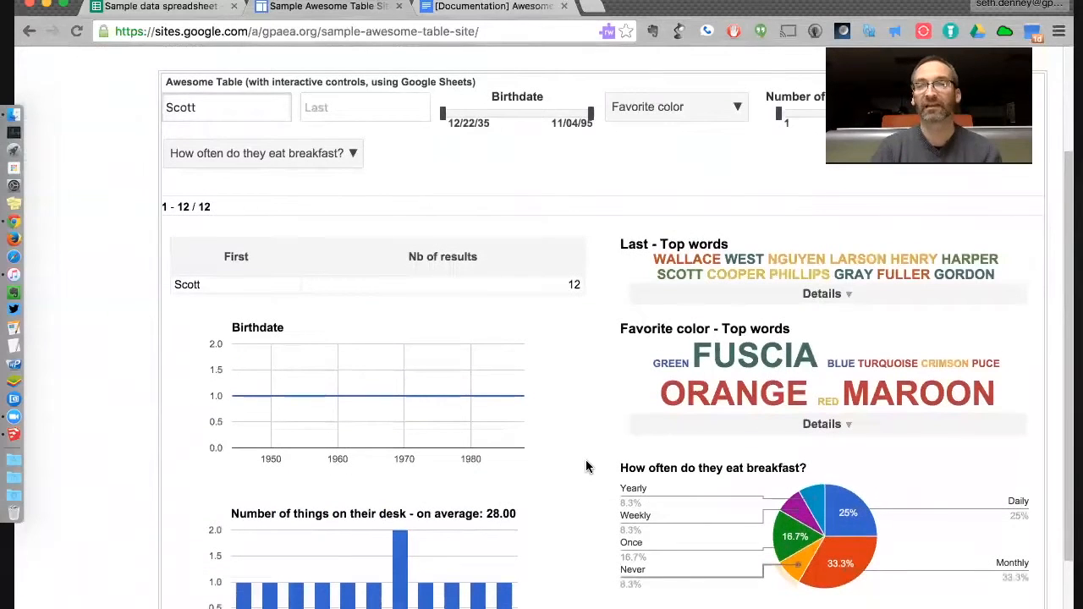
mouse_move(601, 487)
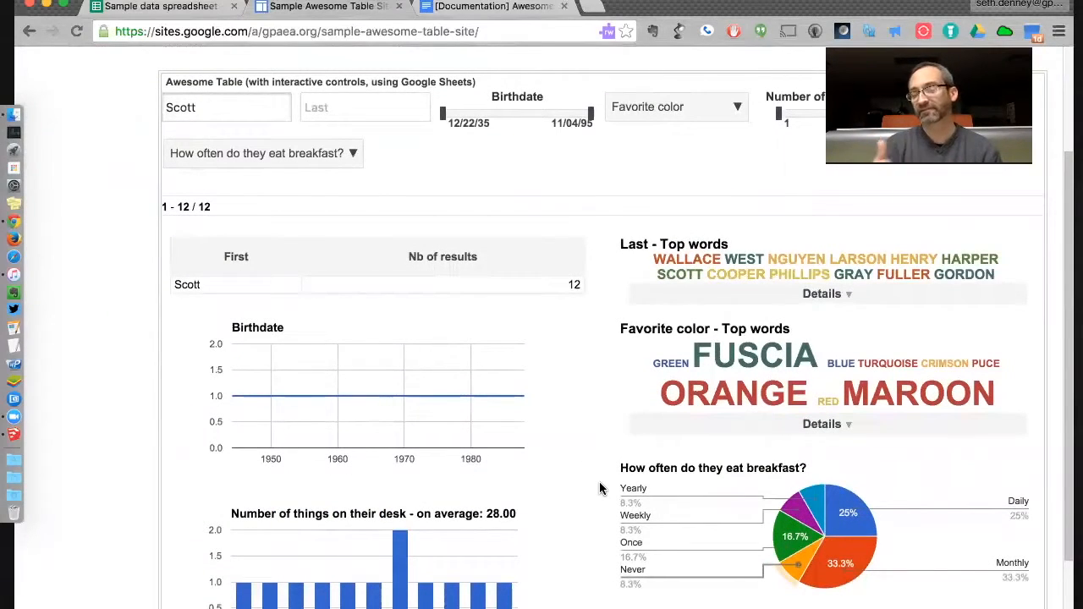
mouse_move(837, 508)
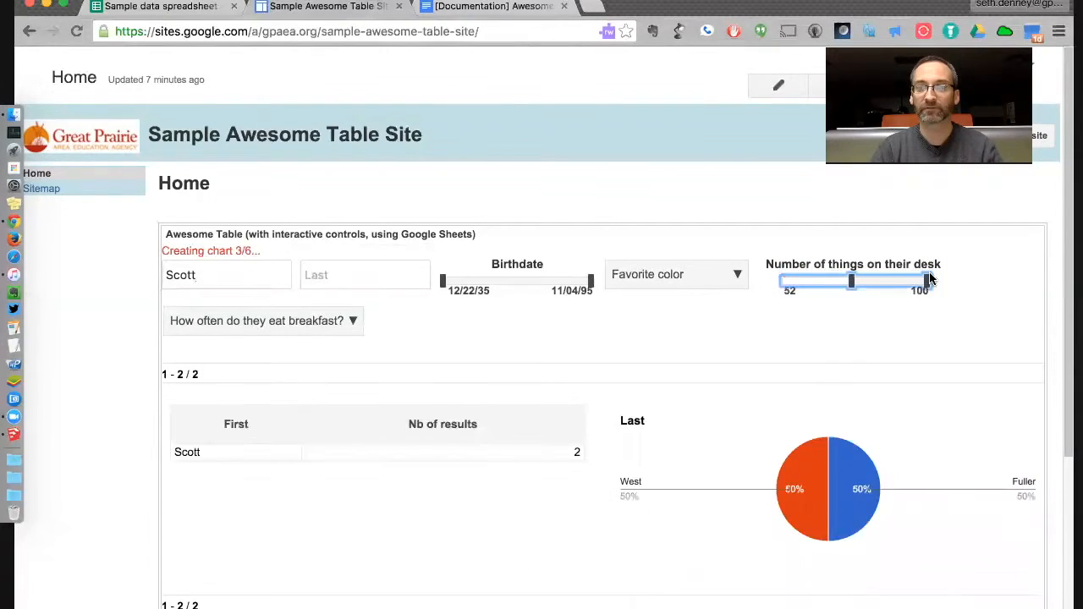
left_click_drag(927, 281, 915, 281)
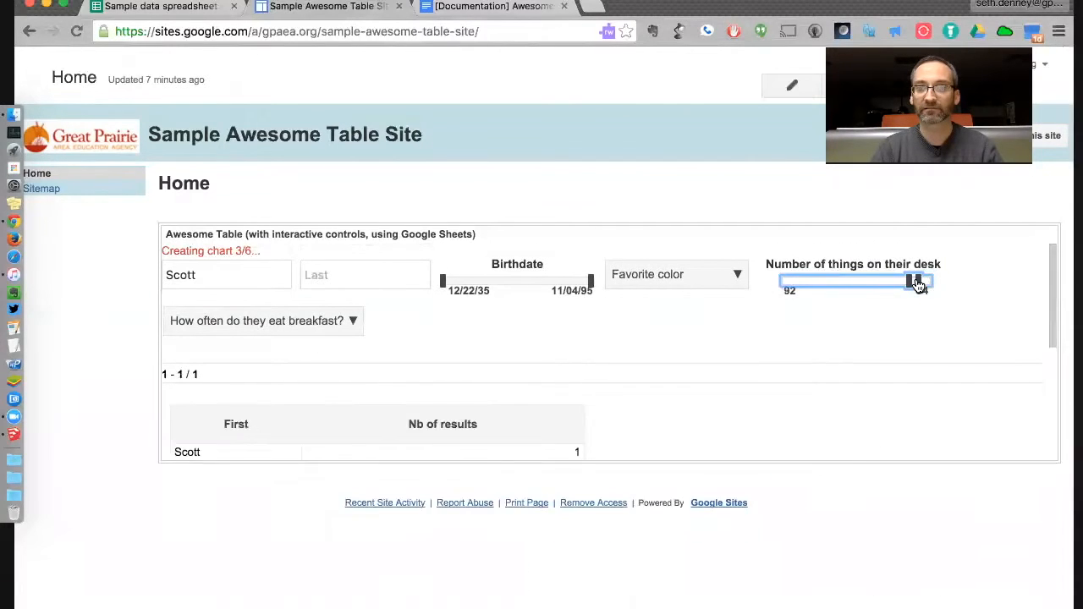
left_click_drag(917, 281, 782, 267)
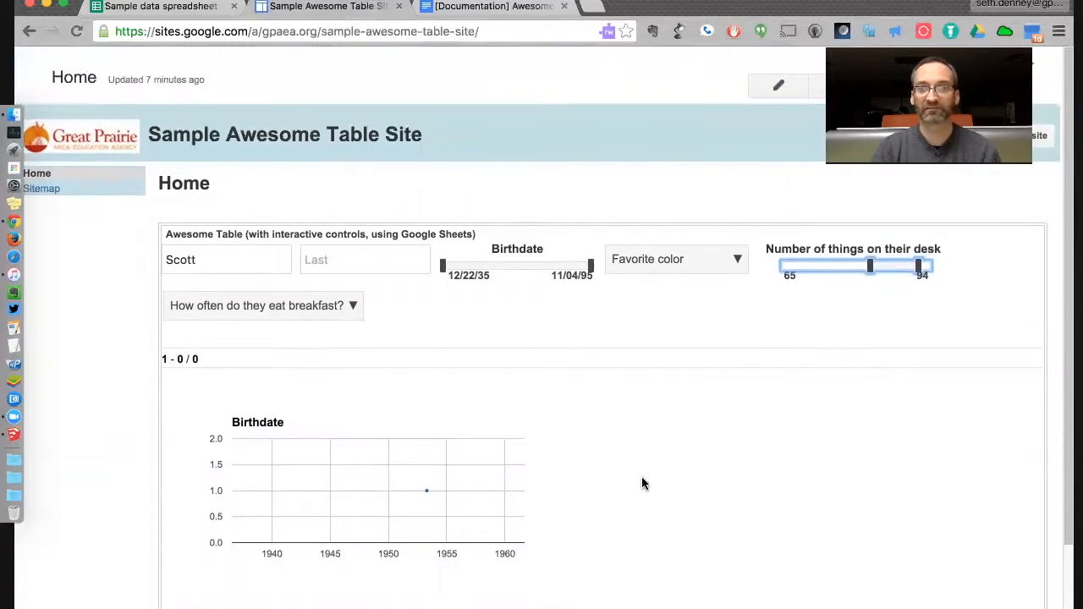
left_click_drag(870, 264, 832, 263)
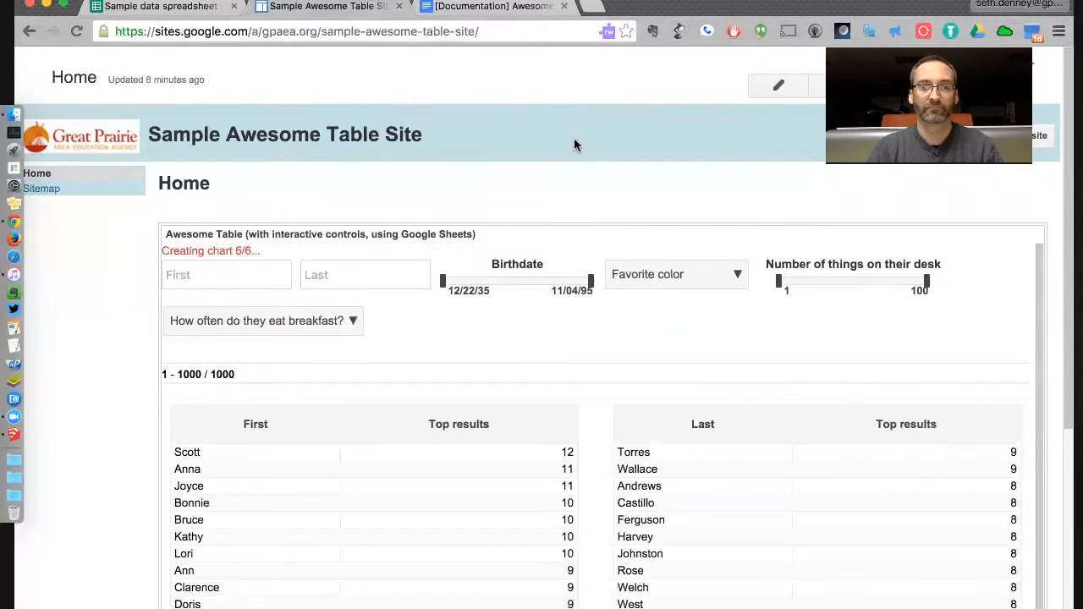
Filter the breakfast-frequency dropdown to Often.
scroll("down", 3)
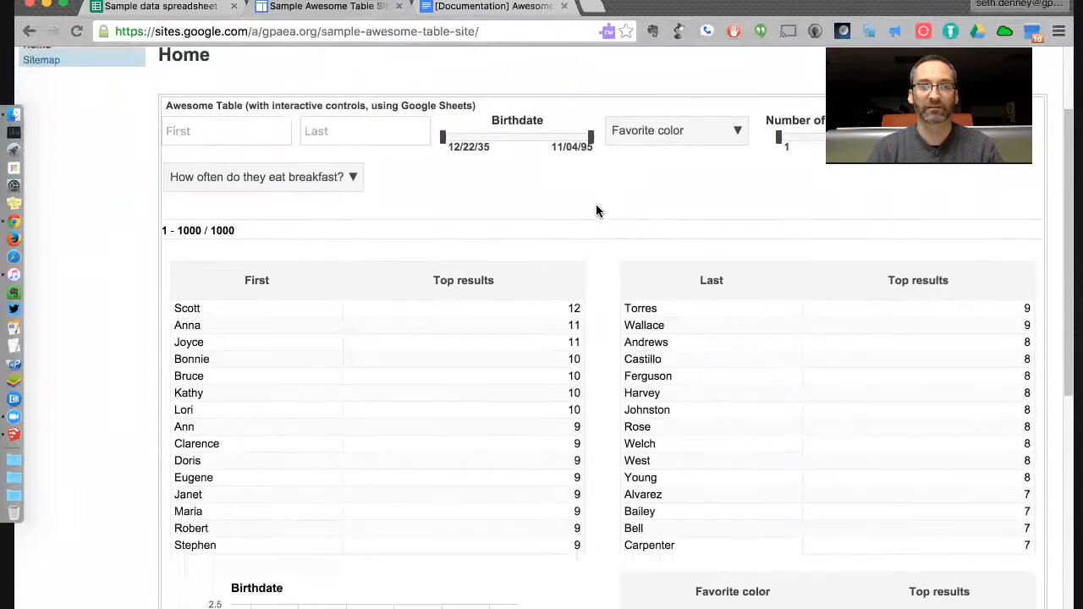
left_click(263, 176)
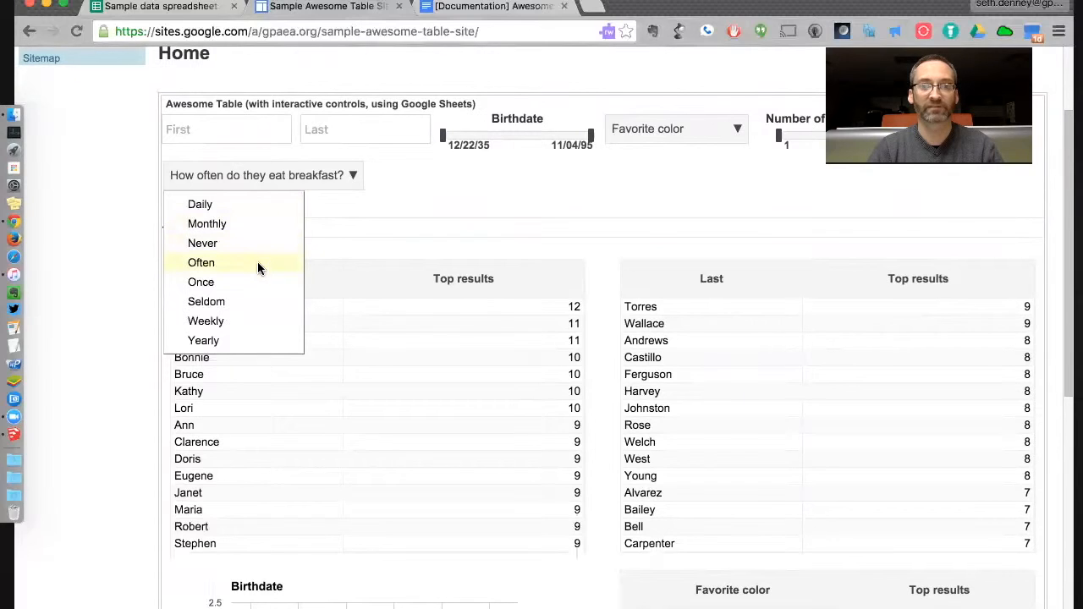
left_click(201, 262)
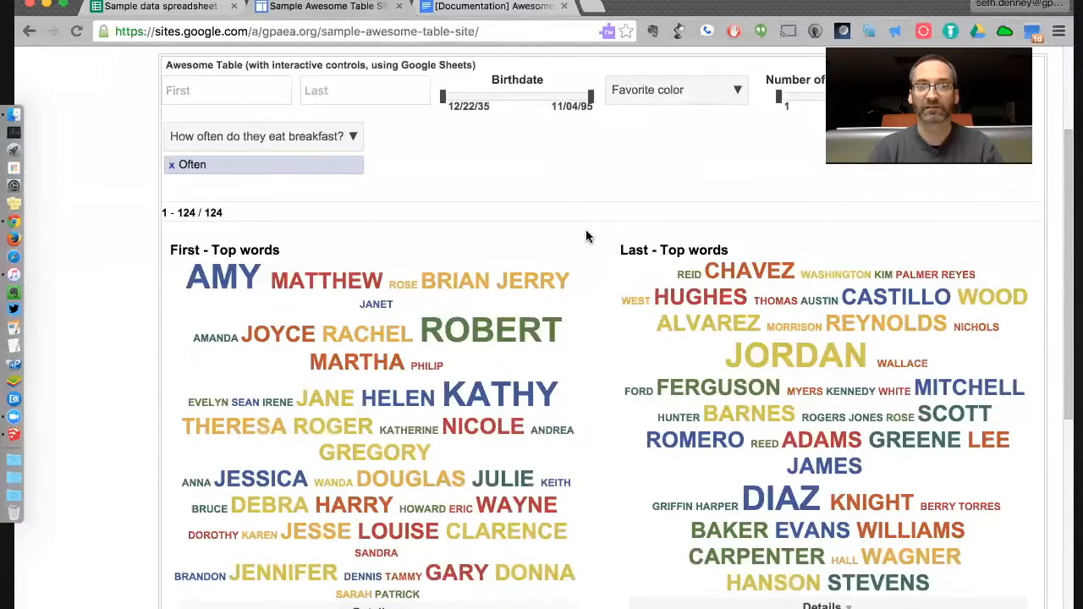
Filter Favorite color to Goldenrod, leaving 11 of 1000 records.
scroll("down", 3)
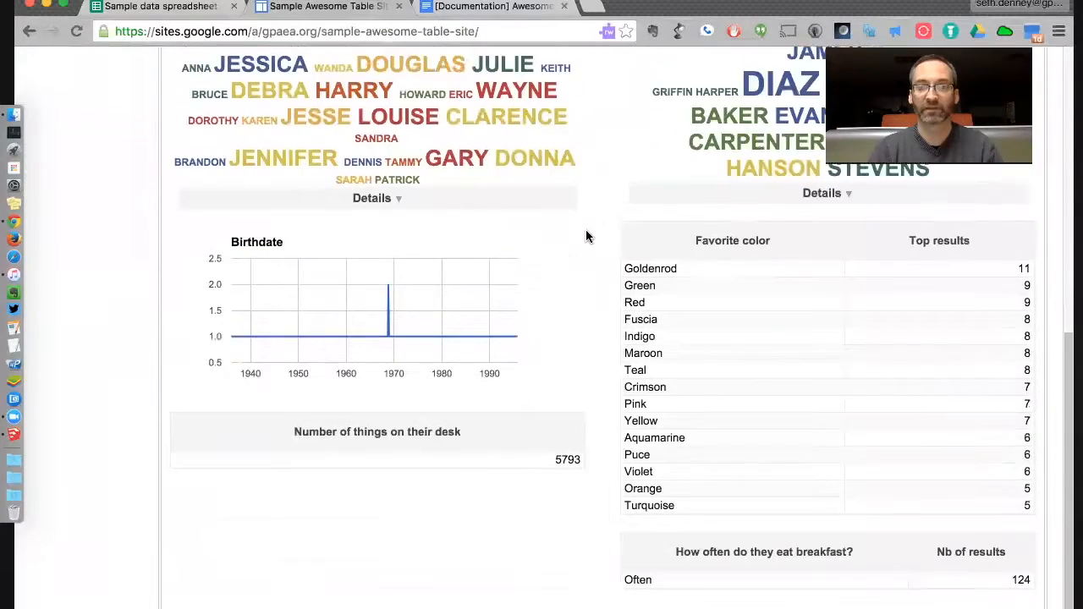
scroll("down", 3)
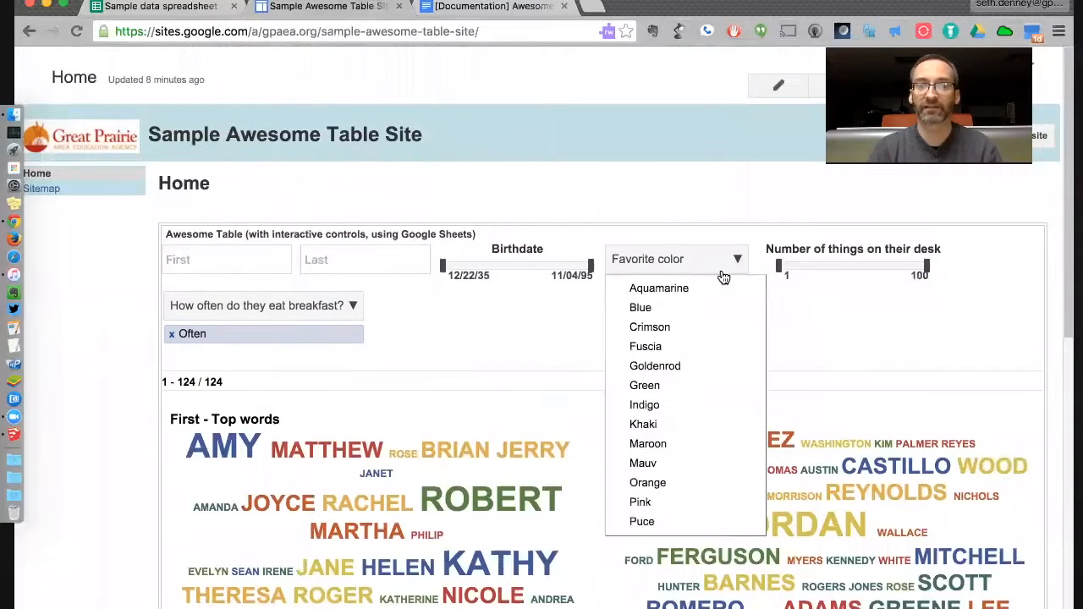
left_click(653, 366)
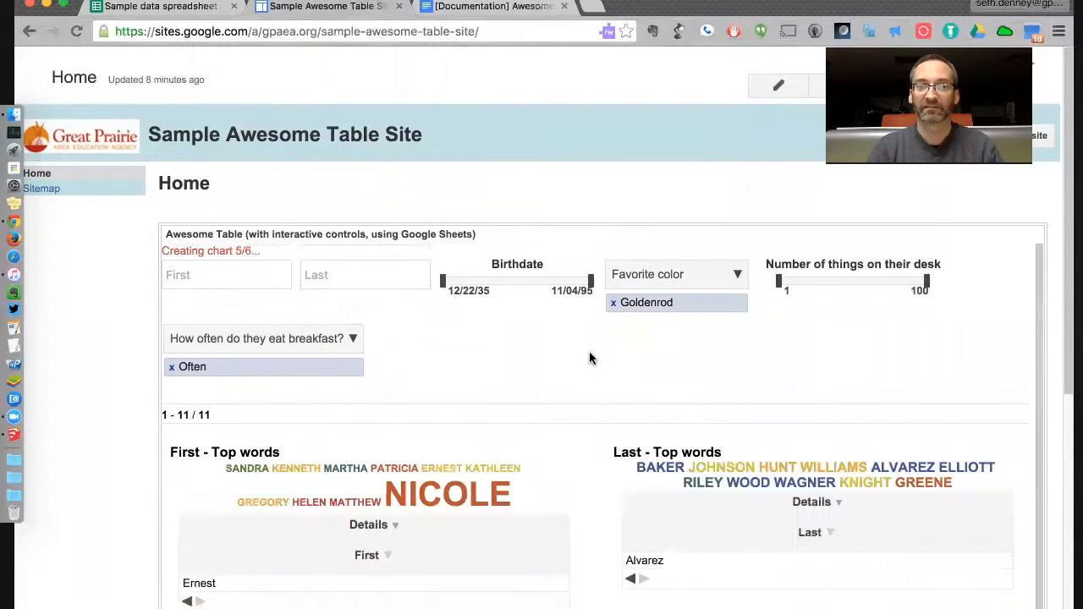
scroll("down", 3)
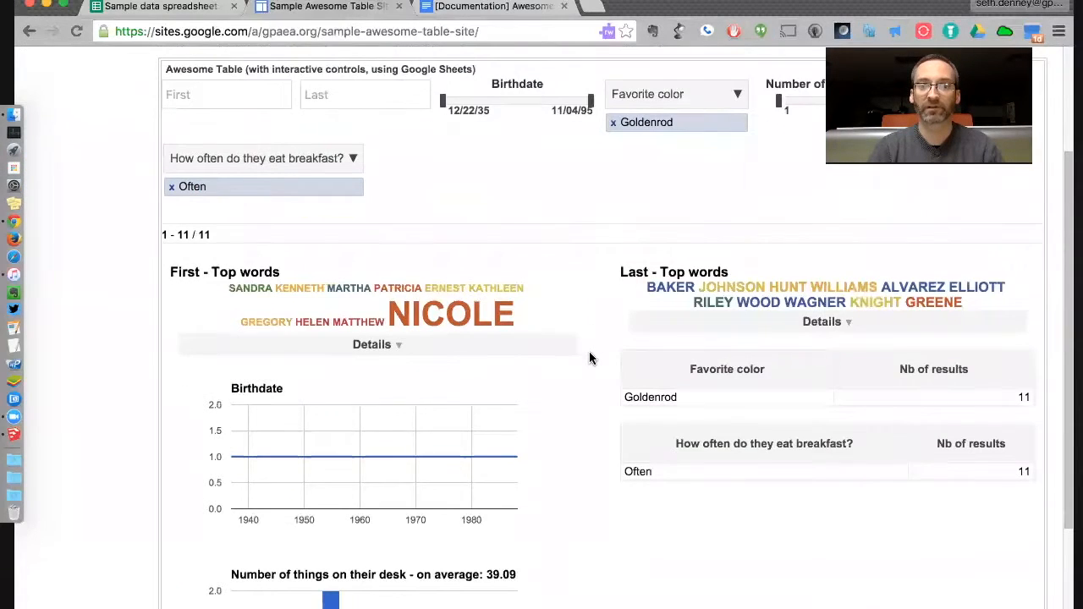
scroll("down", 3)
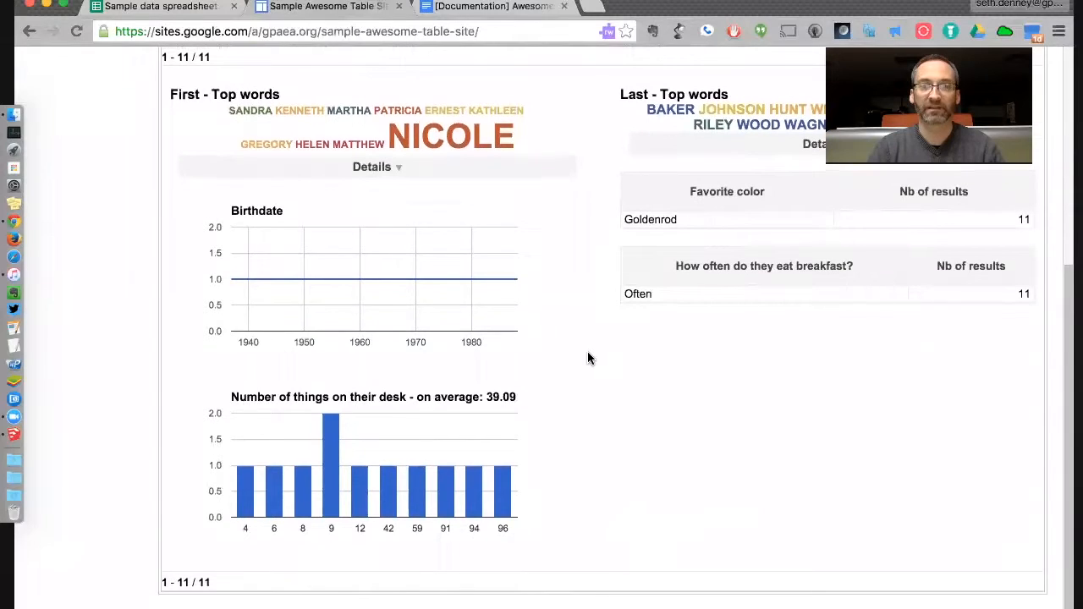